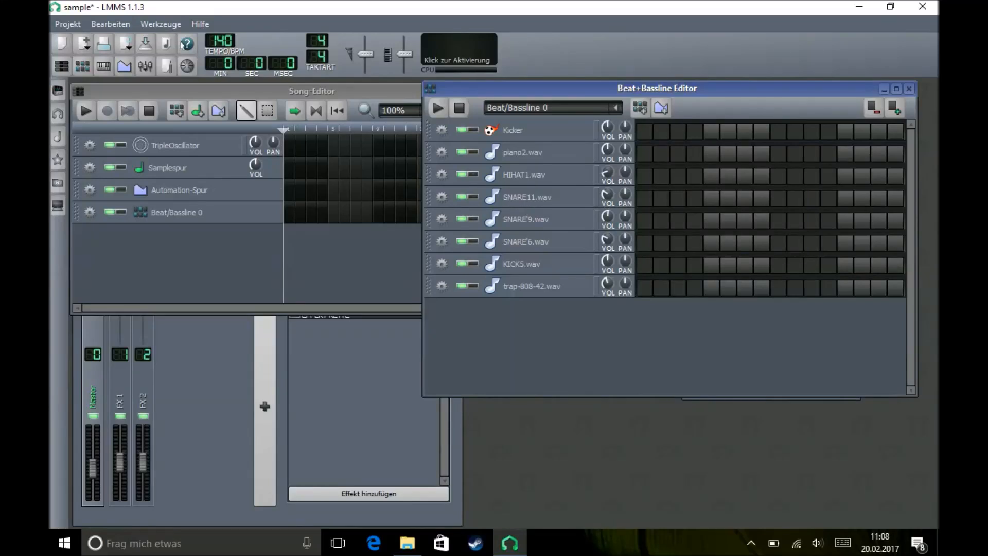
pyautogui.moveTo(504, 321)
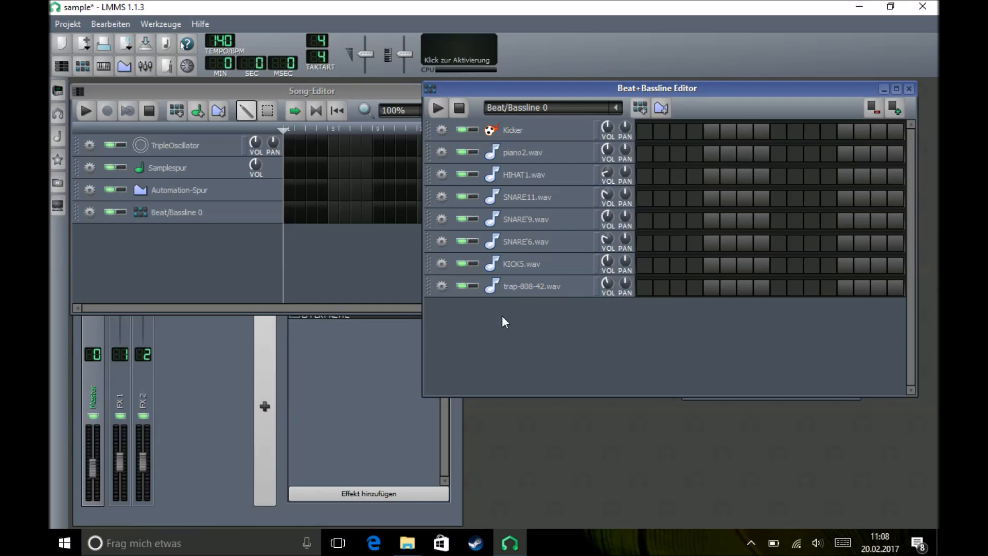
pyautogui.moveTo(497, 317)
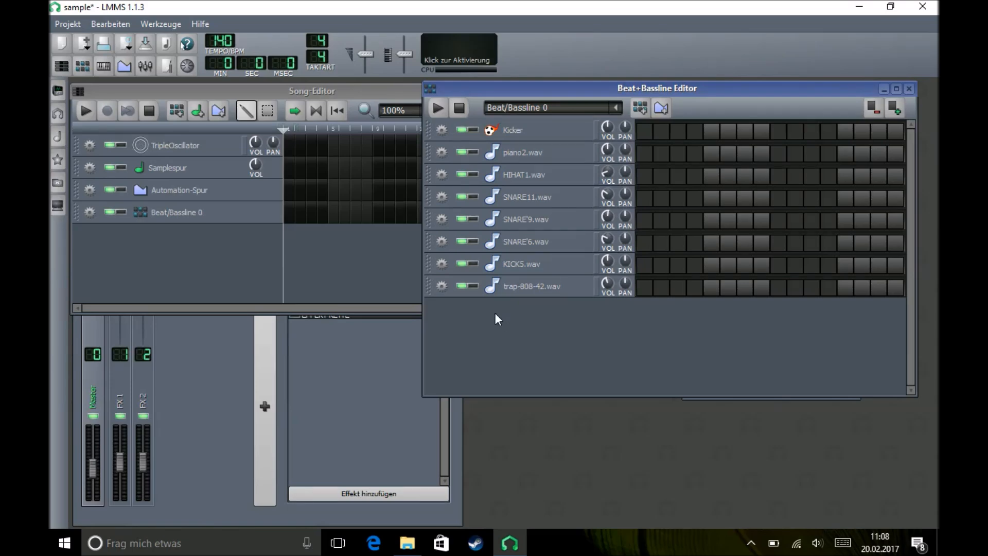
pyautogui.moveTo(555, 359)
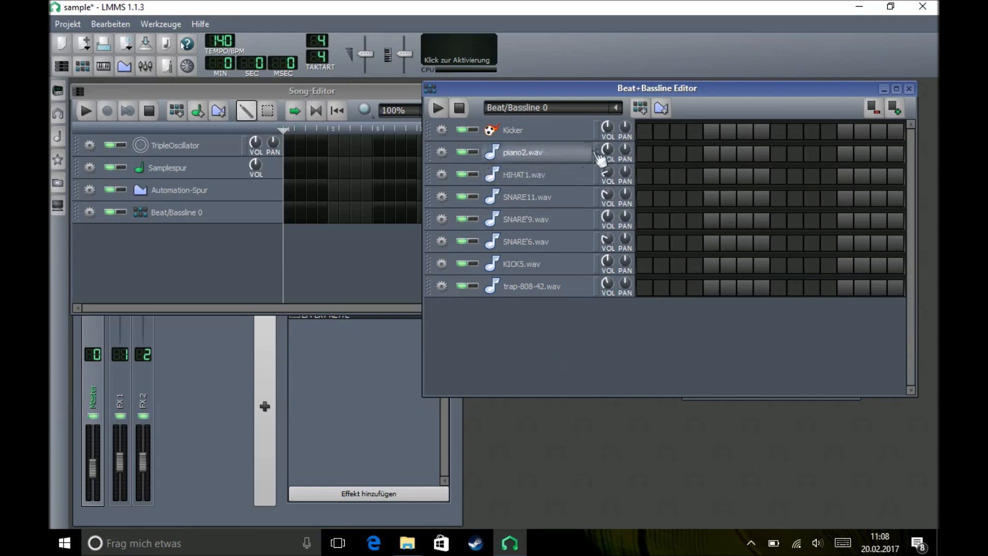
# - Open the AudioFileProcessor window for the piano2.wav track
pyautogui.click(522, 152)
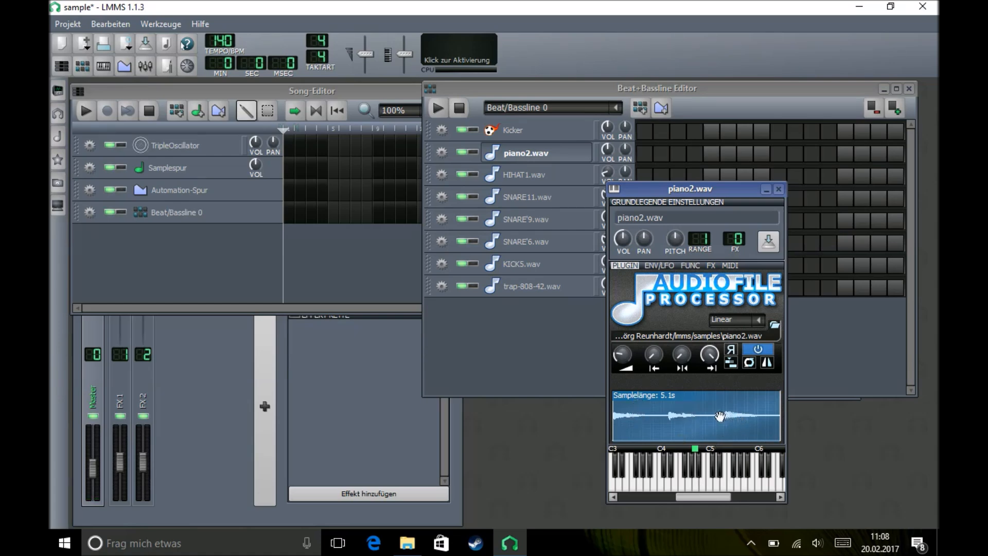
pyautogui.moveTo(671, 403)
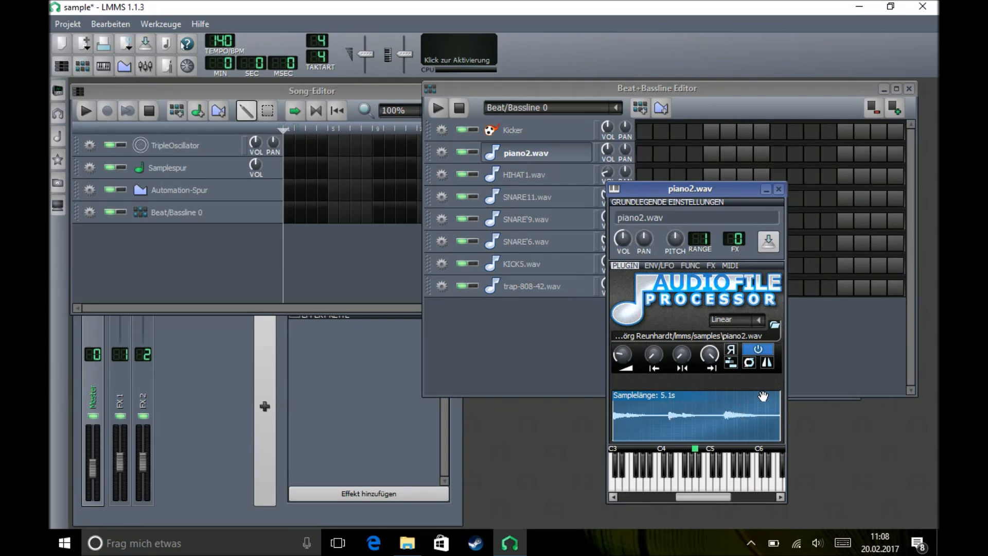
pyautogui.moveTo(731, 397)
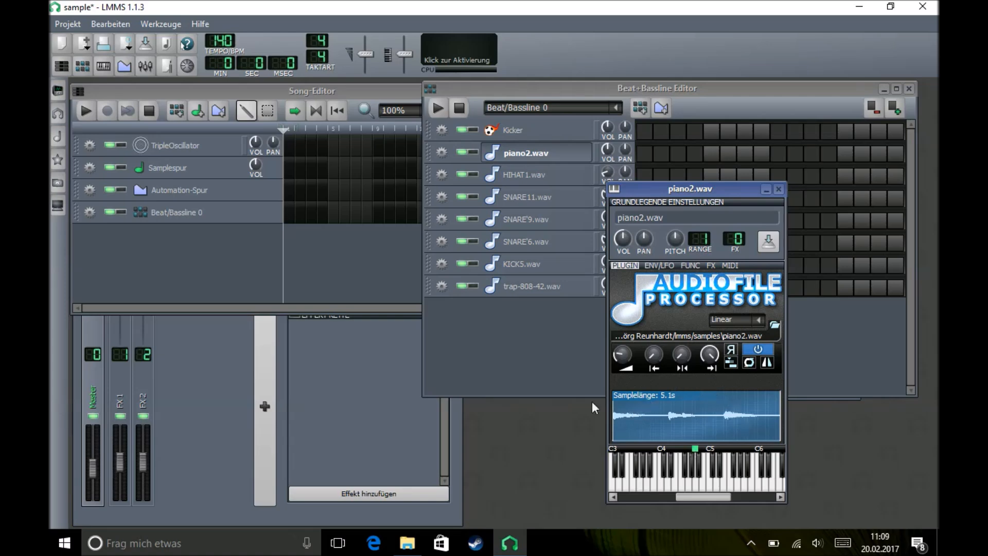
pyautogui.moveTo(629, 414)
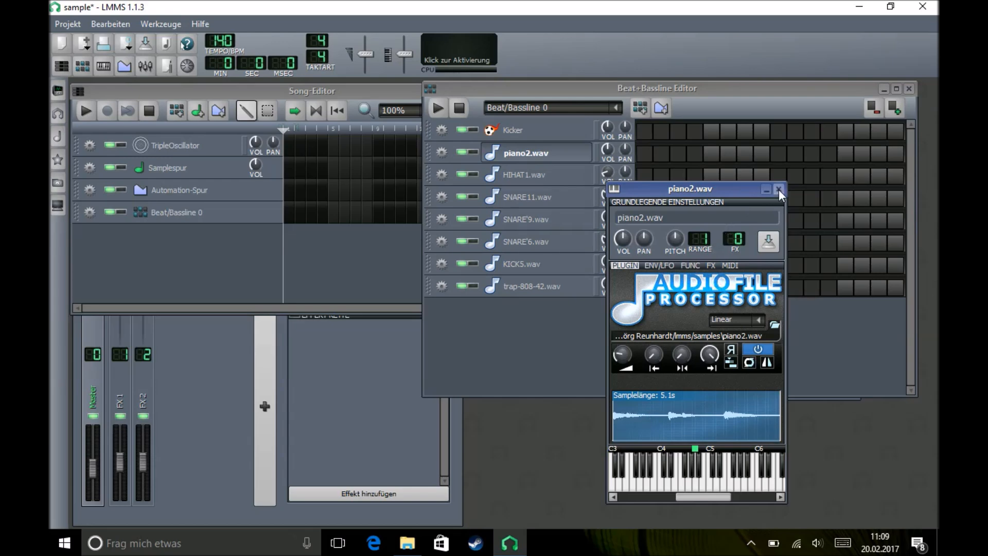
# - Close the piano2.wav AudioFileProcessor window
pyautogui.click(778, 188)
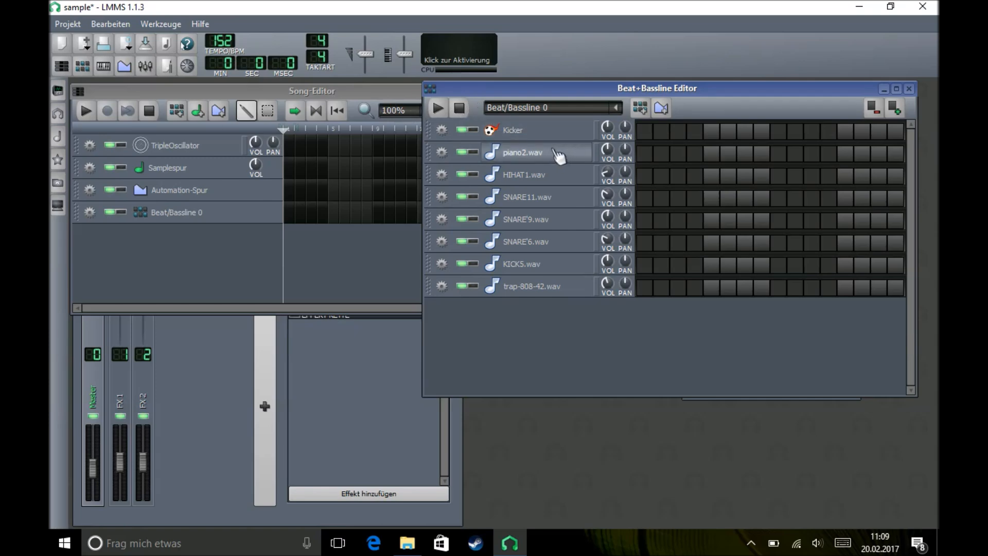
pyautogui.moveTo(553, 161)
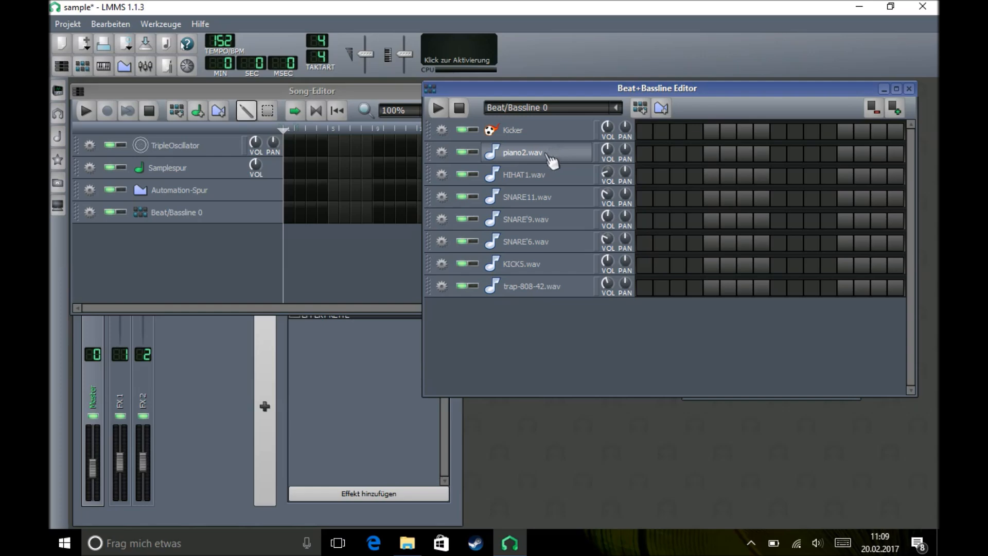
# - Open the piano2.wav pattern with 'Im Piano-Roll öffnen' and reposition the Piano-Roll window
pyautogui.rightClick(522, 152)
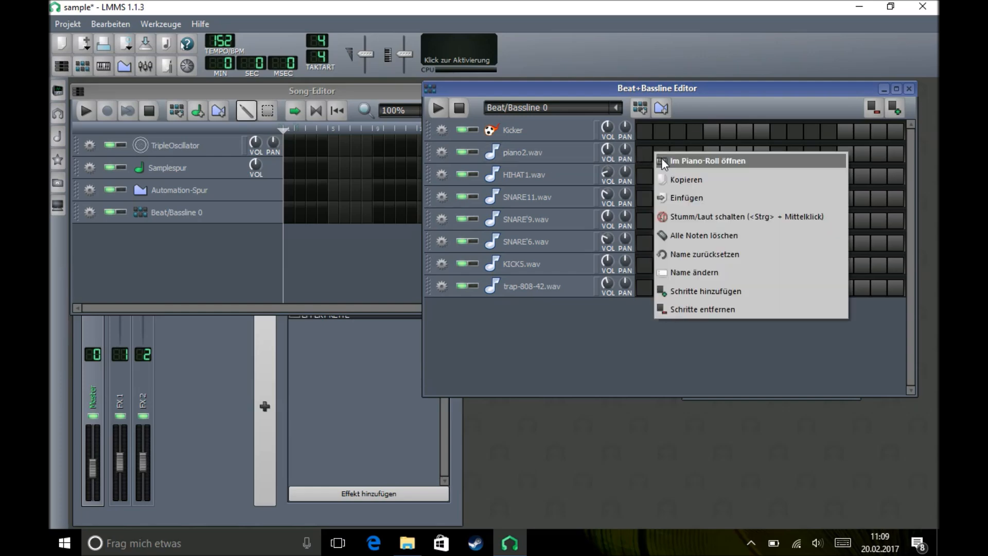
pyautogui.moveTo(666, 165)
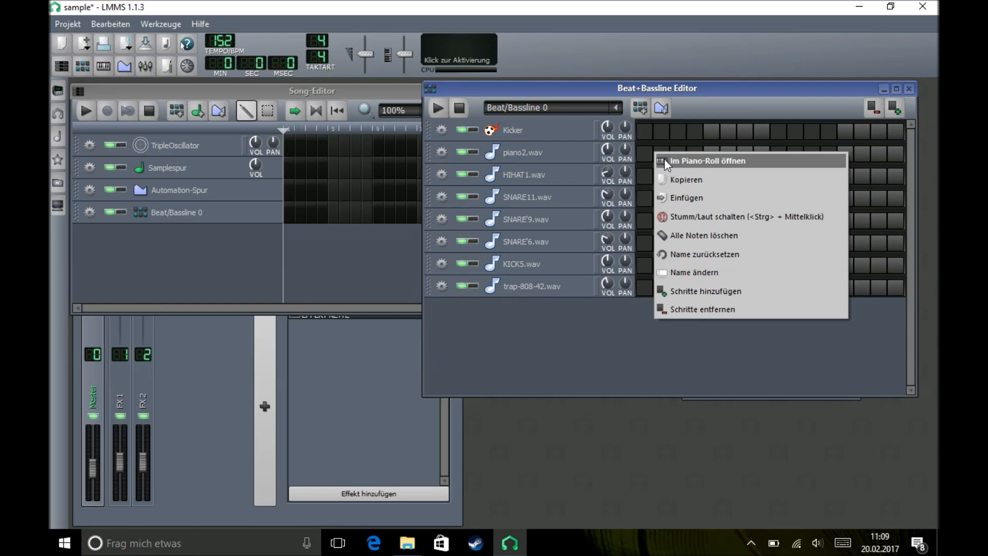
pyautogui.click(707, 161)
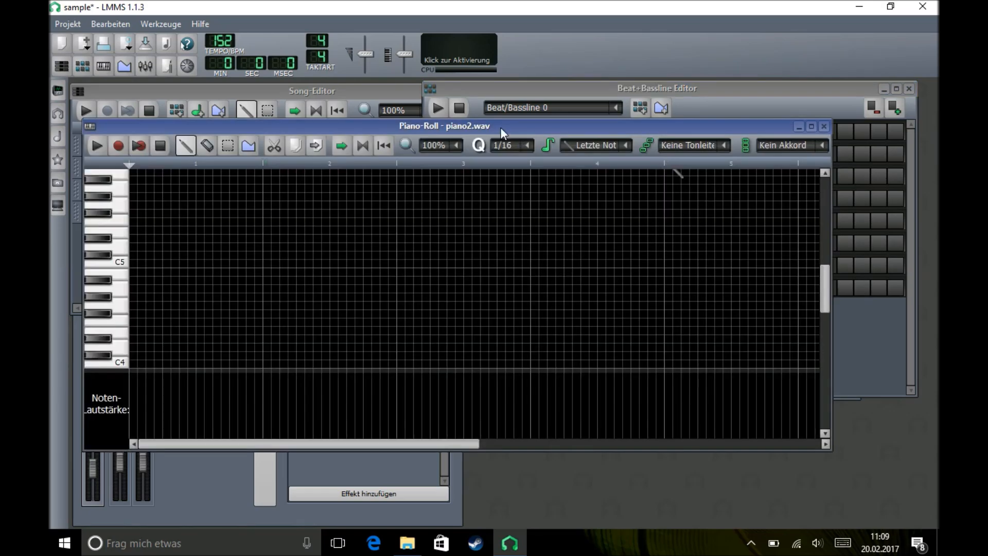
pyautogui.moveTo(444, 126); pyautogui.dragTo(507, 129)
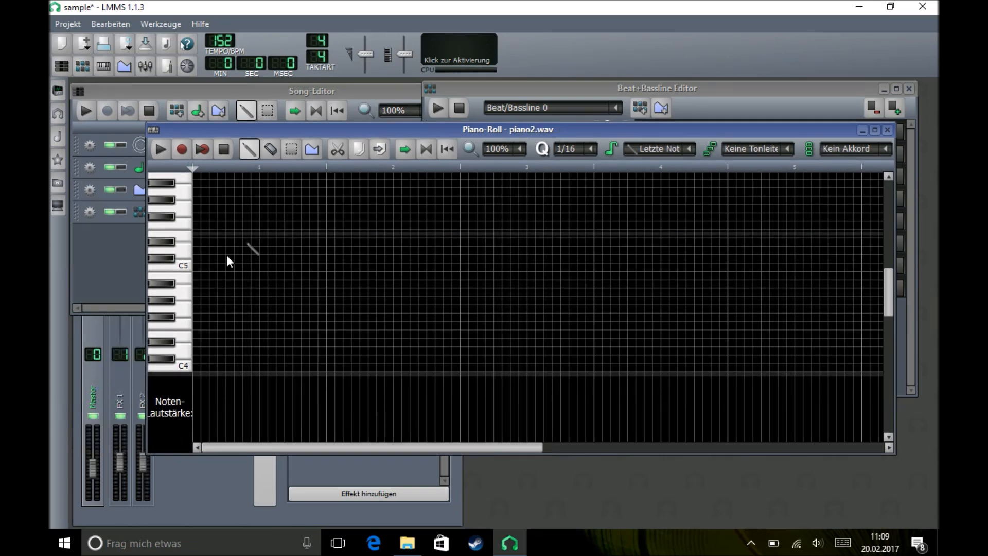
pyautogui.moveTo(204, 297)
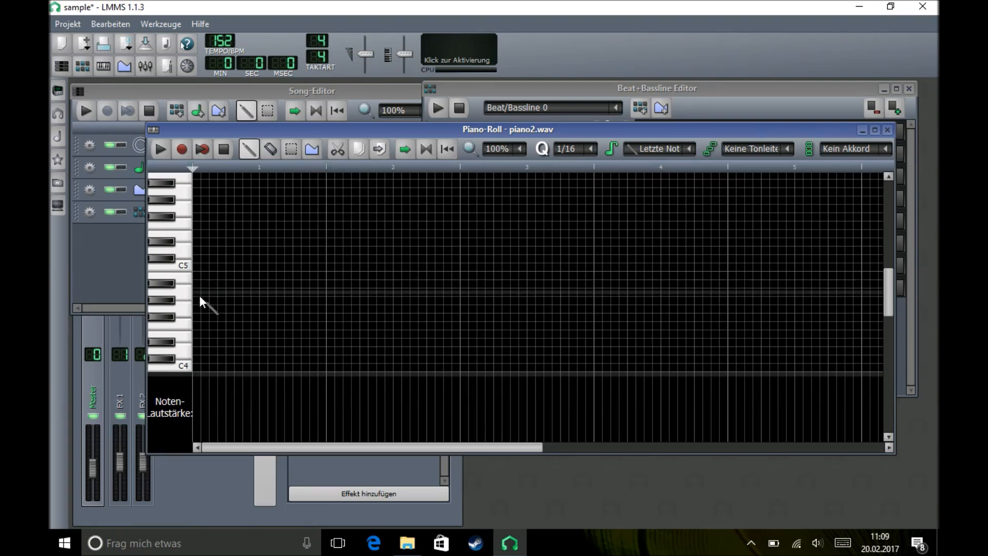
pyautogui.moveTo(202, 271)
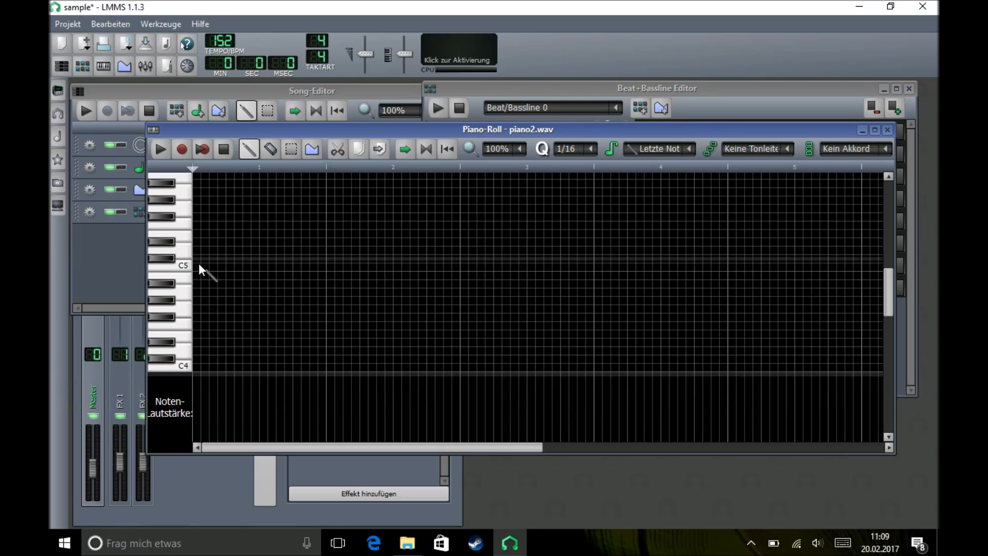
pyautogui.moveTo(214, 259)
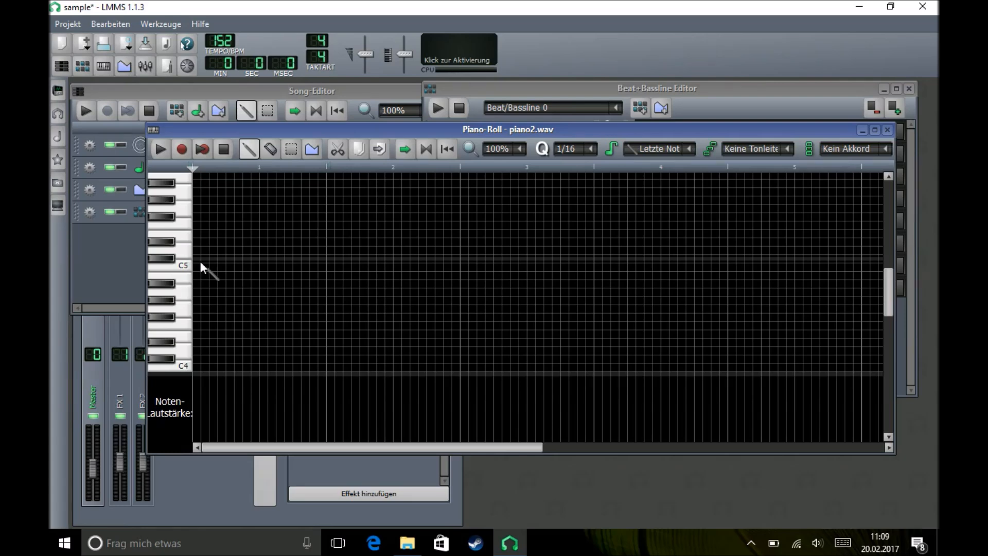
pyautogui.moveTo(255, 265)
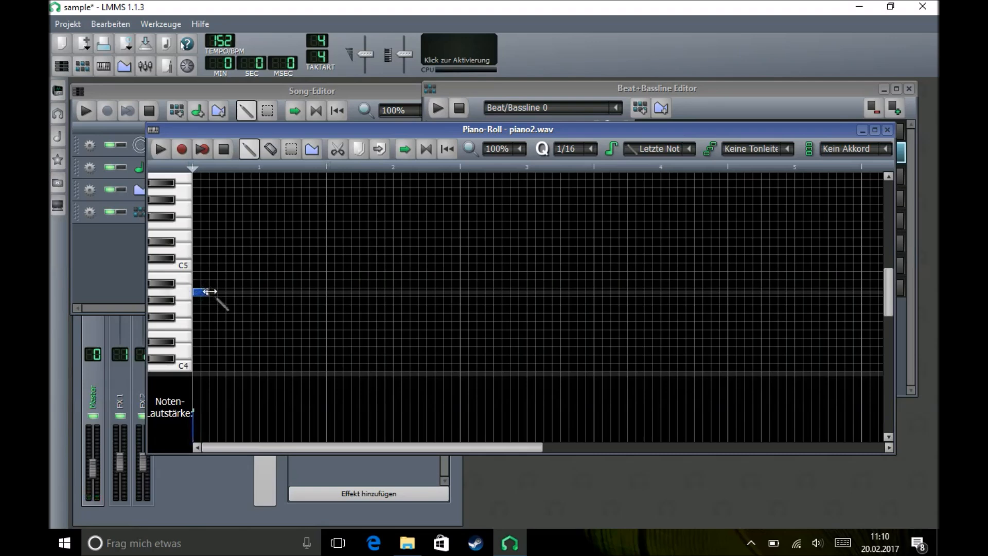
# - Draw a one-bar note at bar 1 and raise it one semitone
pyautogui.moveTo(218, 291); pyautogui.dragTo(325, 291)
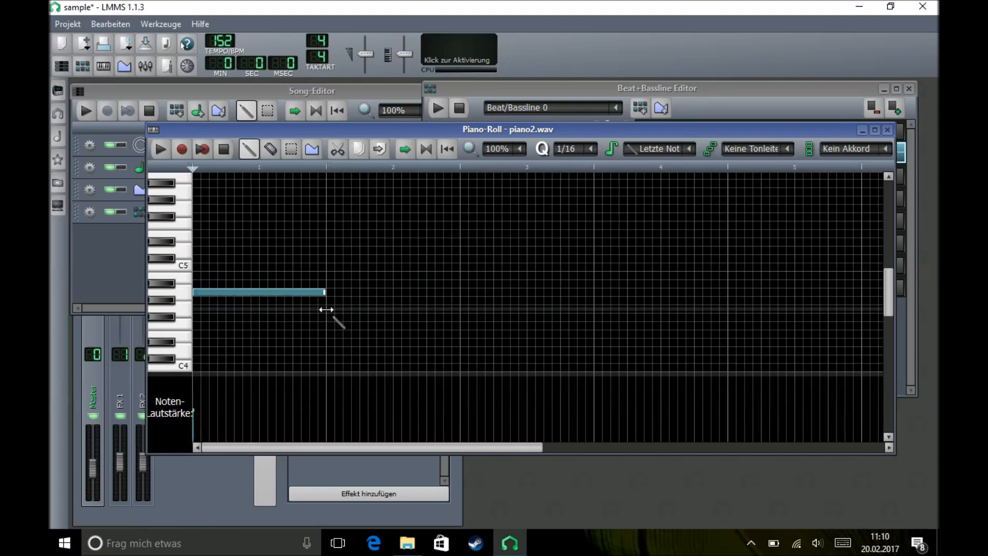
pyautogui.moveTo(264, 302)
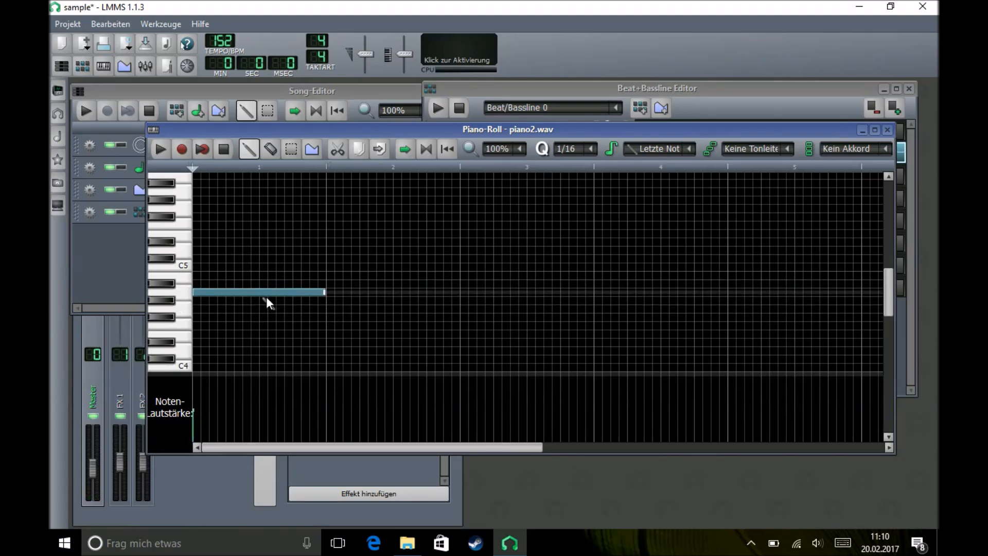
pyautogui.moveTo(205, 299)
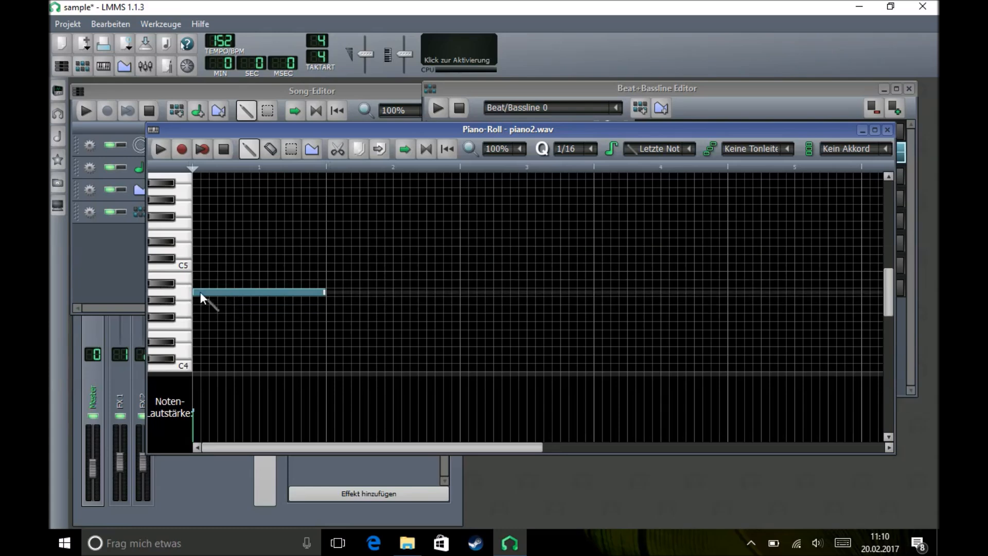
pyautogui.moveTo(238, 289)
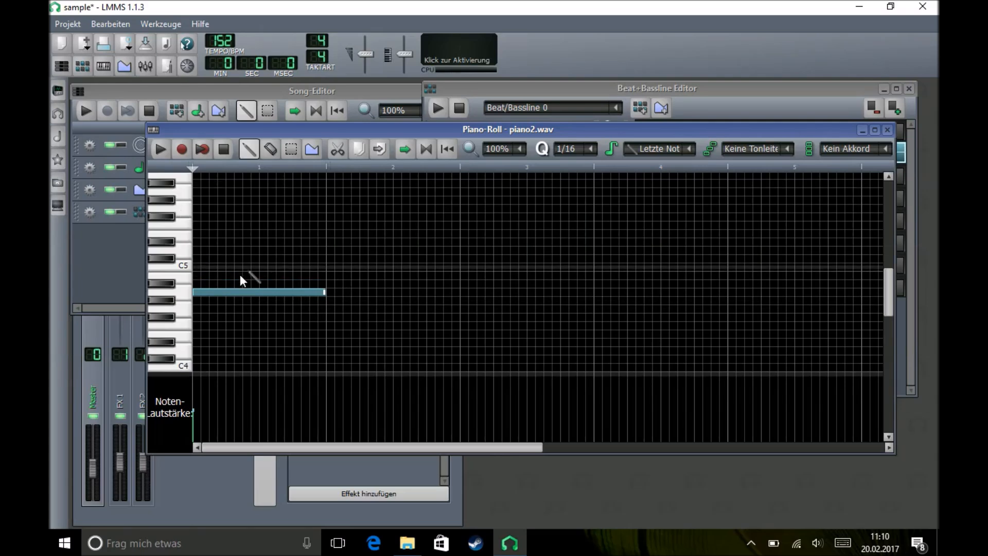
pyautogui.moveTo(273, 318)
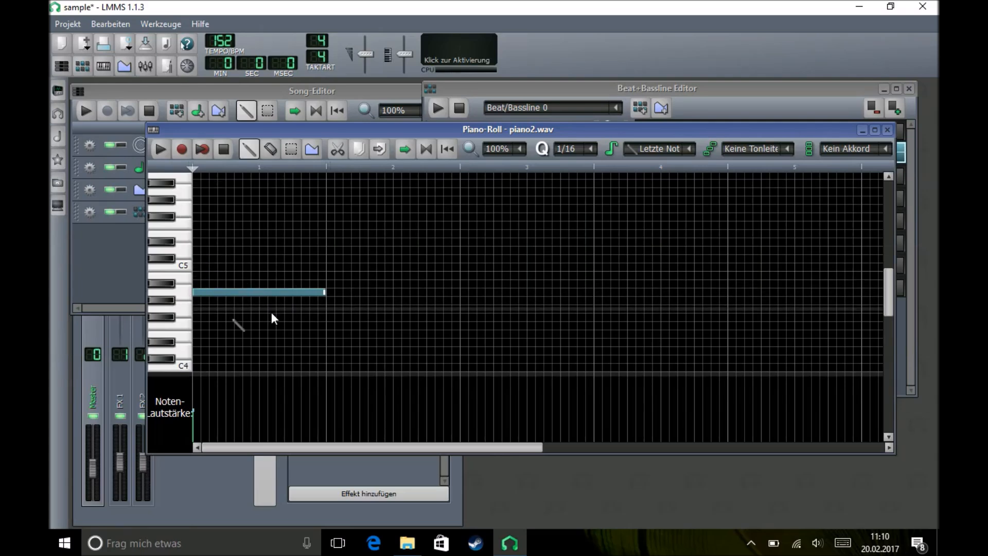
pyautogui.moveTo(326, 291)
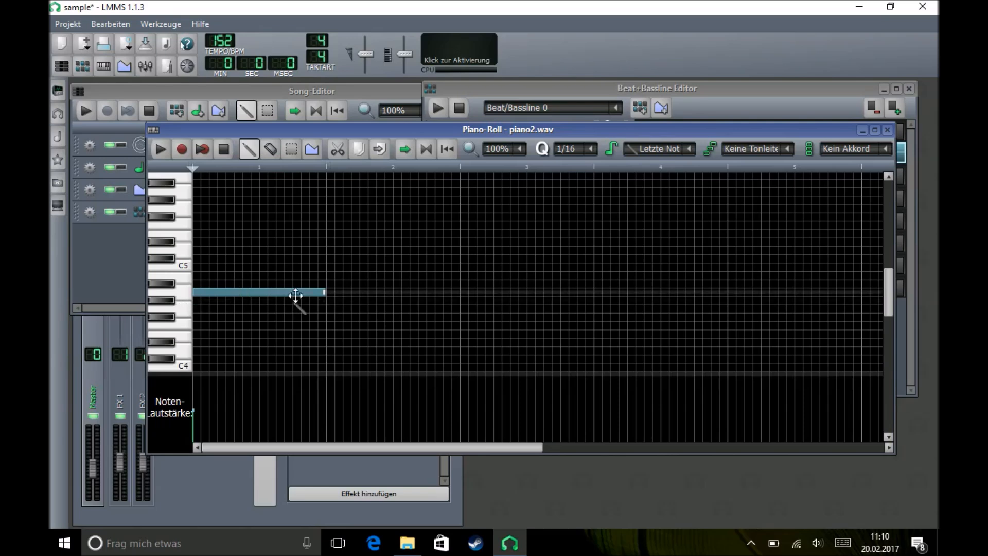
pyautogui.click(160, 149)
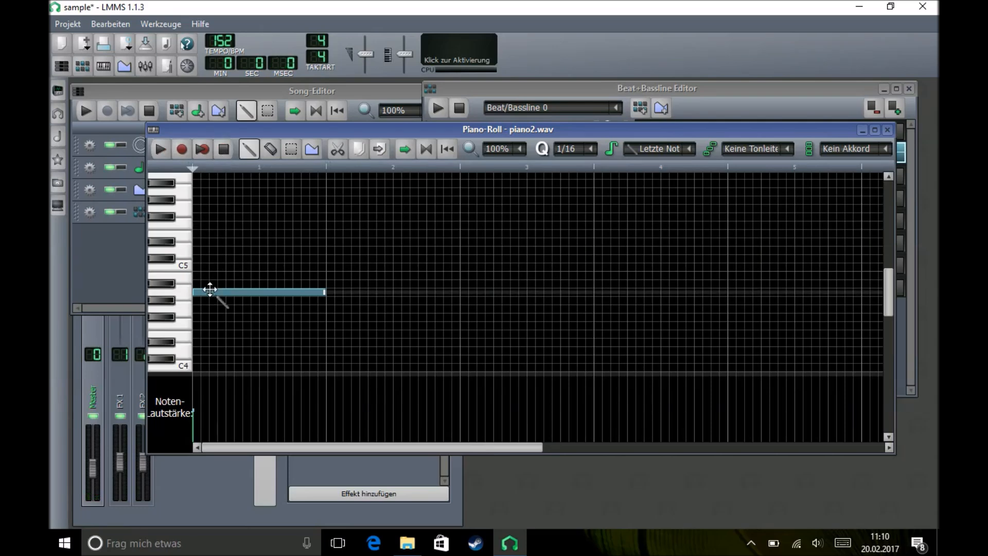
pyautogui.click(259, 292)
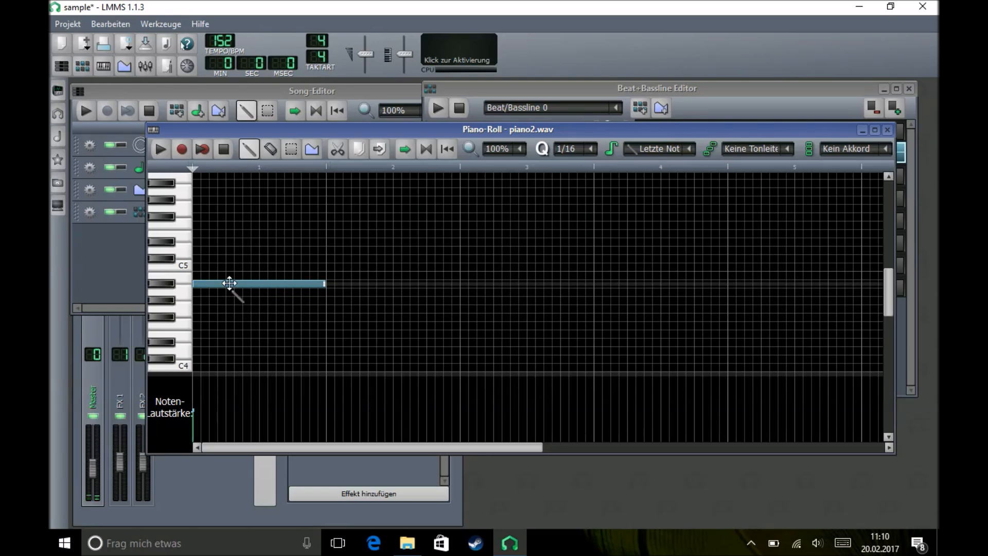
pyautogui.click(160, 149)
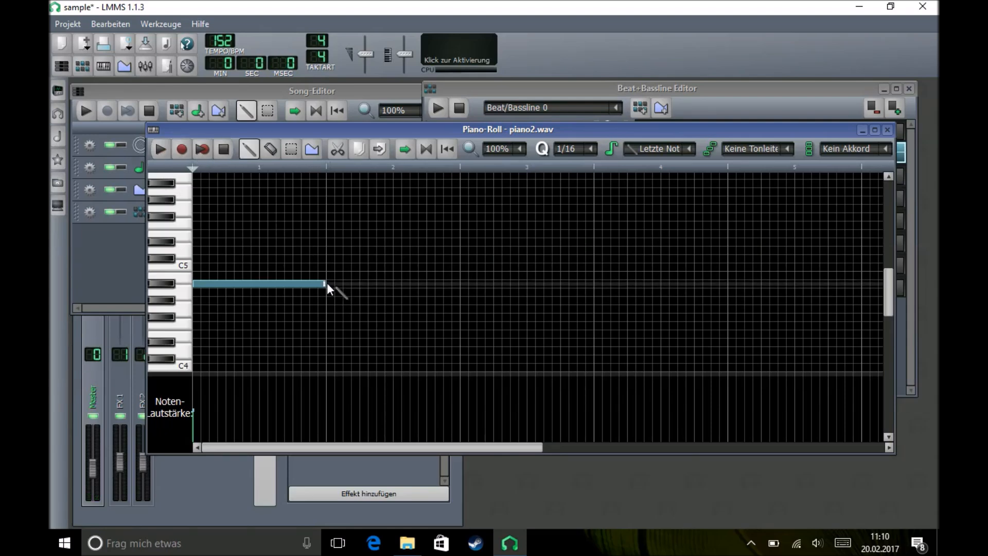
# - Stretch the piano2.wav note across two bars and audition the pattern, then stop
pyautogui.moveTo(322, 284); pyautogui.dragTo(457, 284)
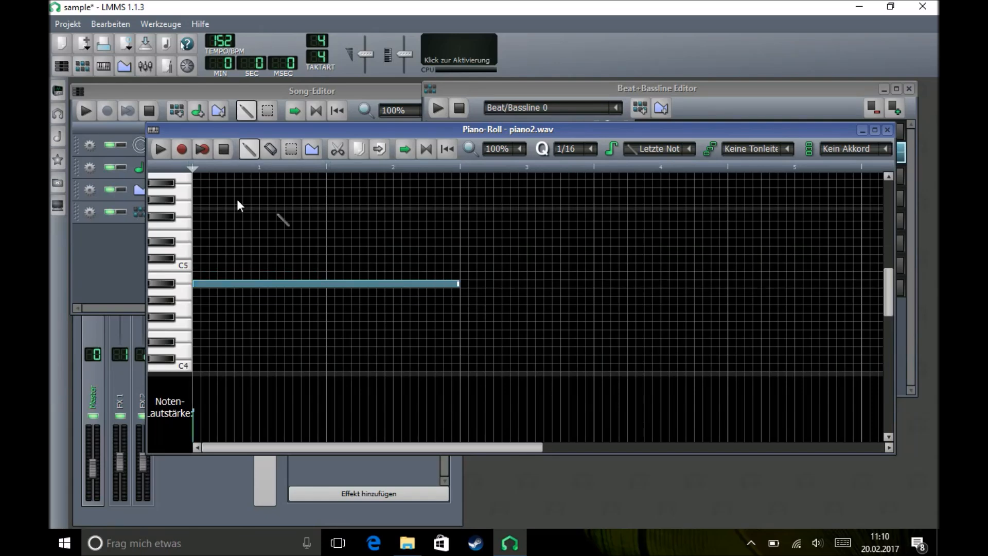
pyautogui.click(160, 149)
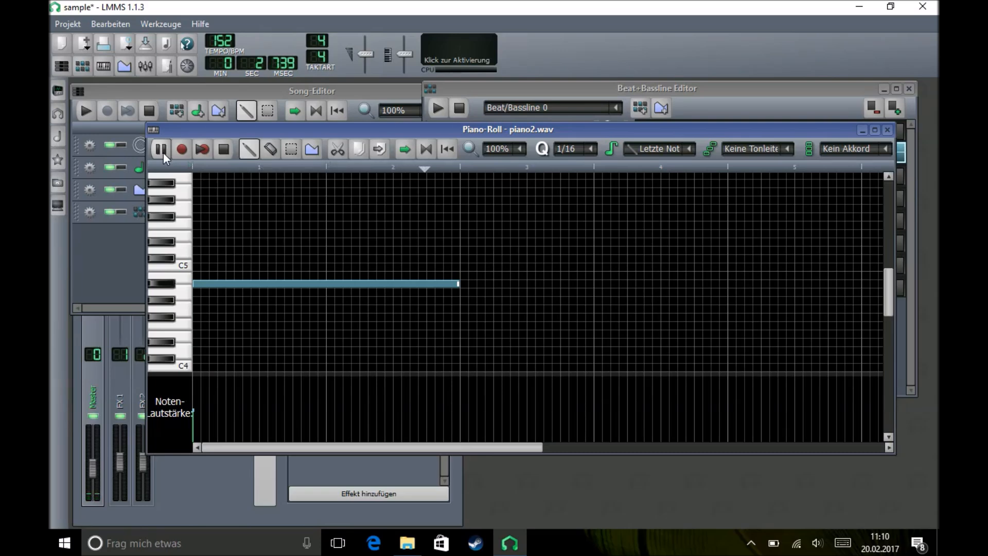
pyautogui.click(222, 149)
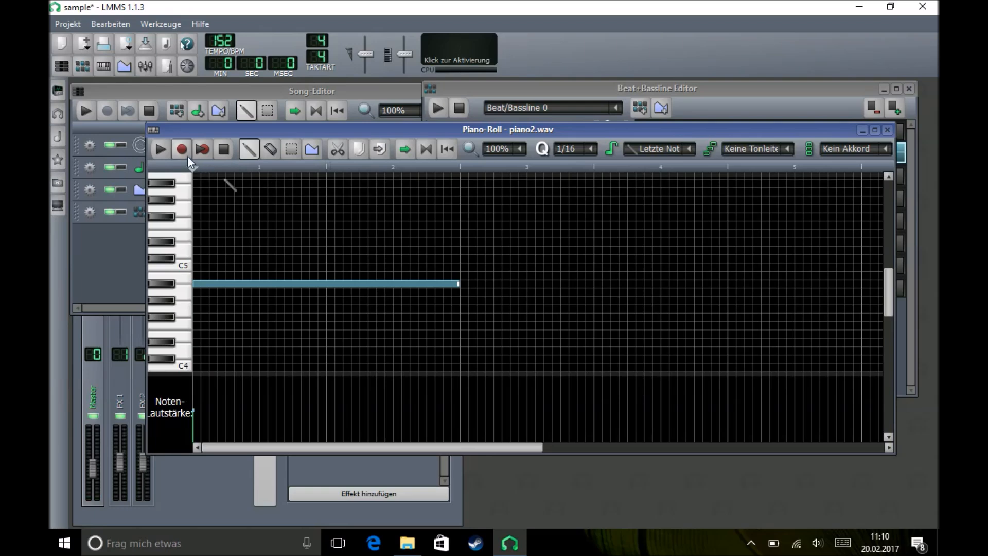
pyautogui.click(159, 150)
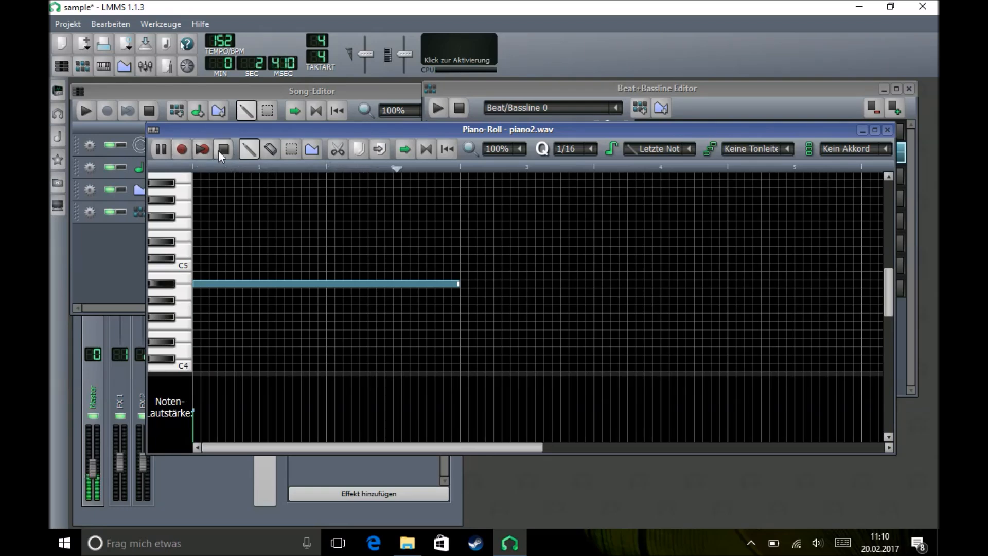
pyautogui.click(222, 148)
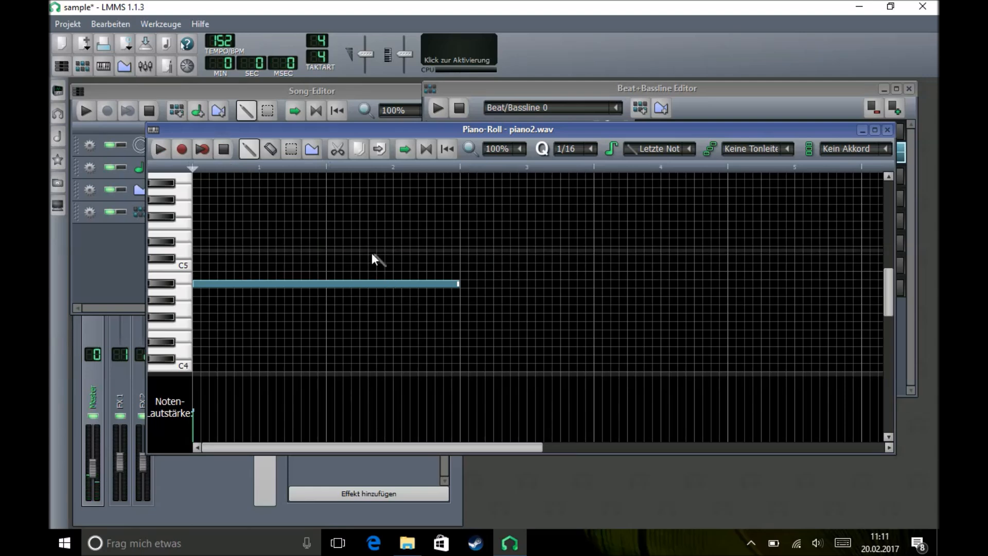
pyautogui.moveTo(205, 305)
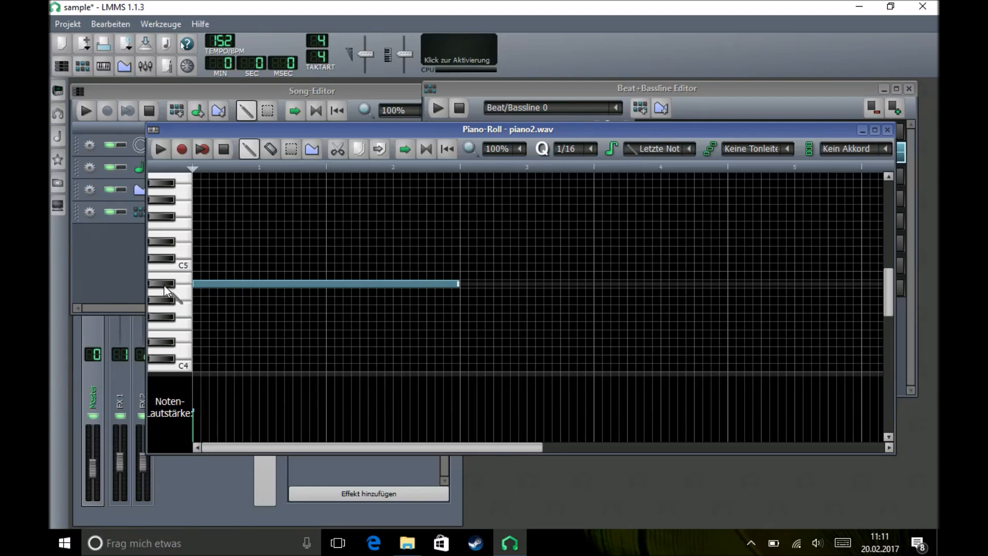
pyautogui.moveTo(180, 290)
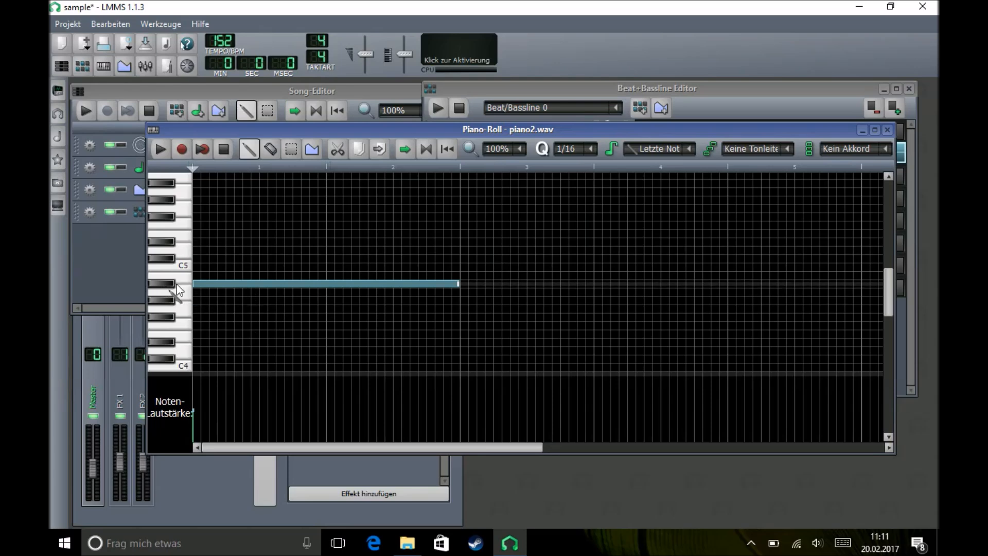
pyautogui.moveTo(302, 296)
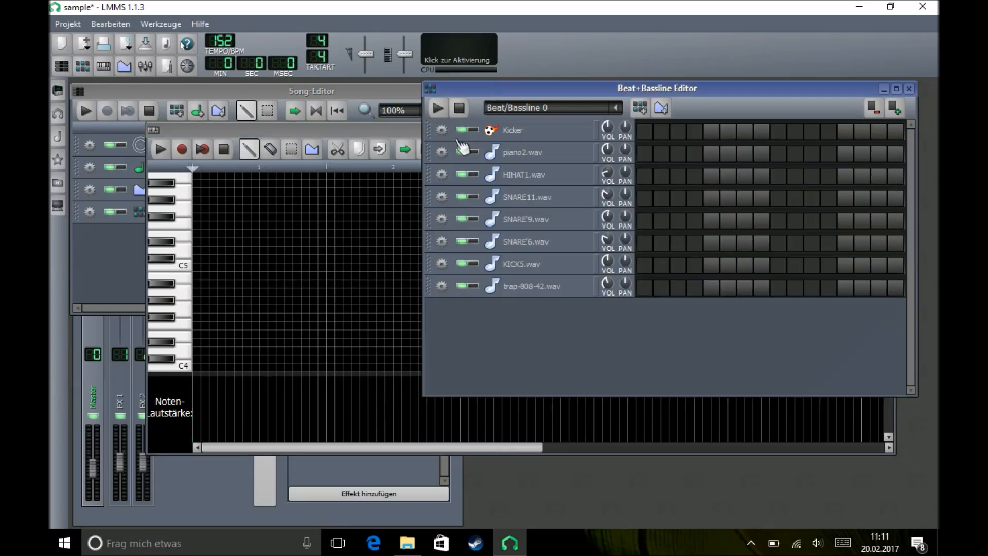
# - Trim piano2.wav's End point to about 382 ms and draw a short note at bar 1
pyautogui.click(521, 153)
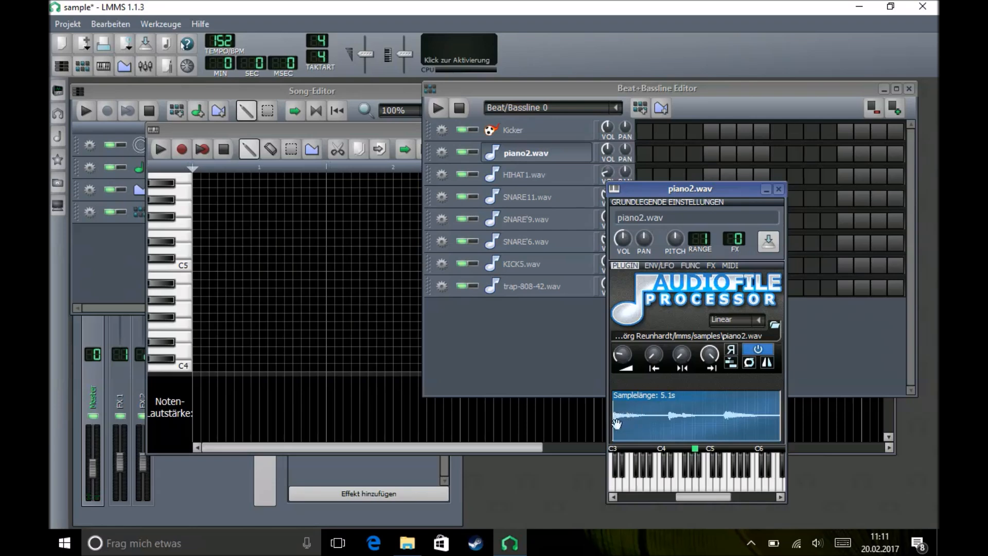
pyautogui.moveTo(644, 415)
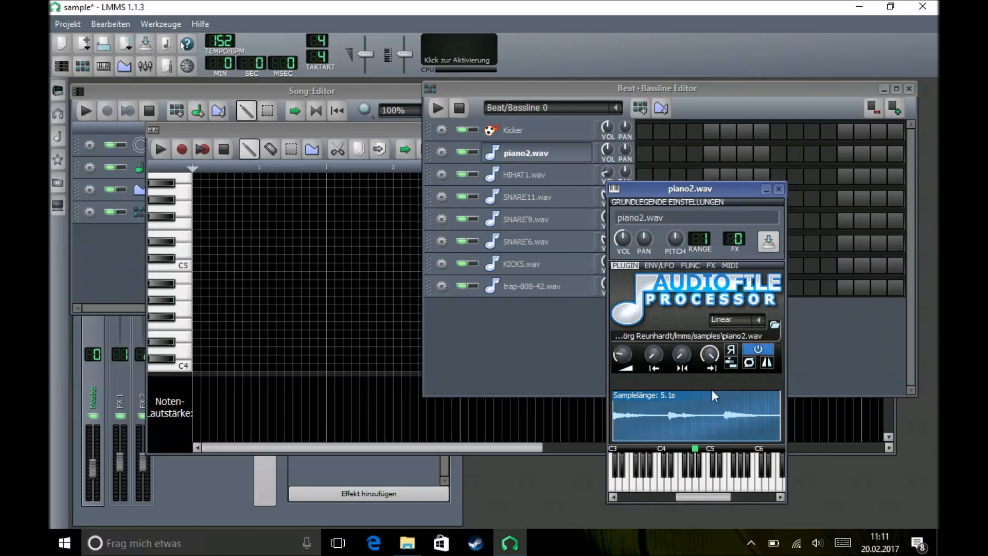
pyautogui.moveTo(726, 432)
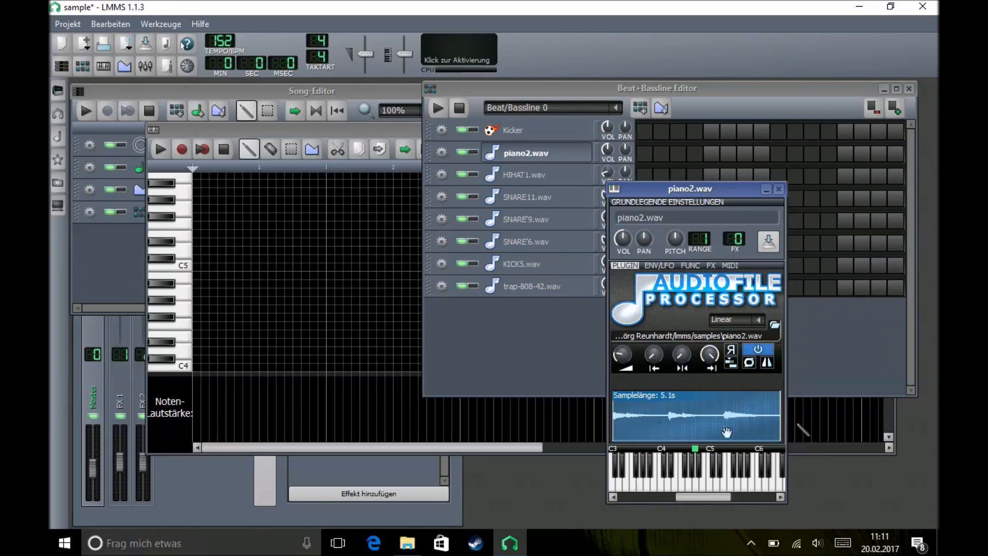
pyautogui.moveTo(710, 356)
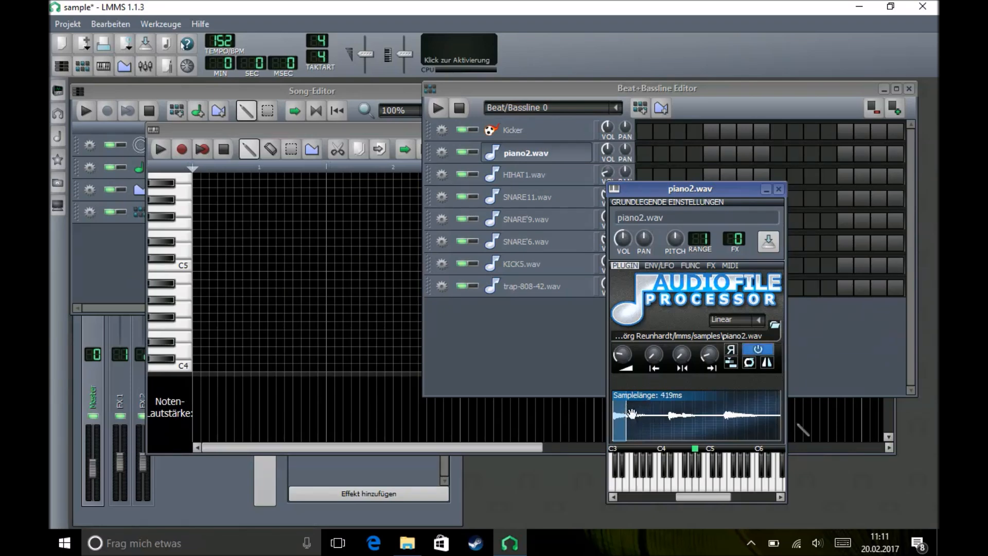
pyautogui.moveTo(633, 407)
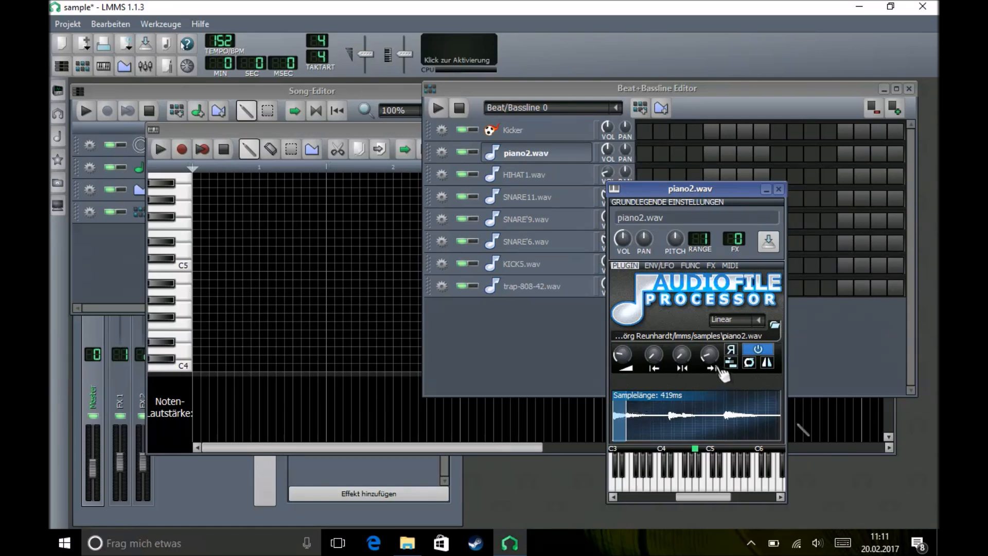
pyautogui.moveTo(708, 354); pyautogui.dragTo(707, 378)
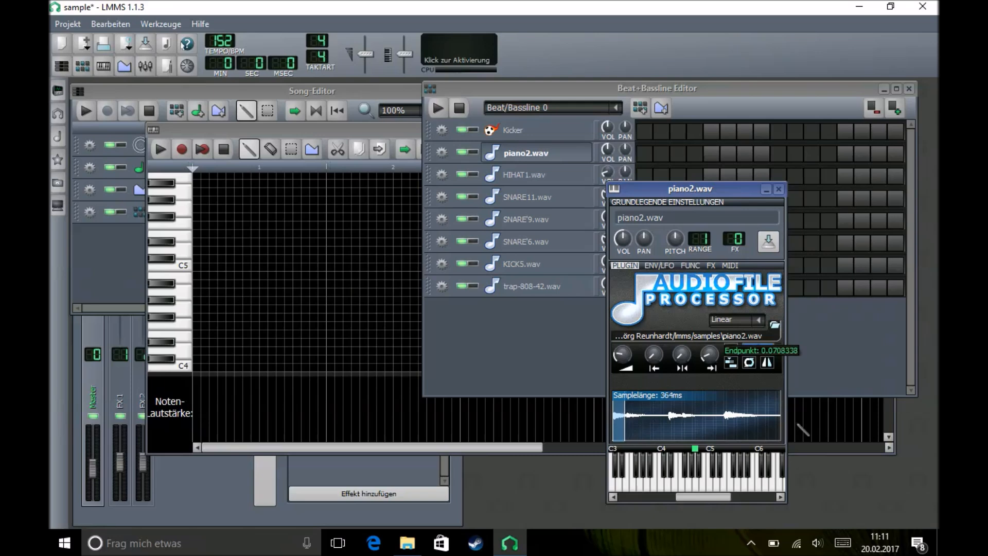
pyautogui.moveTo(706, 353); pyautogui.dragTo(712, 359)
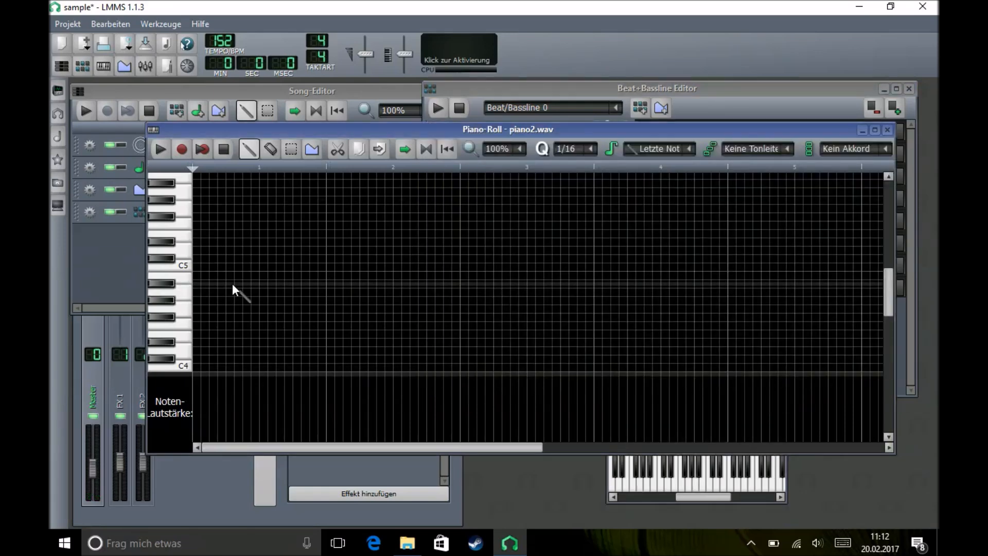
pyautogui.moveTo(196, 284); pyautogui.dragTo(457, 284)
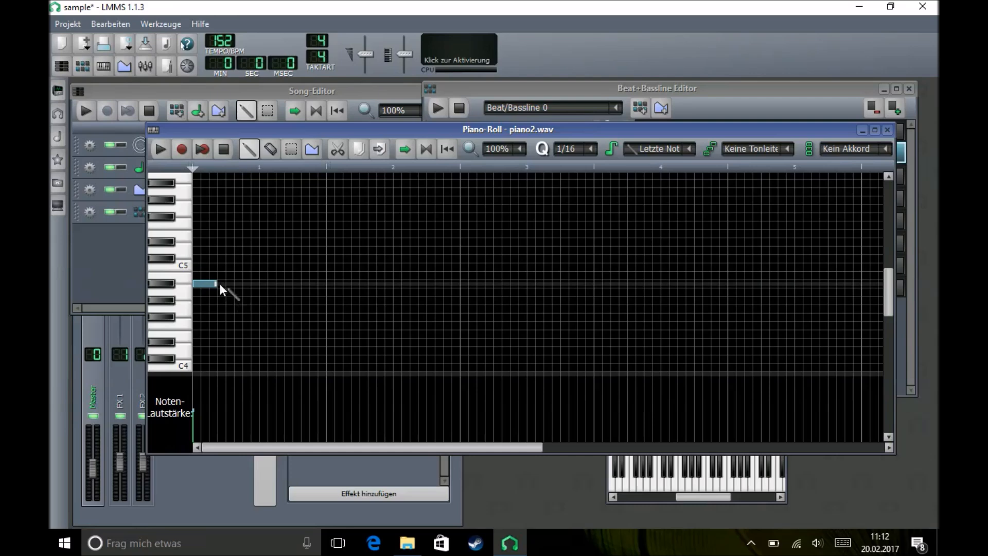
pyautogui.moveTo(227, 295)
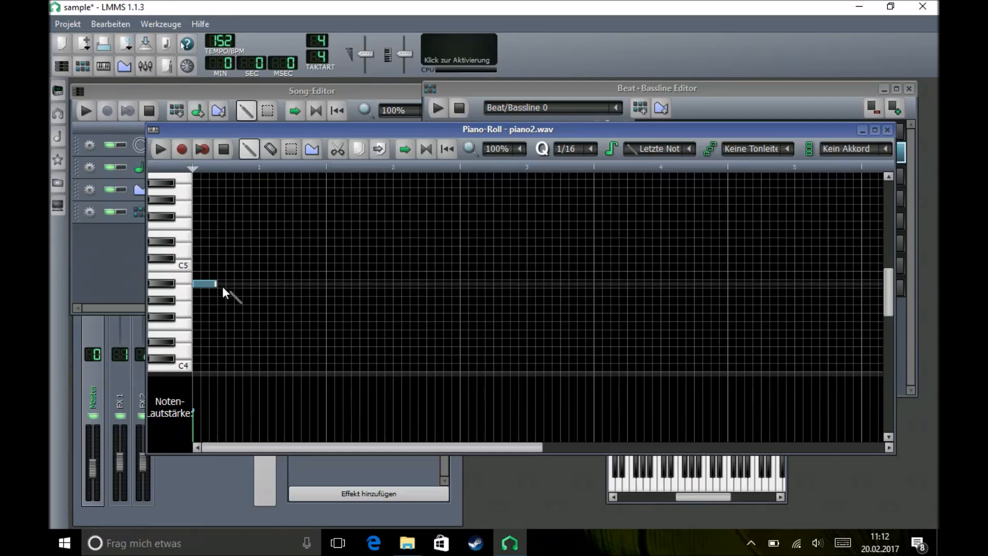
pyautogui.moveTo(228, 296)
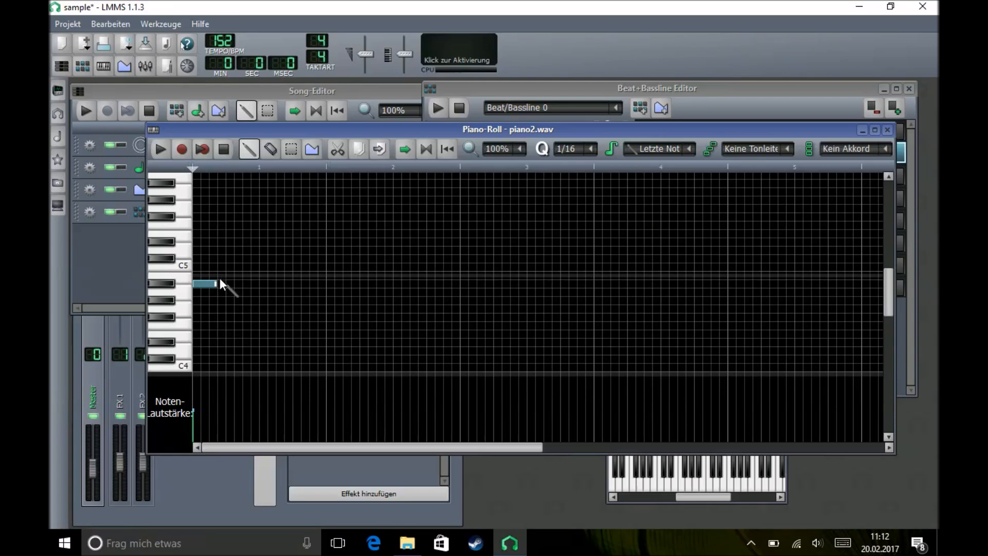
pyautogui.doubleClick(202, 284)
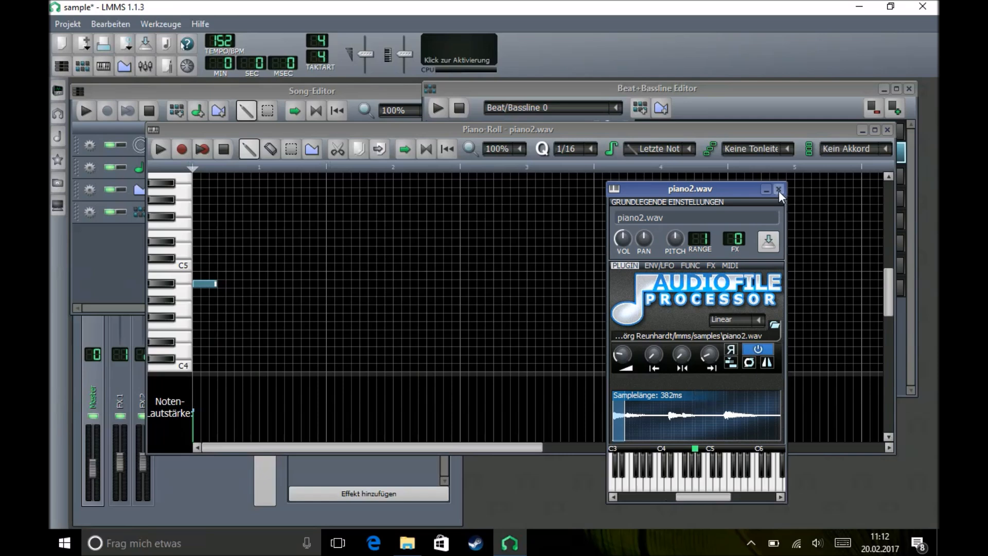
# - Clear all notes from the copied piano track and cut its sample to about 1.3 s
pyautogui.rightClick(441, 152)
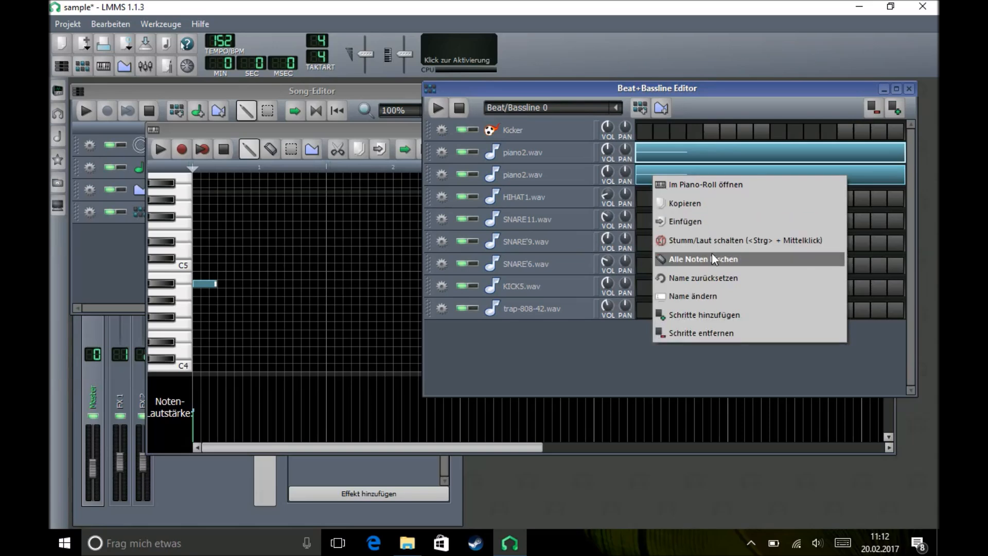
pyautogui.click(703, 258)
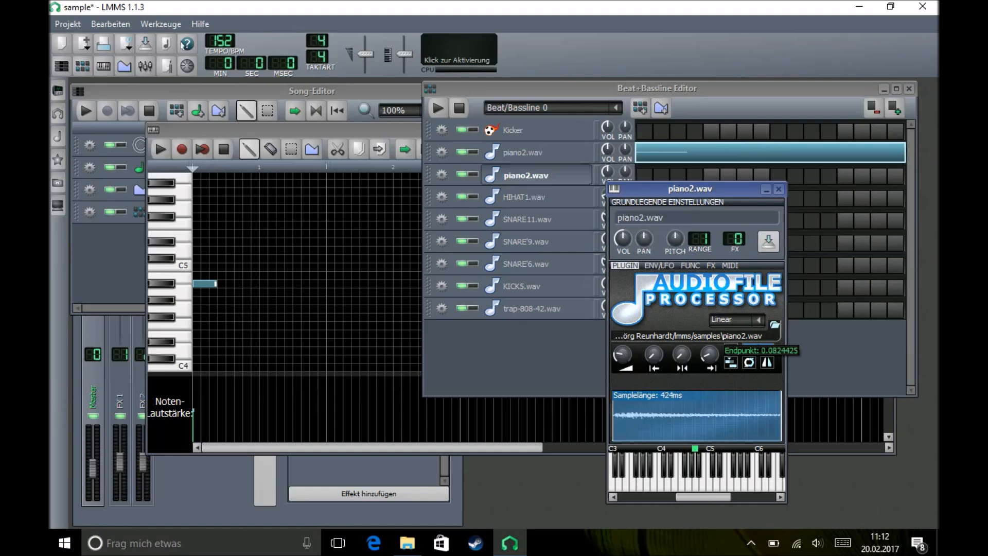
pyautogui.moveTo(709, 354); pyautogui.dragTo(709, 340)
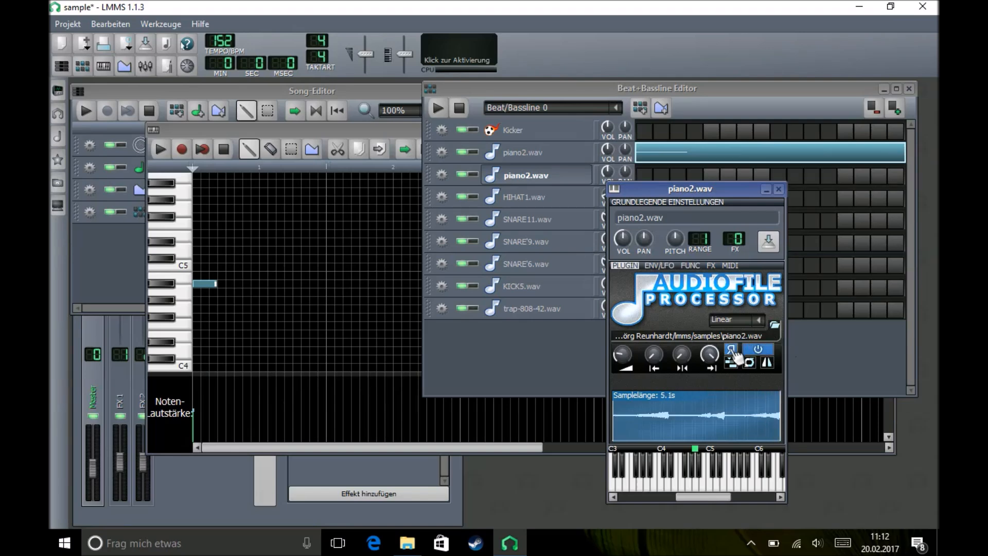
pyautogui.click(729, 350)
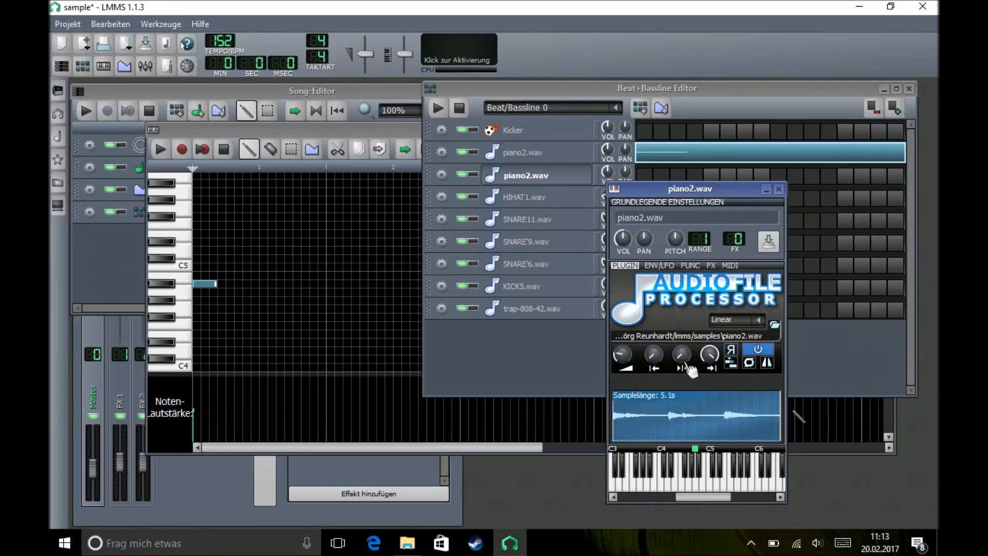
pyautogui.moveTo(640, 405)
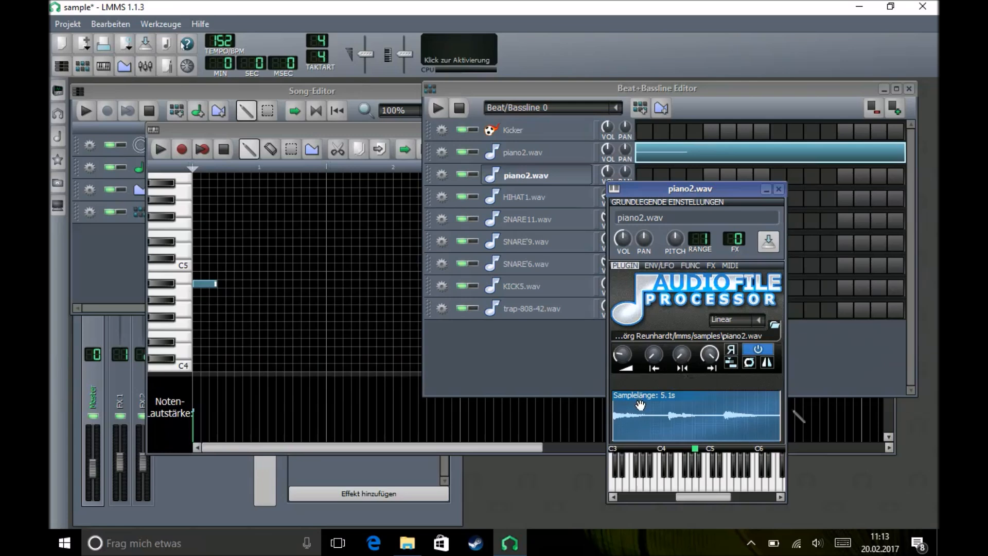
pyautogui.moveTo(627, 427)
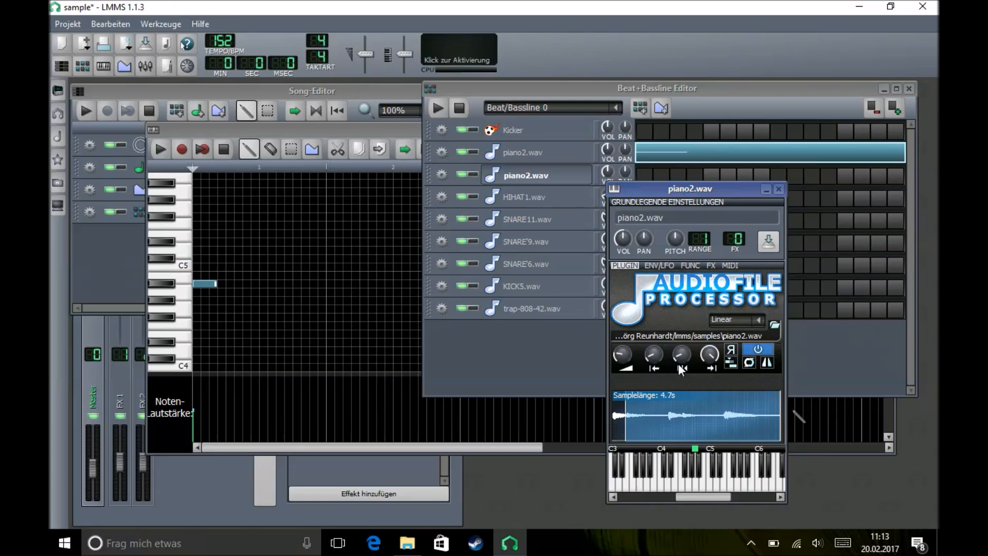
pyautogui.moveTo(709, 354); pyautogui.dragTo(699, 366)
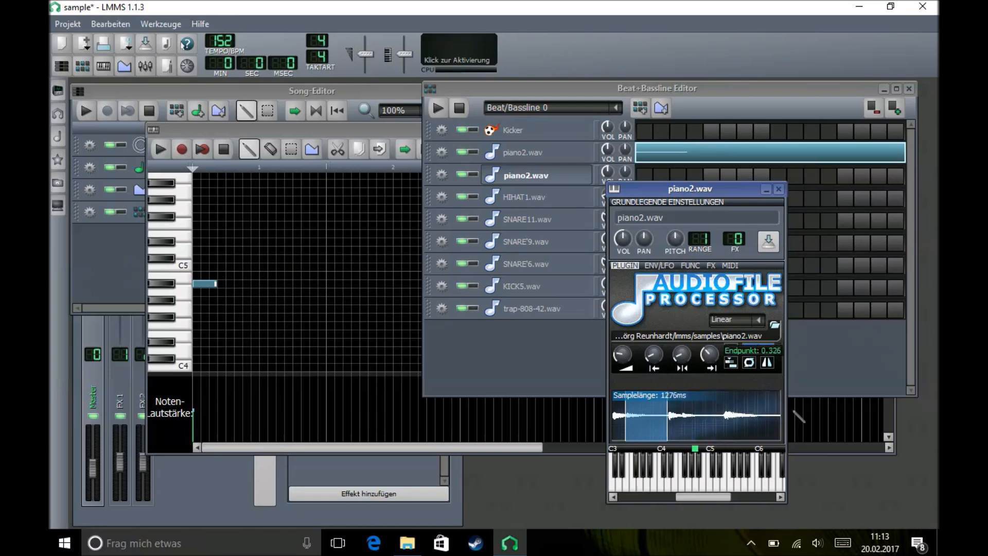
pyautogui.moveTo(707, 354); pyautogui.dragTo(712, 362)
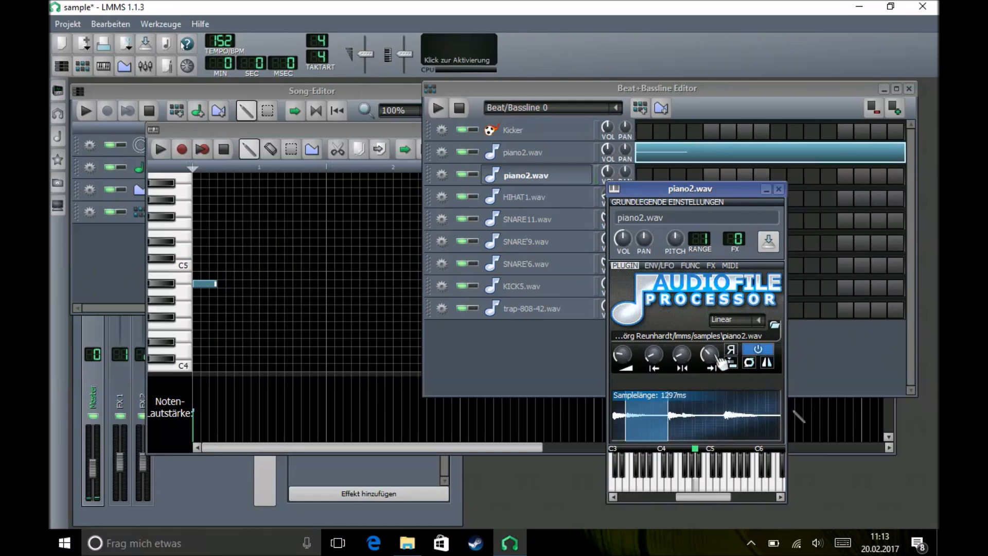
pyautogui.moveTo(708, 354); pyautogui.dragTo(708, 362)
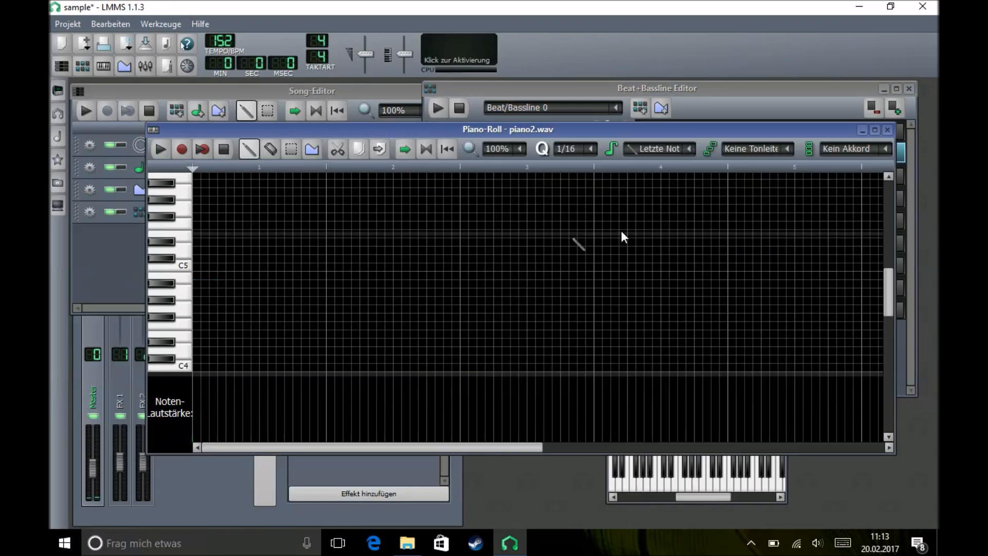
# - Place a short note just after beat 1 and preview the beat pattern
pyautogui.click(238, 283)
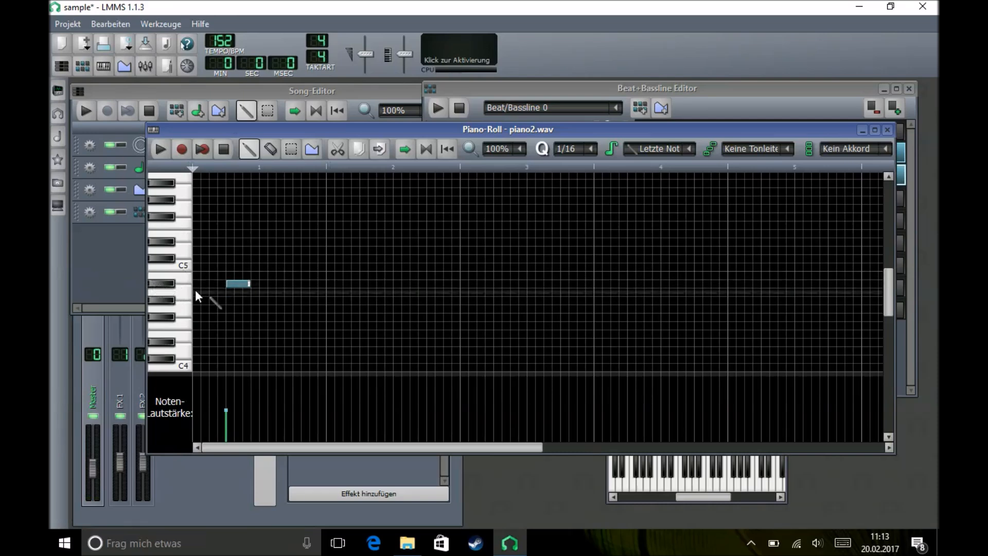
pyautogui.click(438, 108)
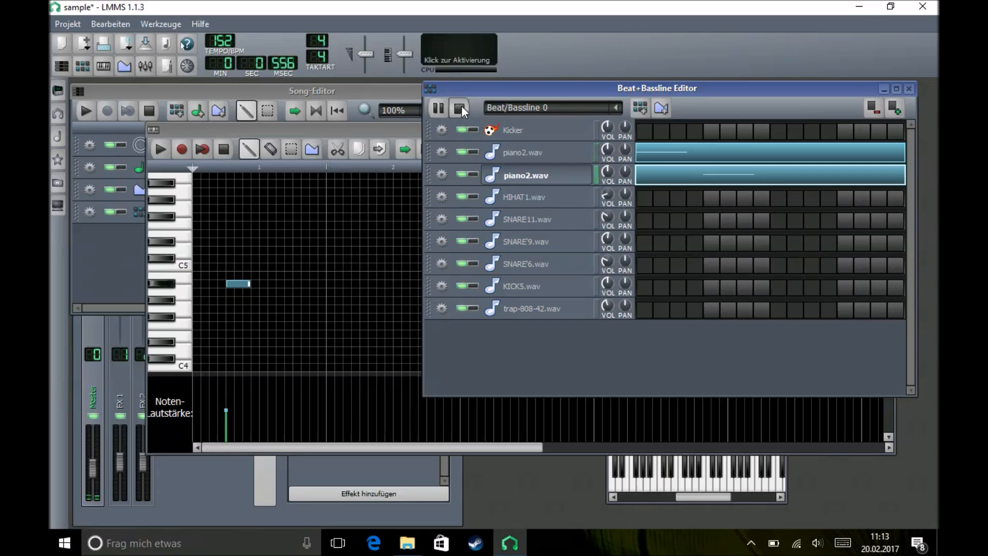
pyautogui.click(459, 107)
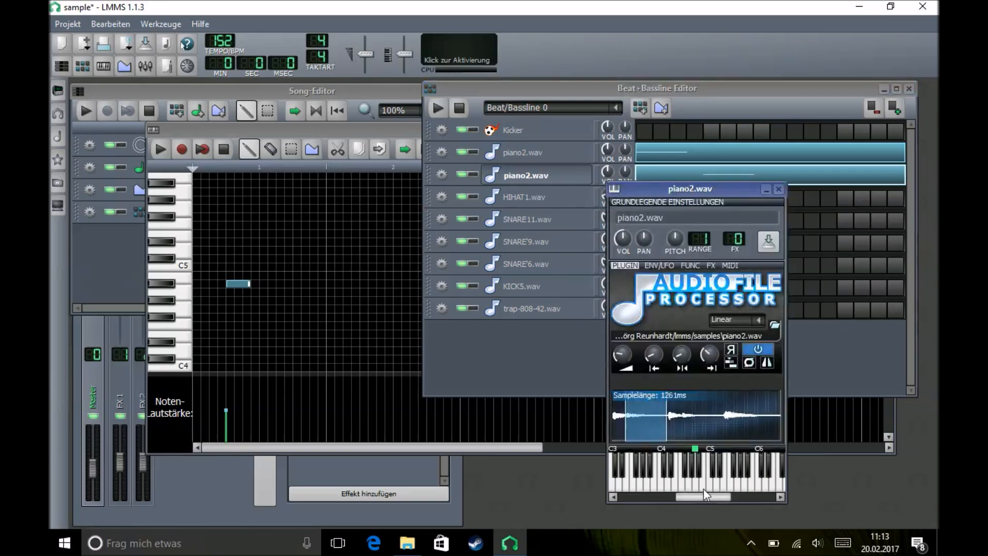
# - Close the sample window and open the third piano2.wav track's AudioFileProcessor
pyautogui.click(779, 189)
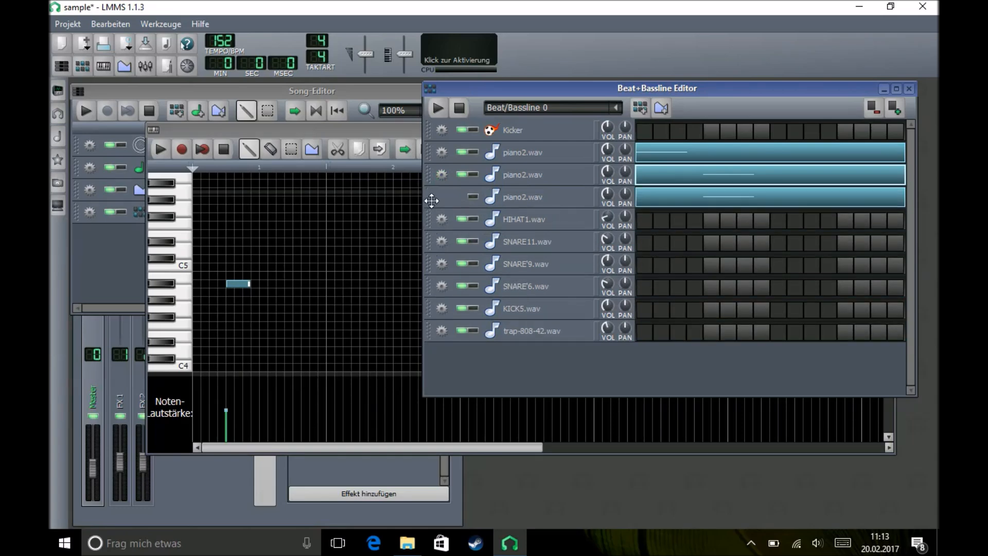
pyautogui.click(522, 197)
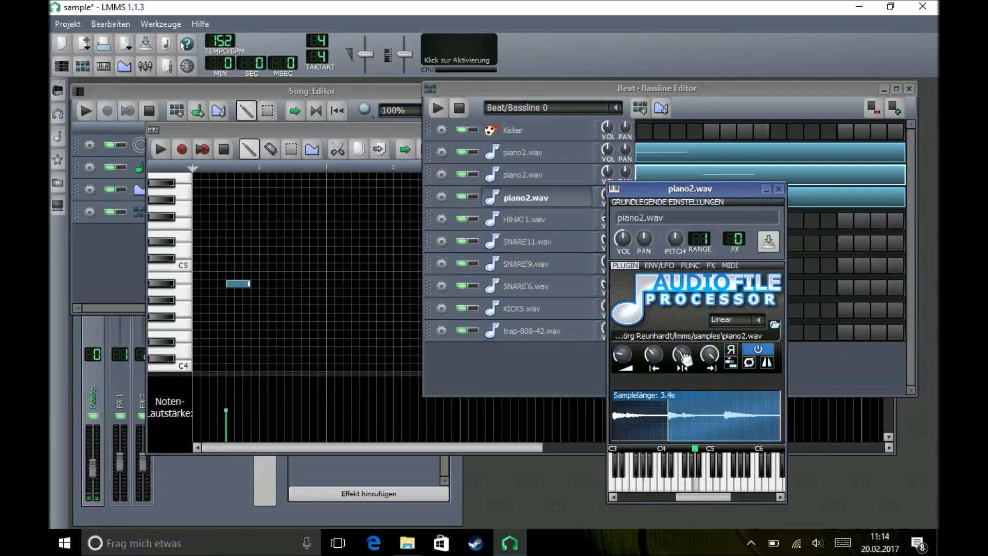
pyautogui.moveTo(822, 224)
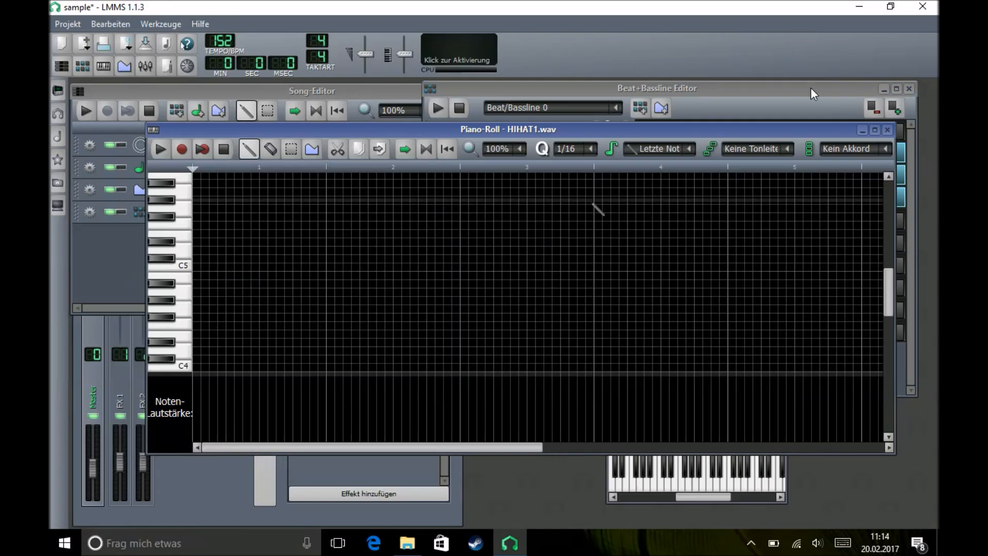
pyautogui.moveTo(243, 290)
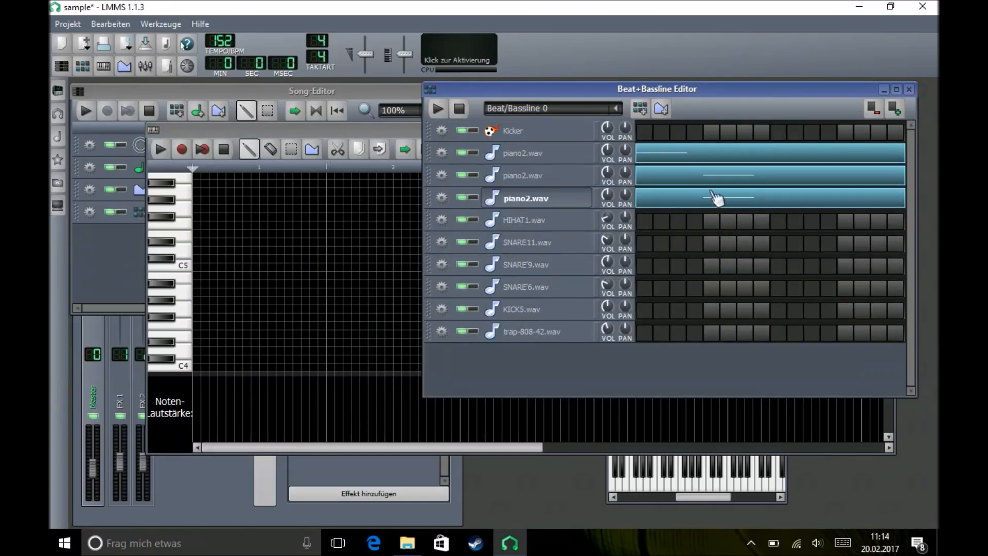
# - Add a note to the third piano track's pattern and audition the beat
pyautogui.doubleClick(525, 198)
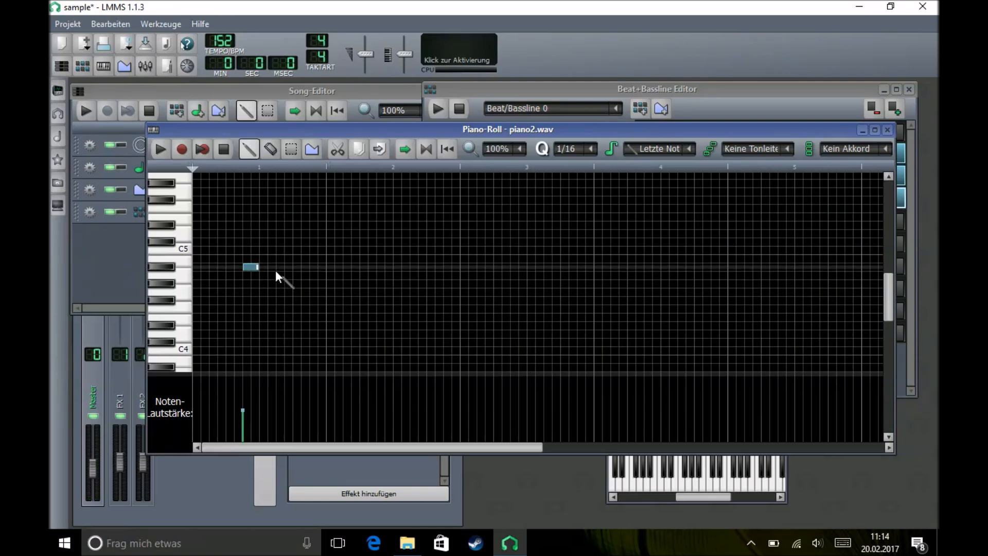
pyautogui.click(284, 266)
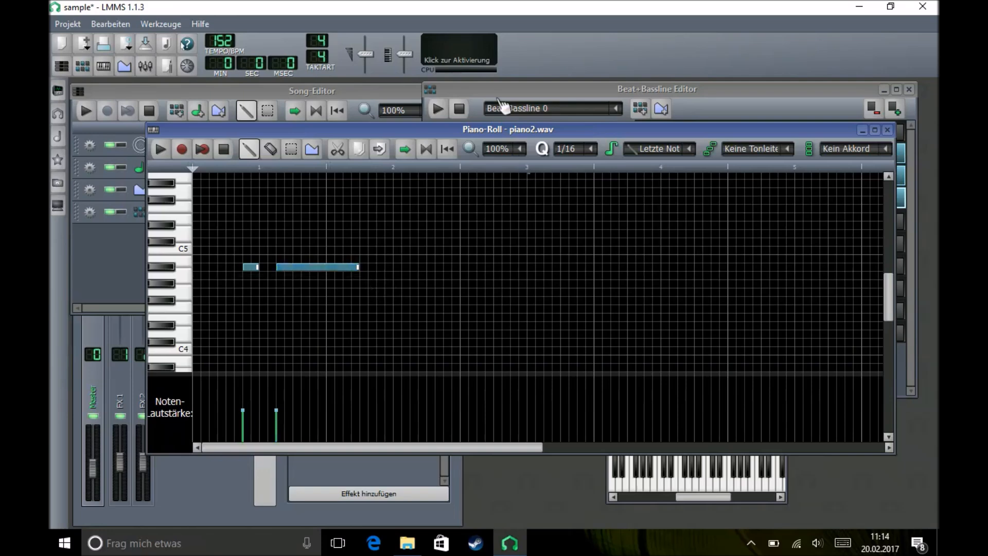
pyautogui.click(437, 109)
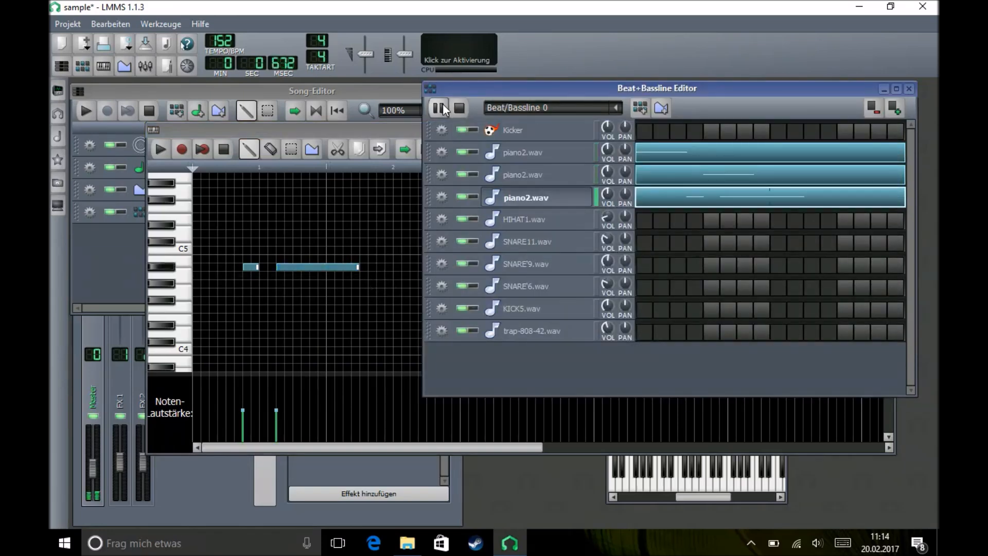
pyautogui.click(439, 107)
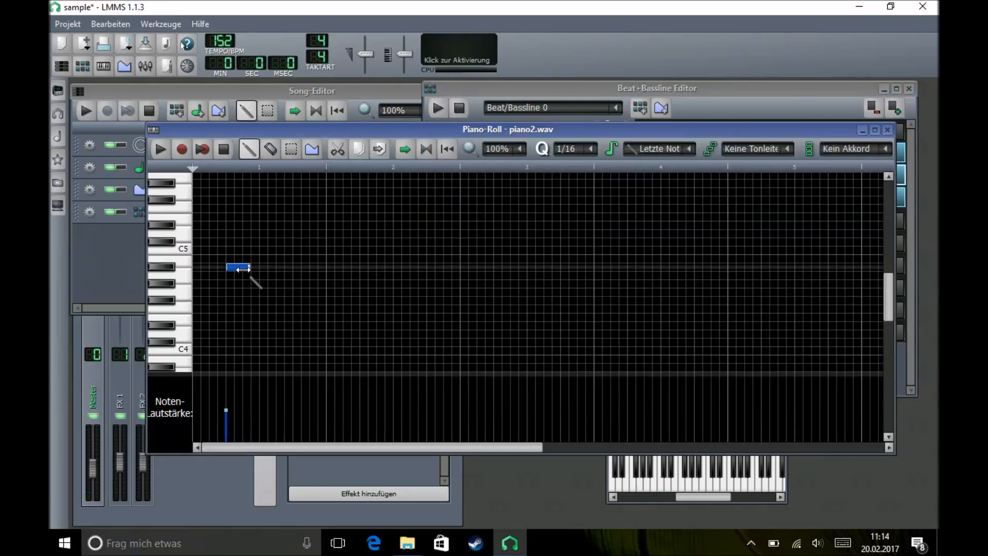
pyautogui.click(438, 107)
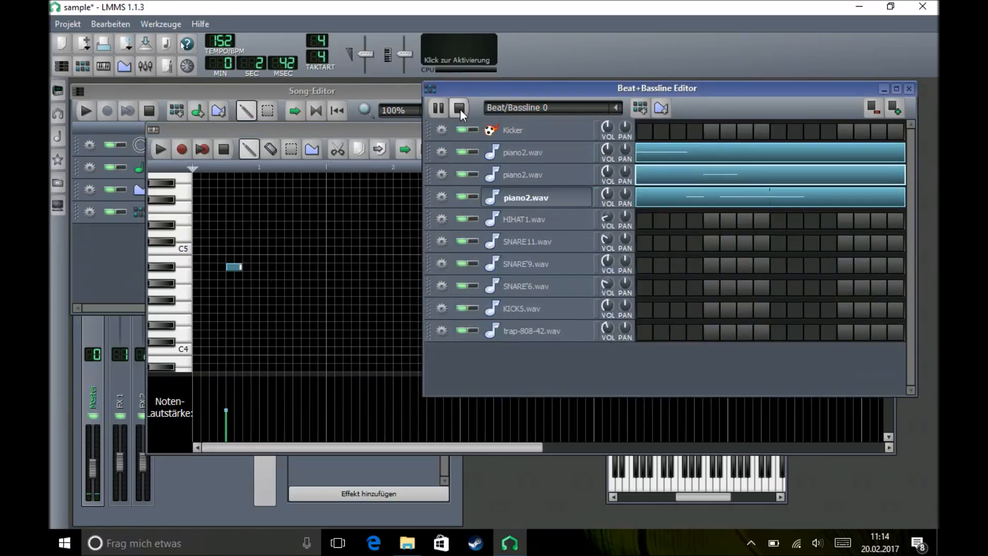
pyautogui.click(526, 197)
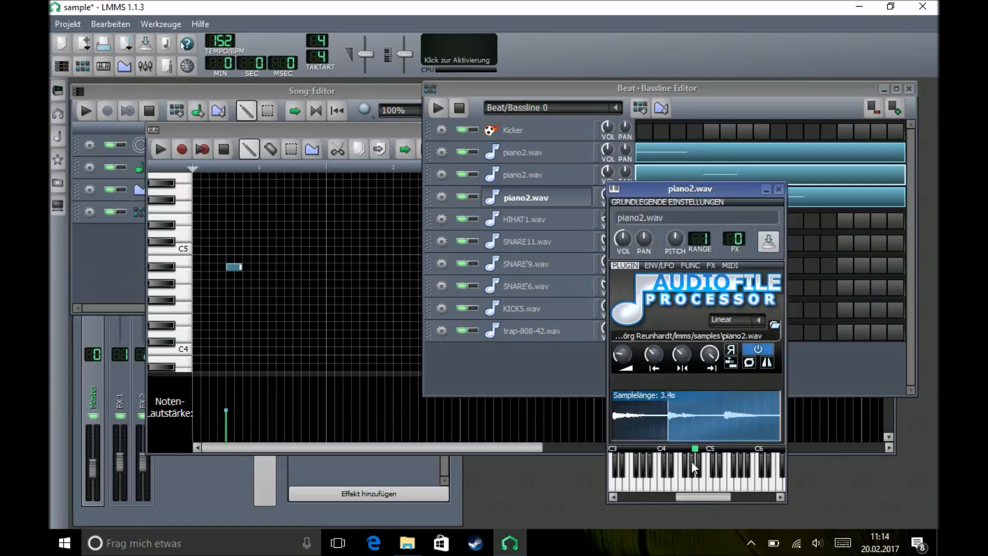
# - Add a second short note later in the bar to the second piano2.wav track and preview it
pyautogui.click(778, 188)
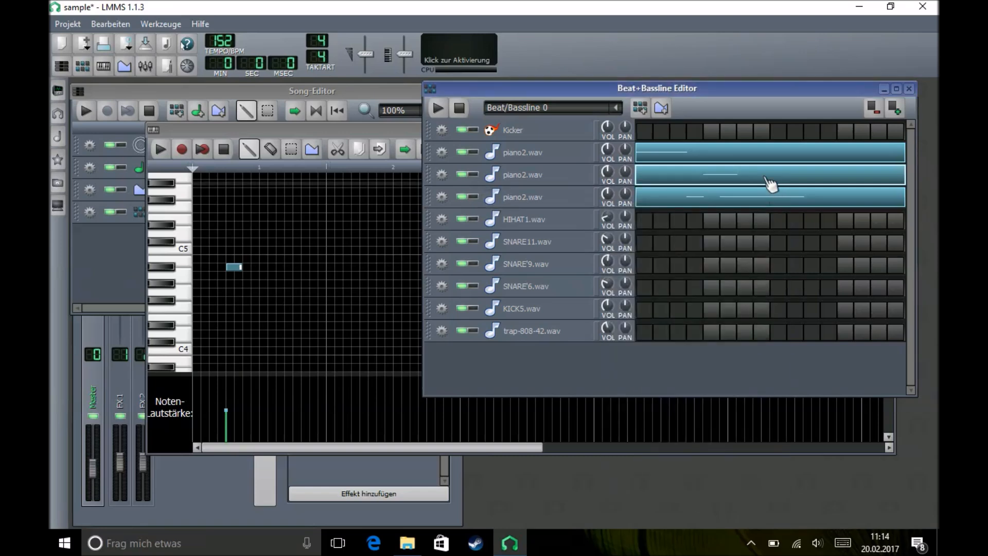
pyautogui.moveTo(794, 205)
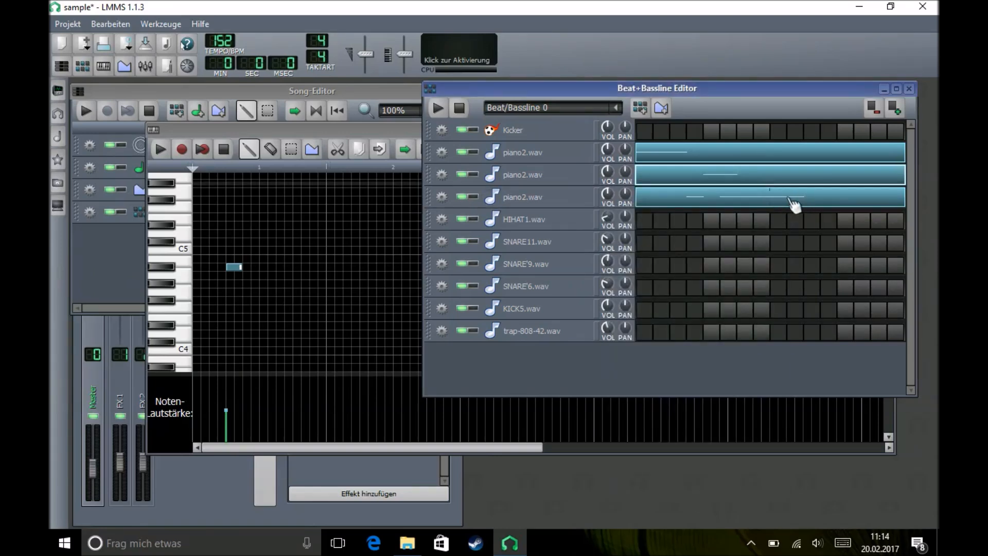
pyautogui.doubleClick(769, 197)
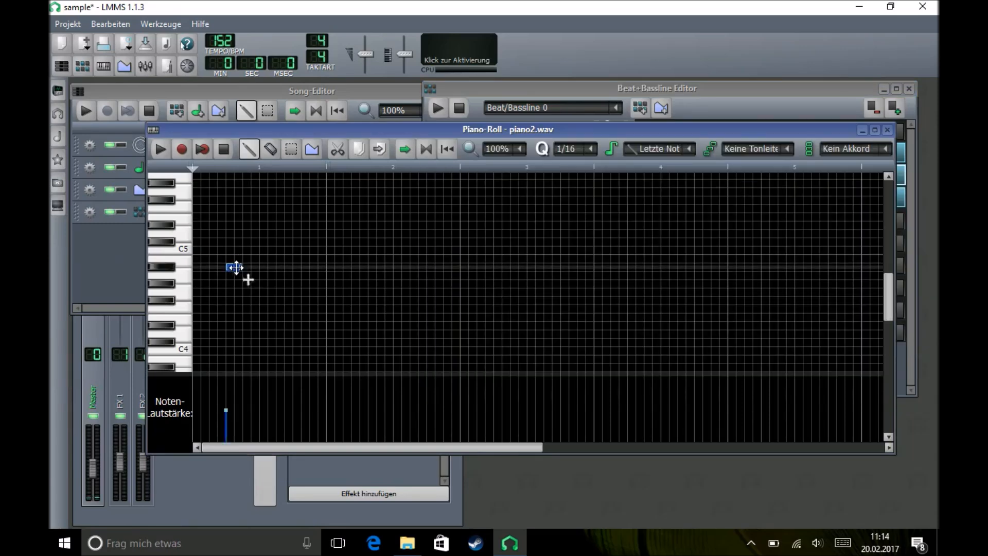
pyautogui.click(351, 266)
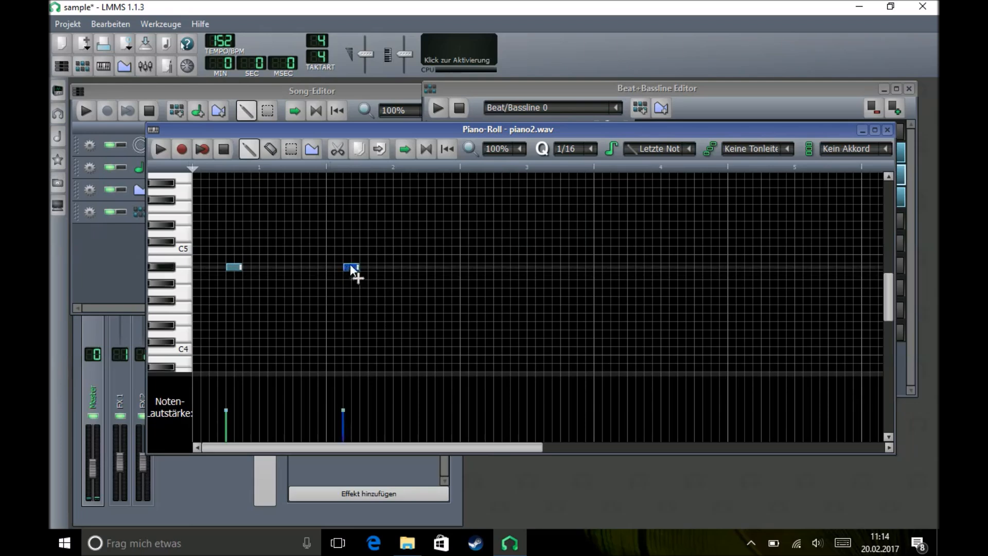
pyautogui.click(437, 107)
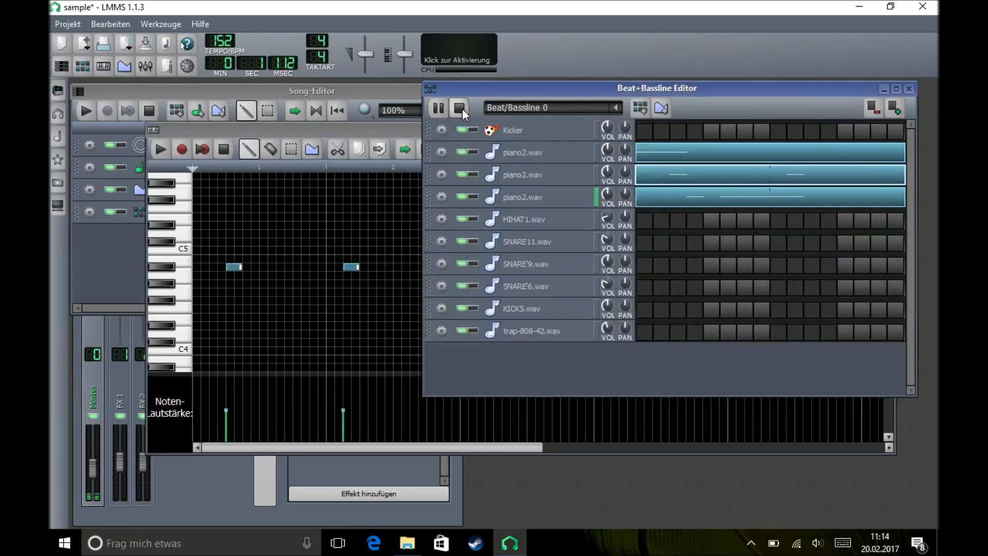
pyautogui.click(459, 108)
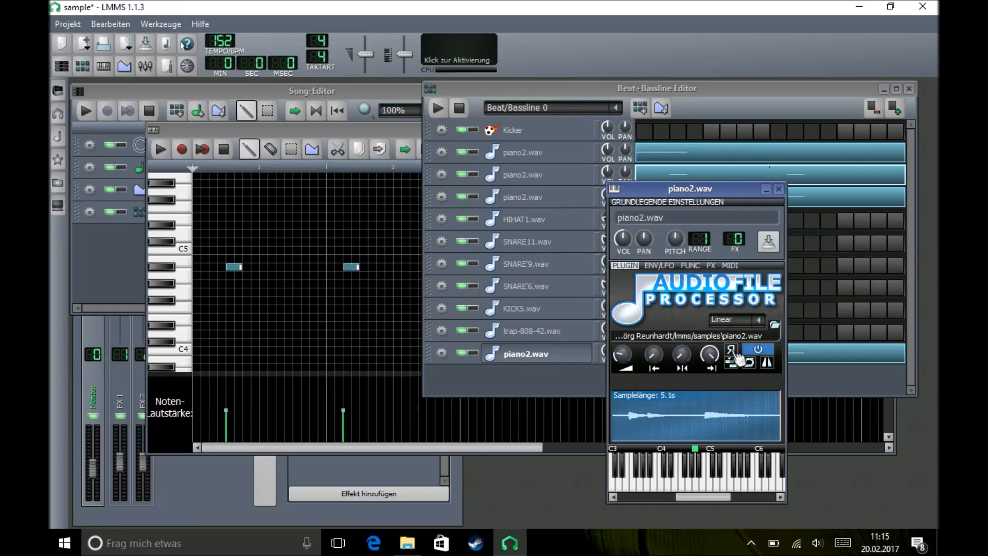
# - Set the cloned piano2.wav track's 5.1-second sample to play in reverse
pyautogui.click(730, 351)
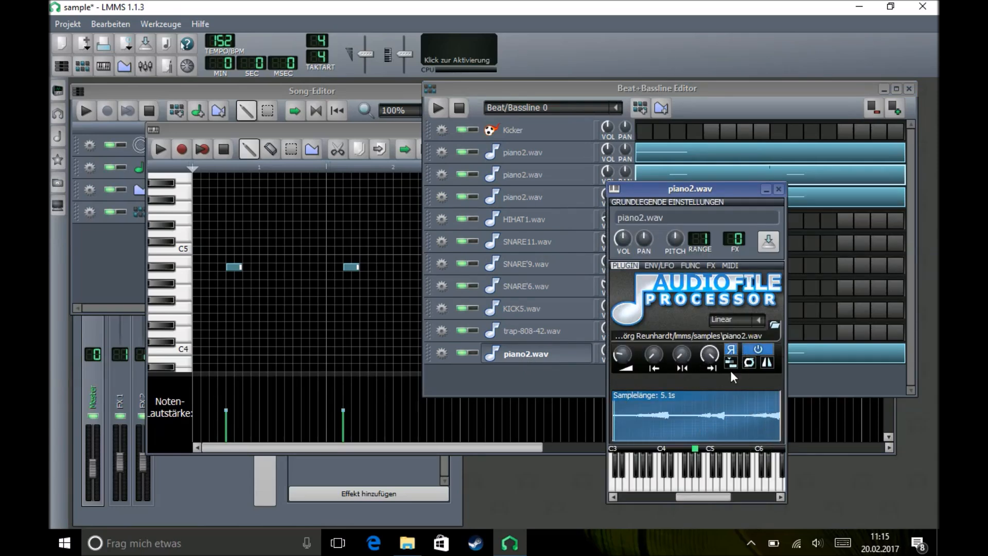
pyautogui.rightClick(708, 354)
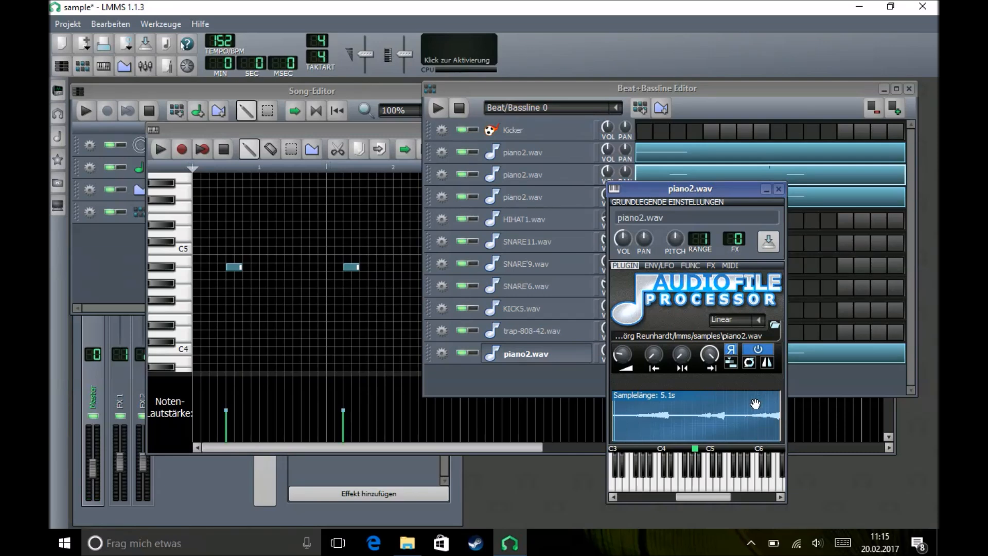
pyautogui.moveTo(764, 392)
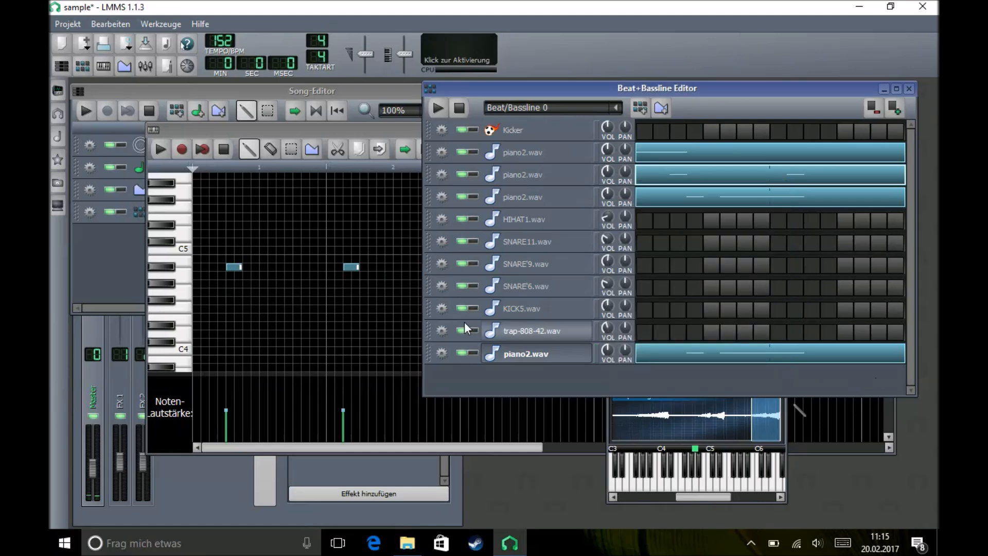
# - Move the reversed piano track up and clear all notes from its pattern
pyautogui.rightClick(441, 353)
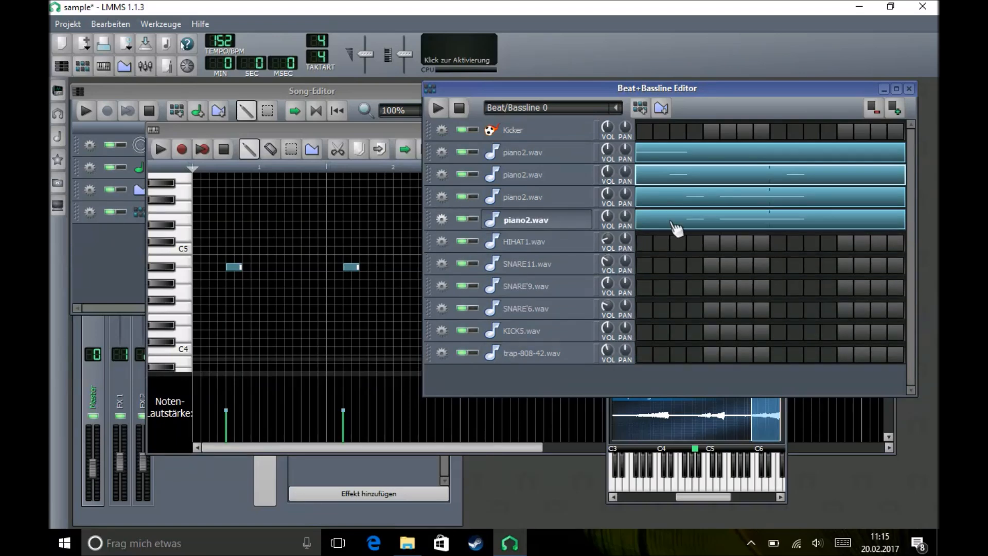
pyautogui.rightClick(677, 227)
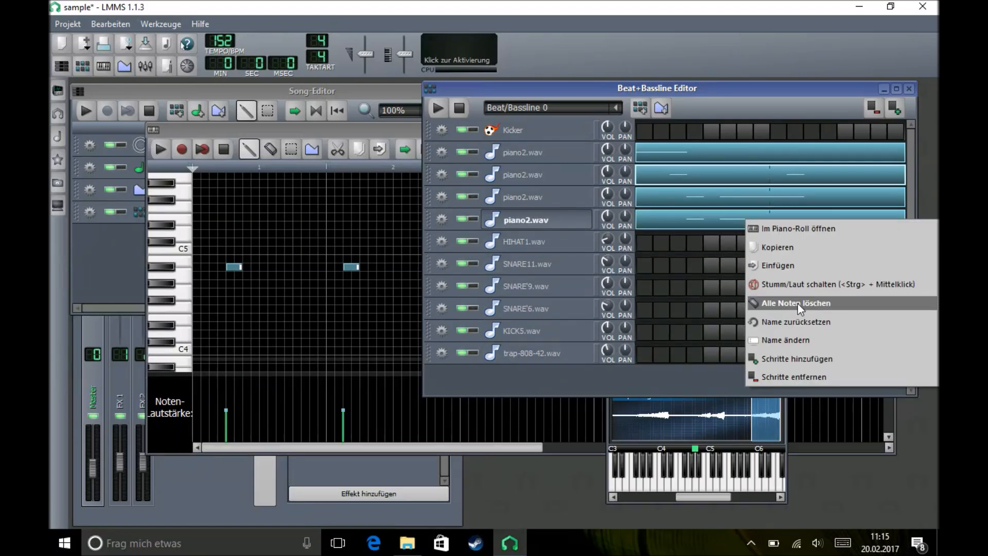
pyautogui.click(798, 228)
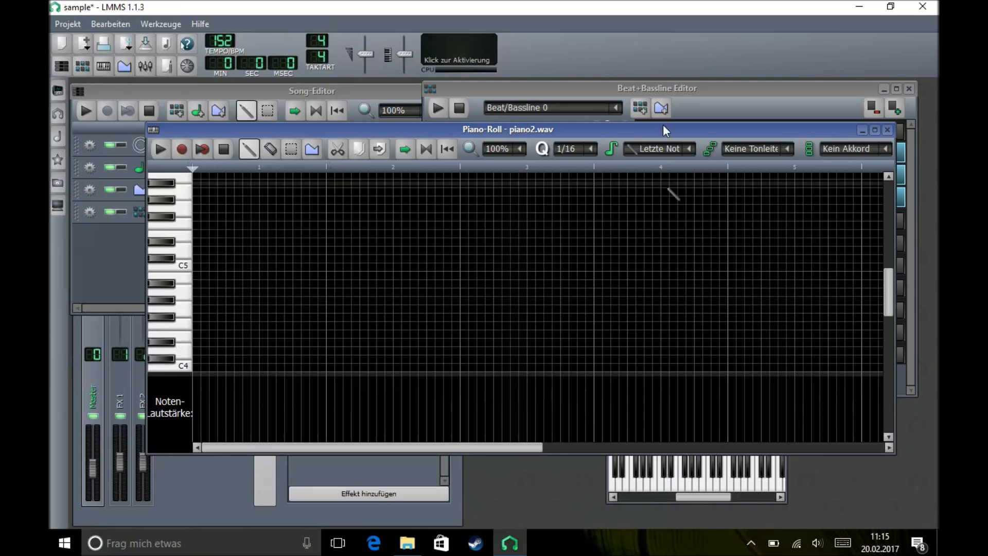
# - Draw one note in the Piano-Roll and stretch it into a long note
pyautogui.click(367, 283)
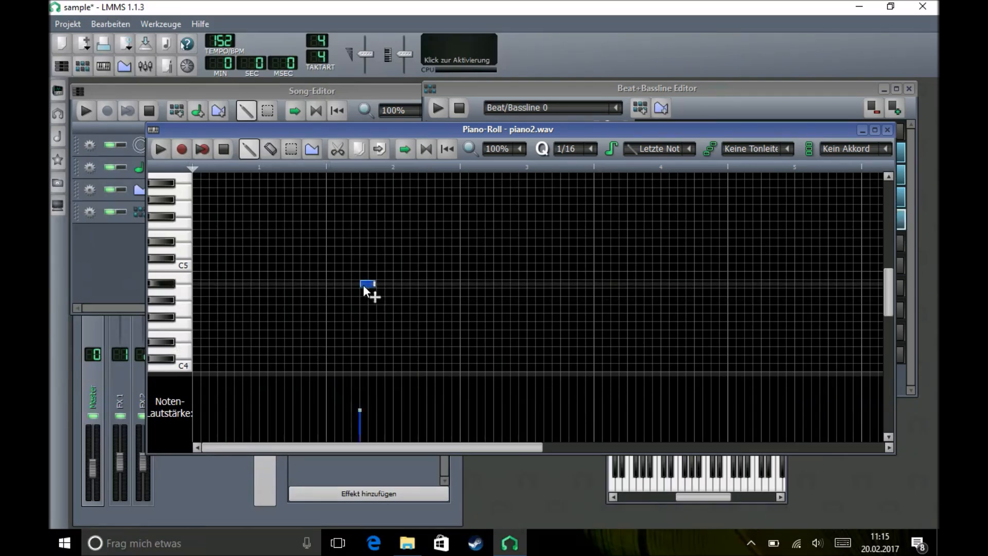
pyautogui.click(656, 87)
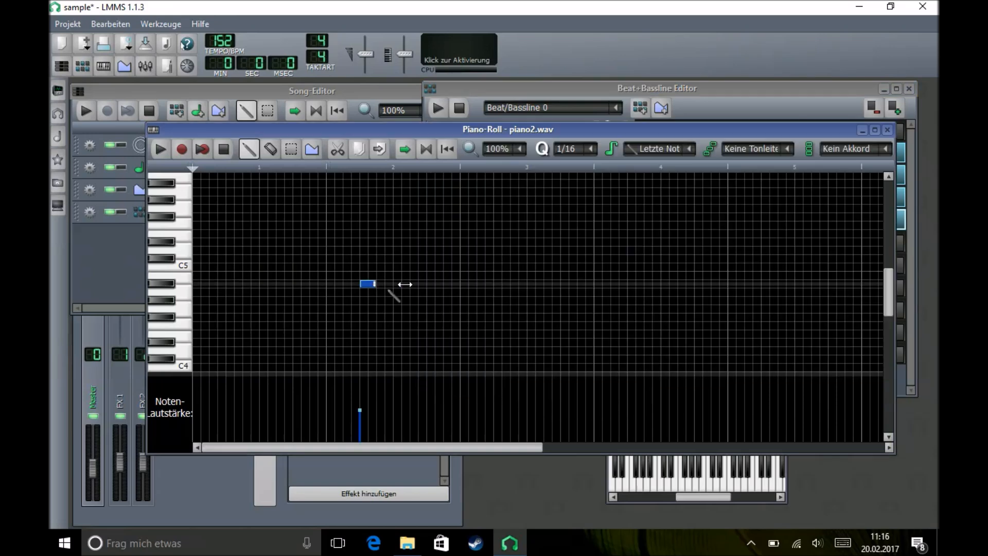
pyautogui.moveTo(373, 284); pyautogui.dragTo(458, 284)
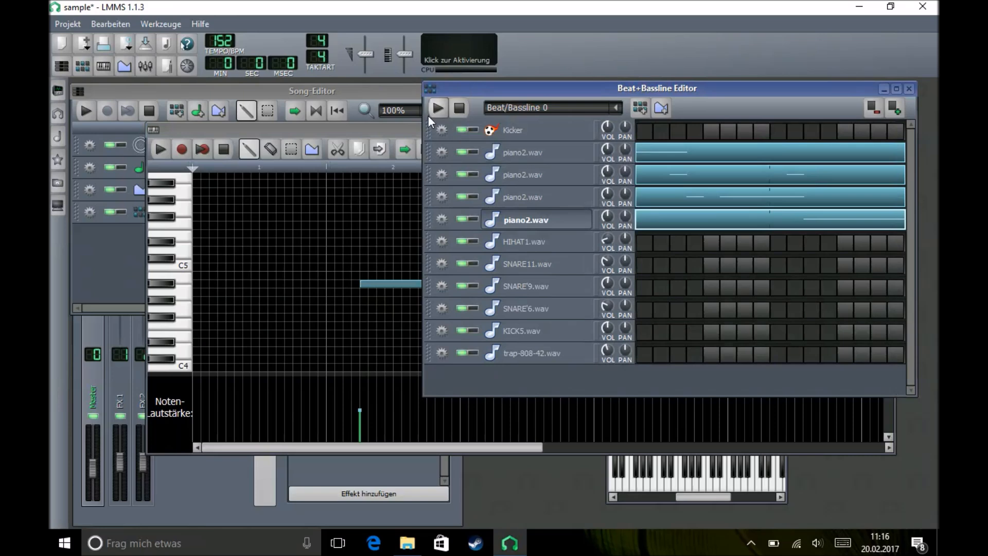
pyautogui.click(437, 108)
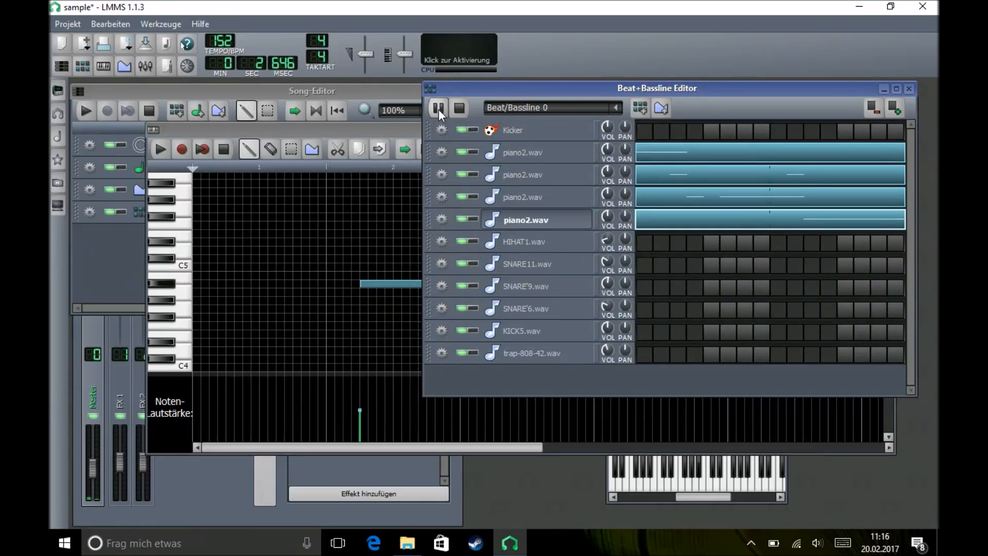
pyautogui.click(460, 107)
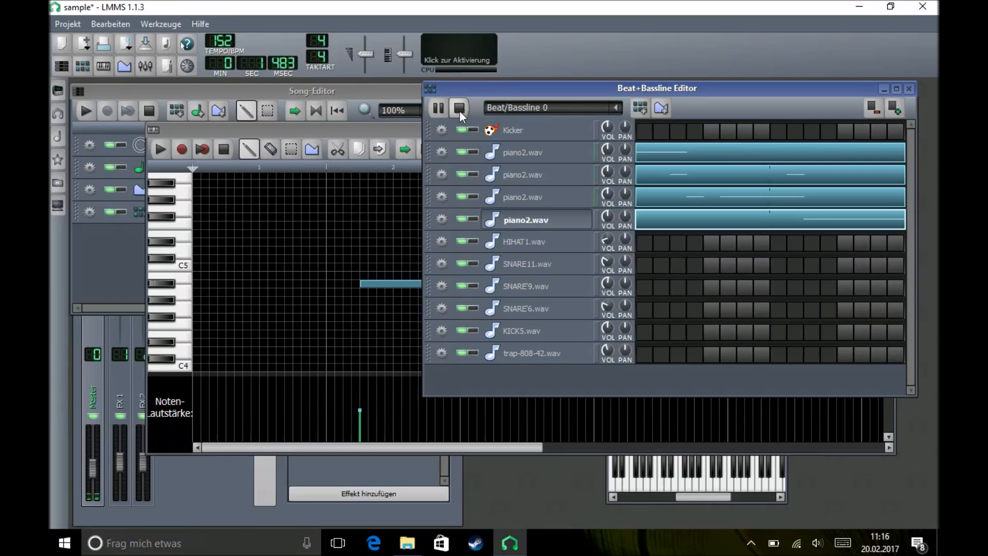
pyautogui.click(460, 108)
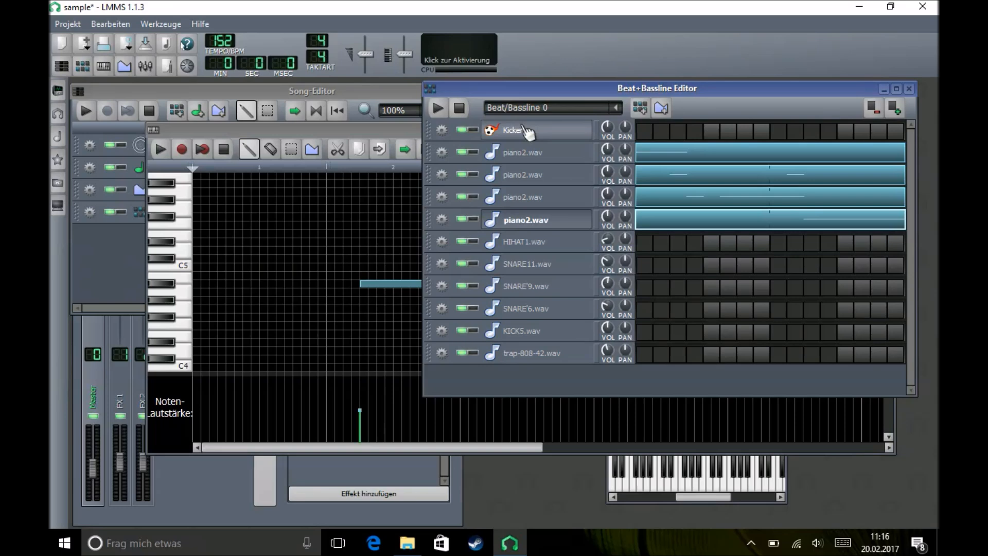
pyautogui.moveTo(599, 188)
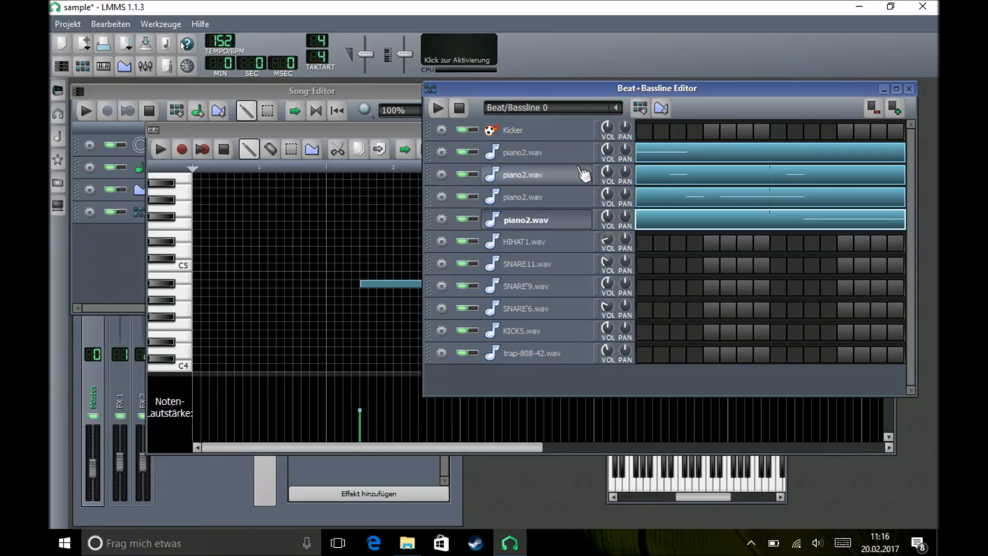
pyautogui.click(525, 219)
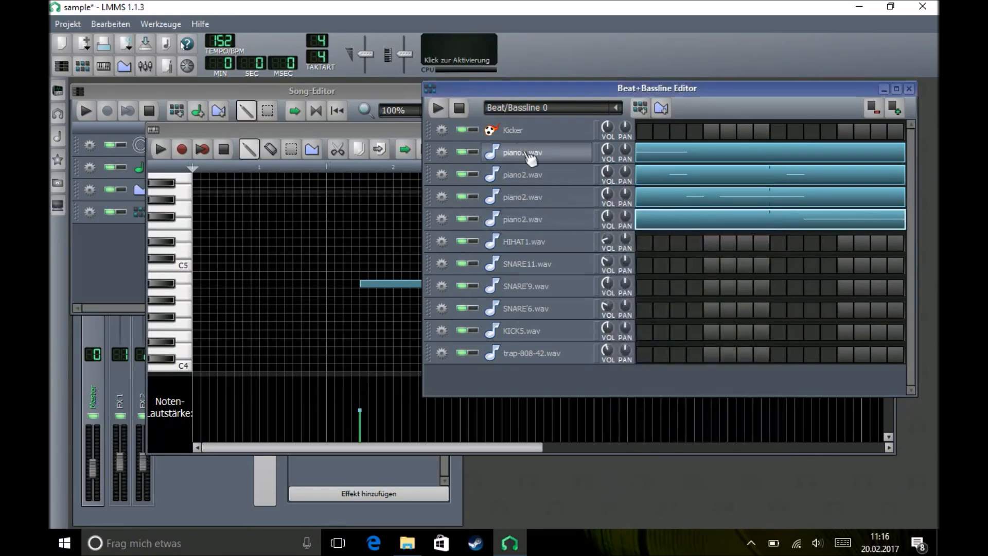
pyautogui.click(521, 152)
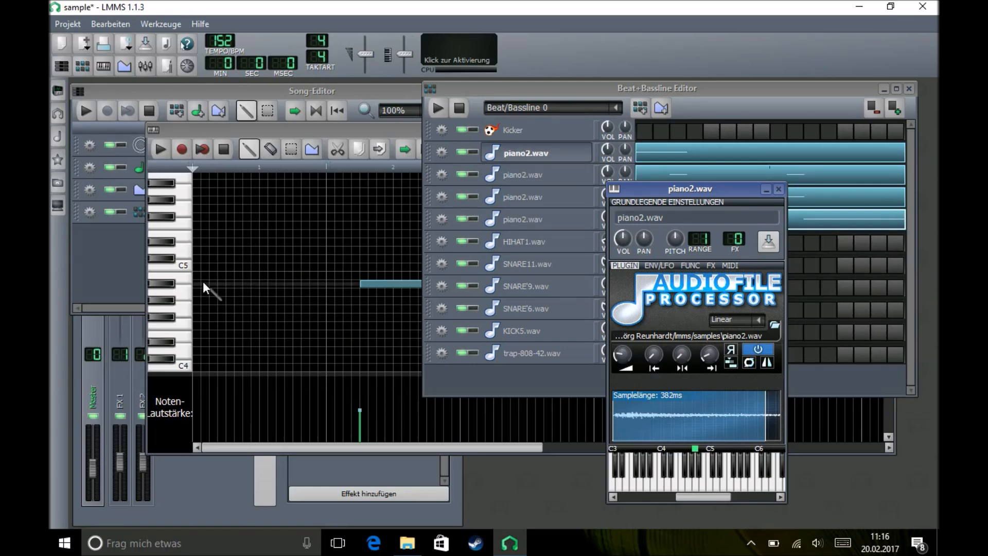
pyautogui.moveTo(177, 291)
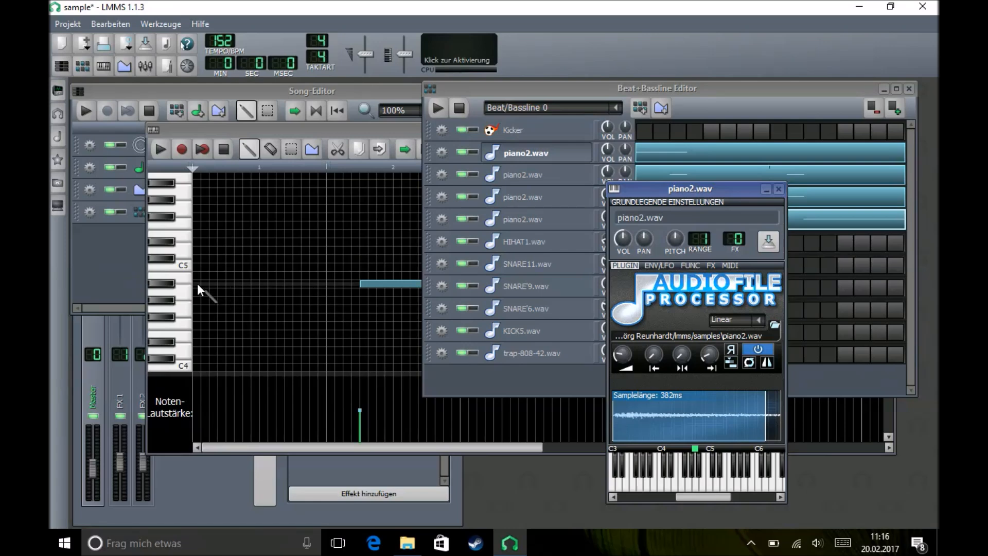
pyautogui.moveTo(419, 344)
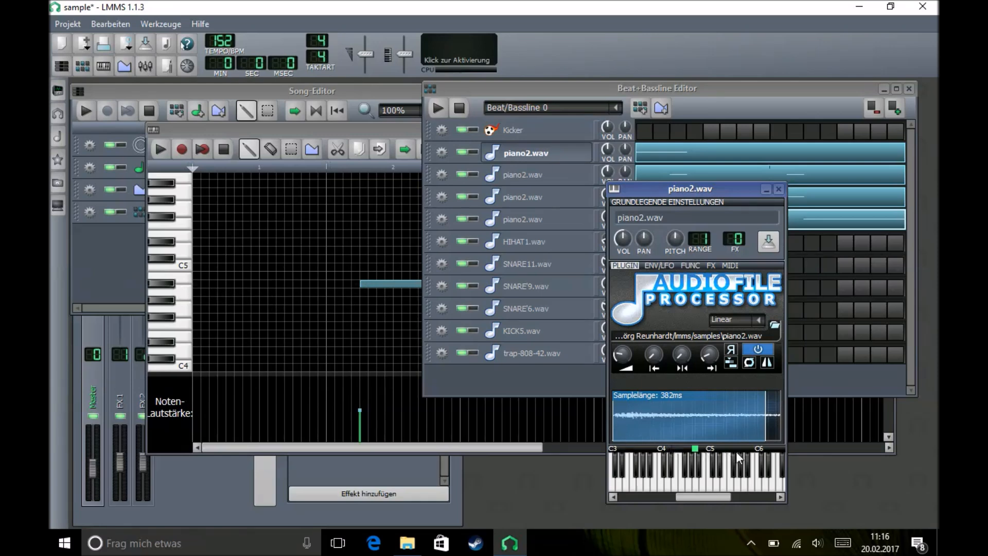
pyautogui.moveTo(743, 455)
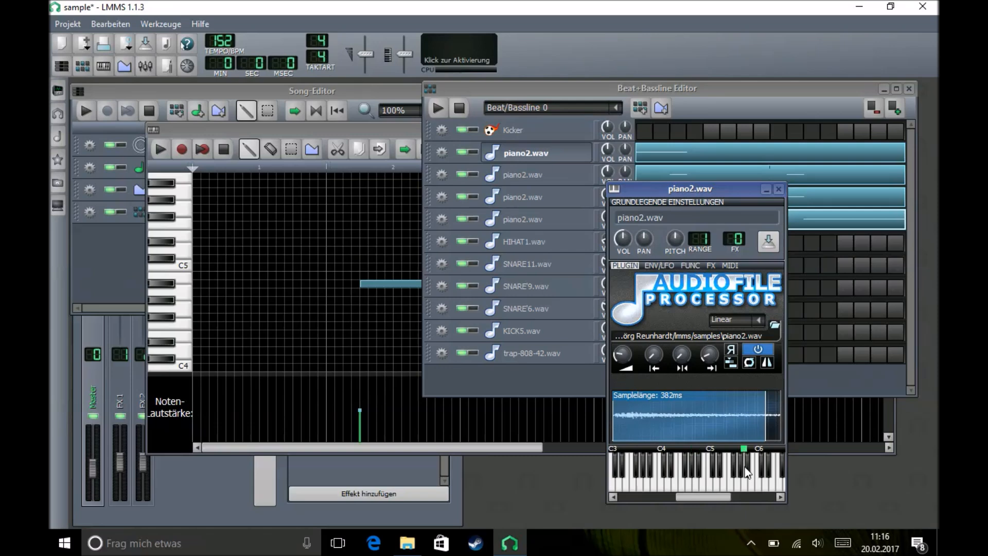
pyautogui.moveTo(733, 458)
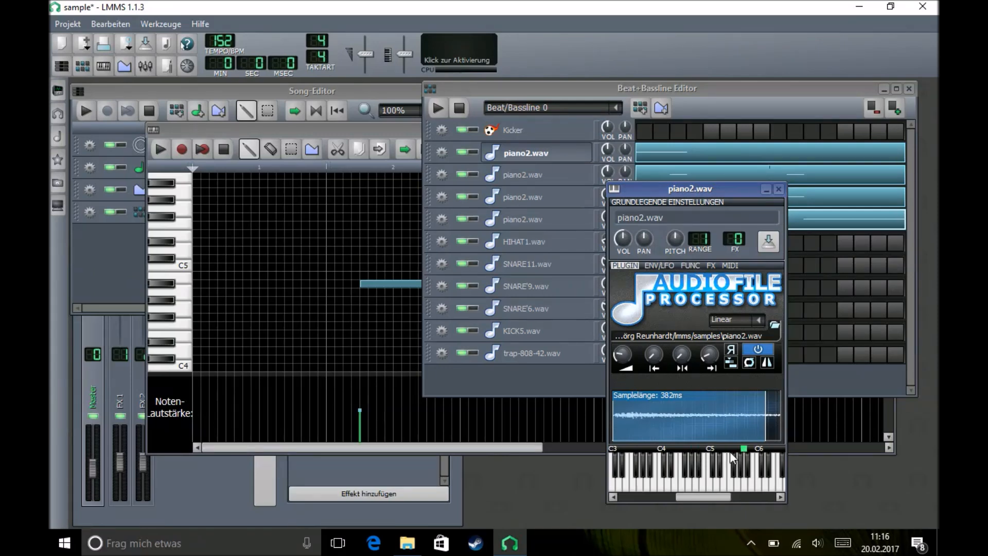
pyautogui.moveTo(699, 455)
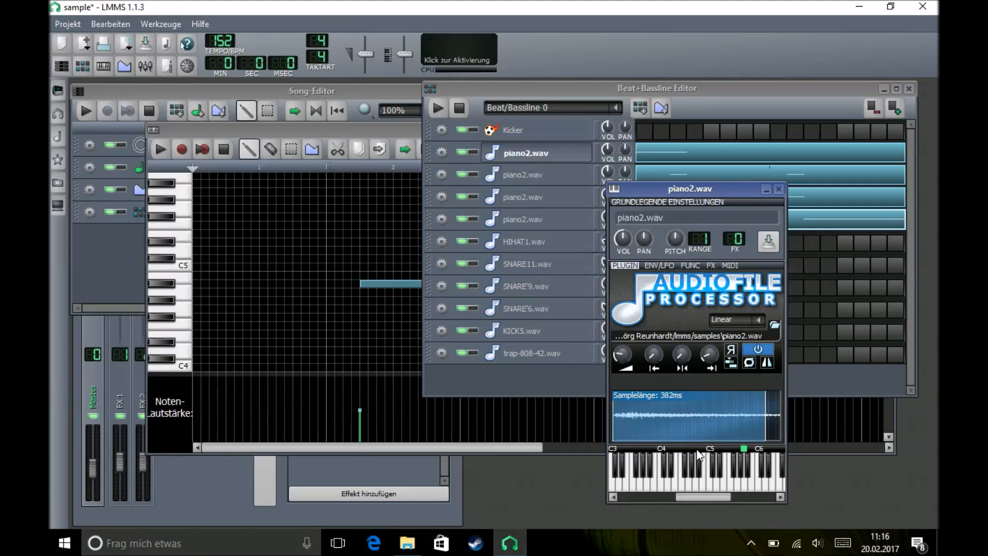
pyautogui.moveTo(720, 460)
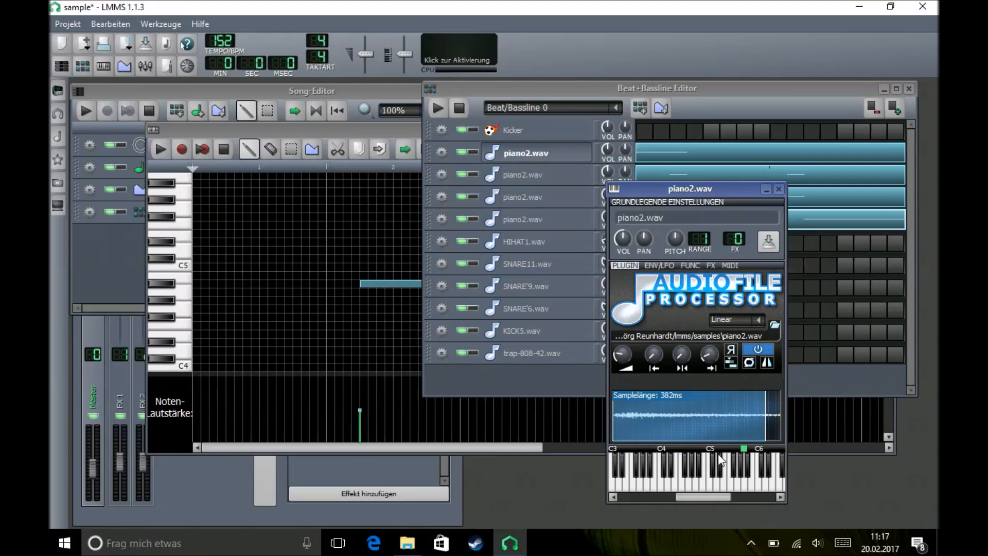
pyautogui.moveTo(747, 457)
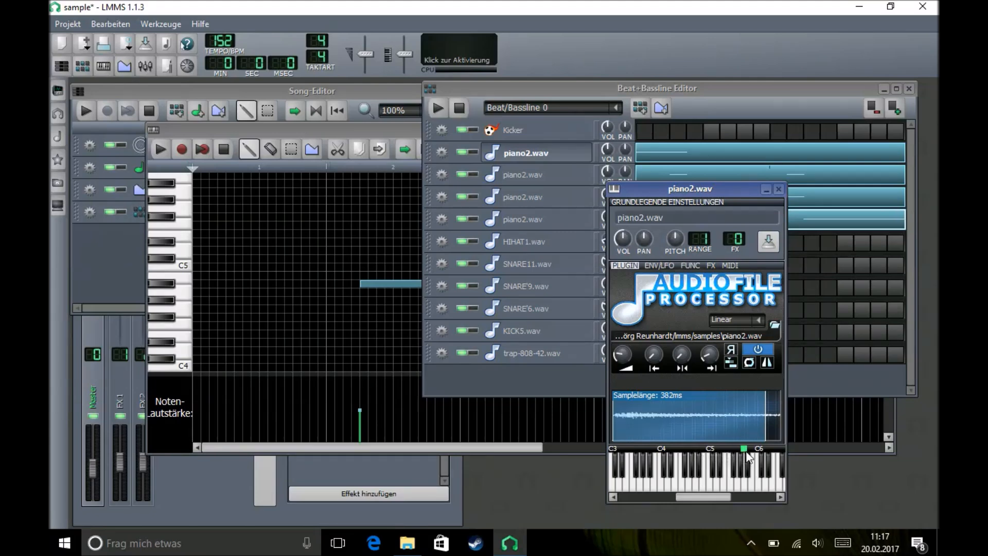
pyautogui.moveTo(756, 465)
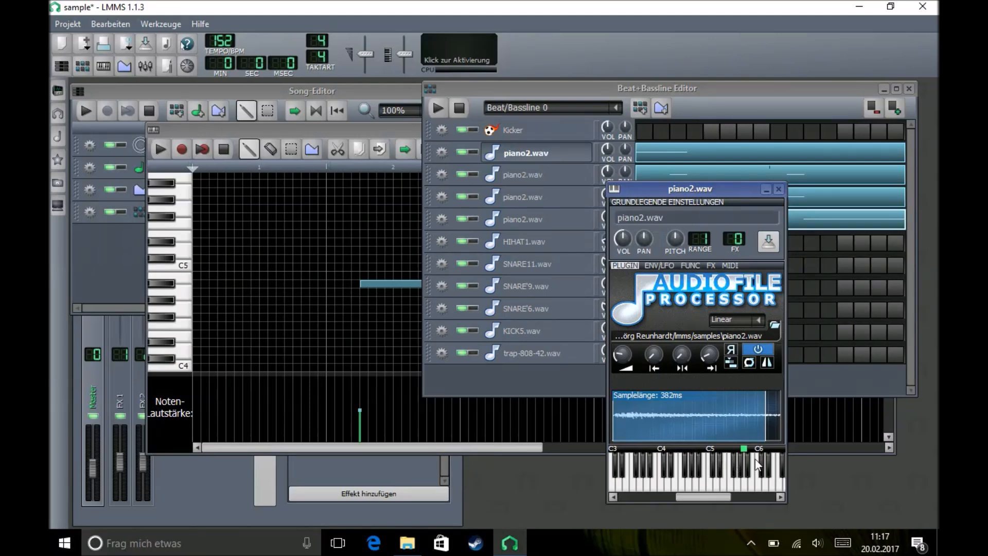
# - Move between the piano2.wav tracks' sample settings to chop different slices
pyautogui.click(778, 188)
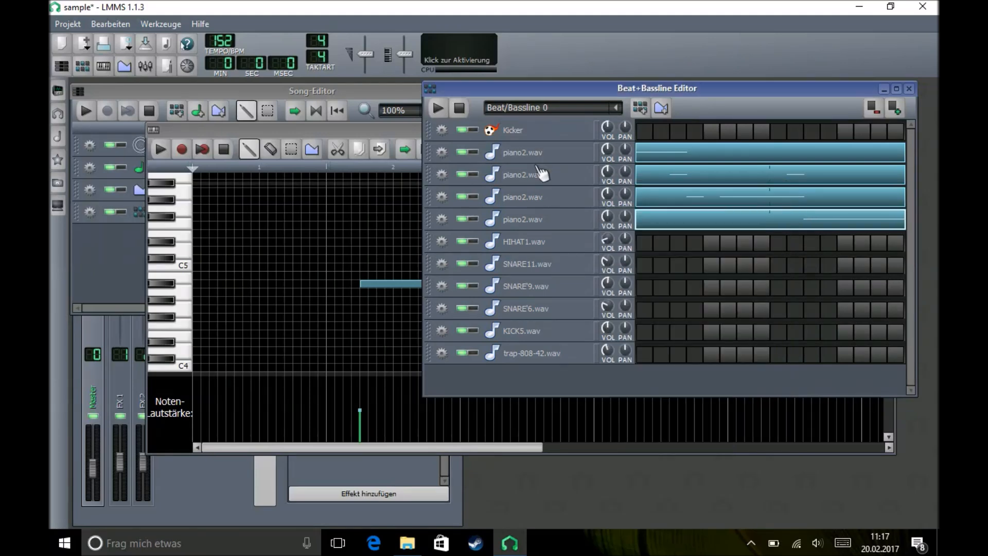
pyautogui.click(522, 174)
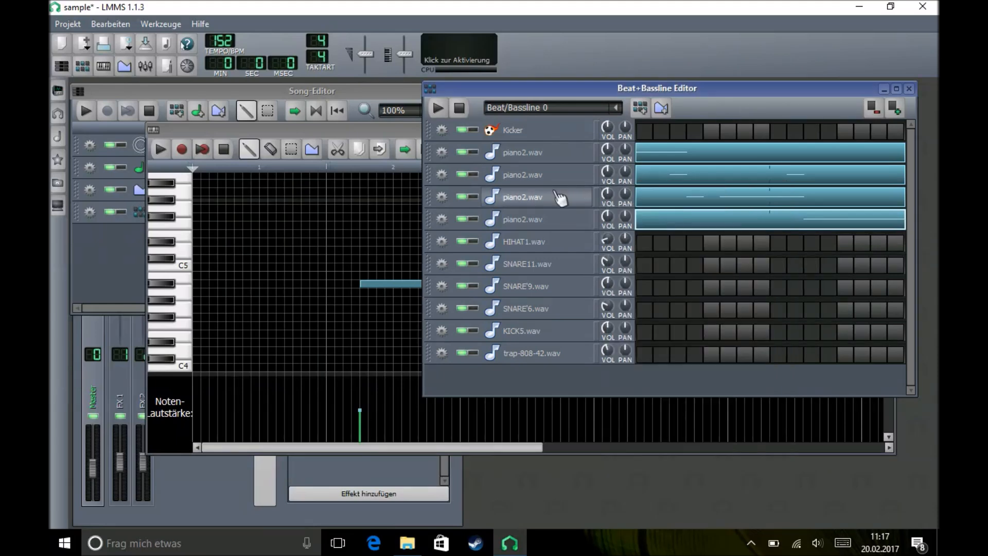
pyautogui.click(522, 196)
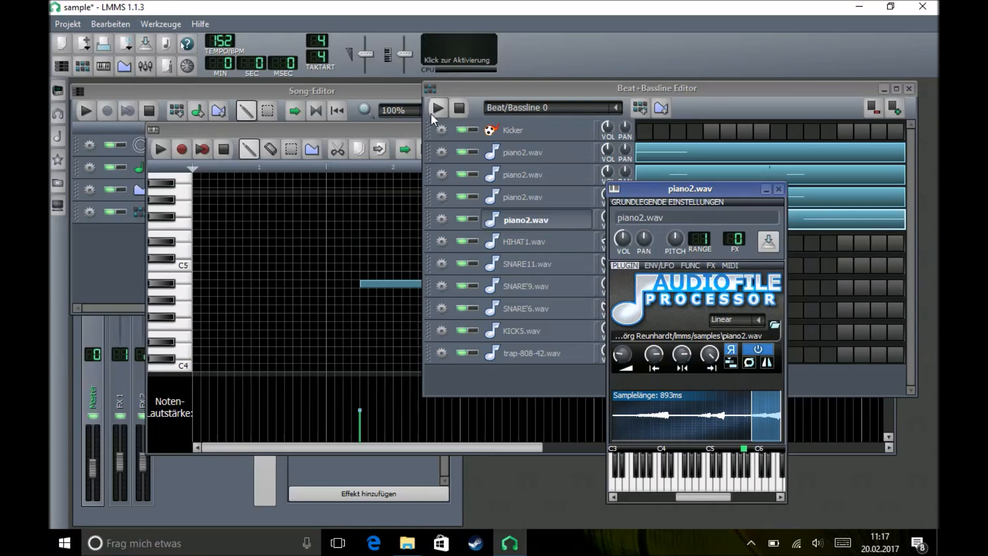
pyautogui.click(437, 107)
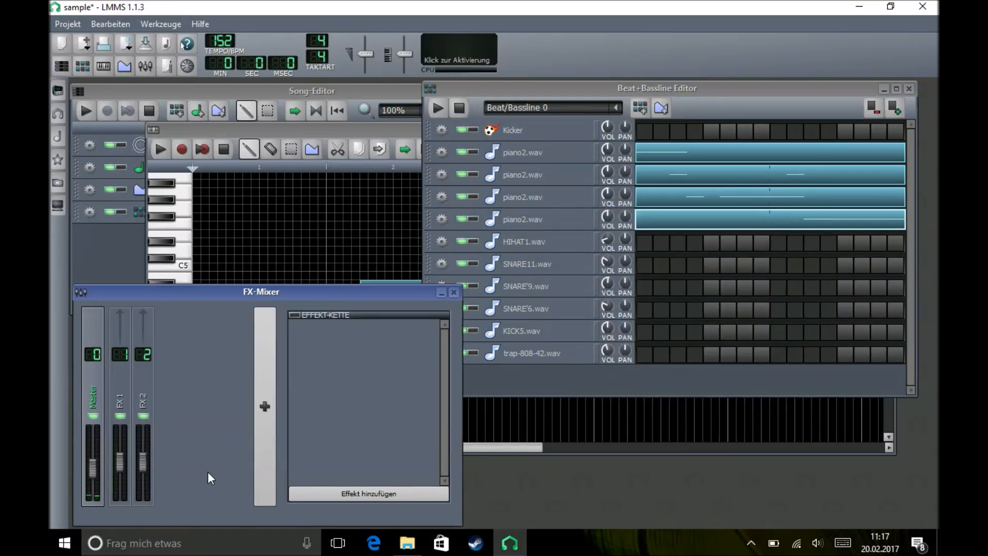
# - Open the first and last piano tracks' sample settings to route them to FX 3
pyautogui.click(525, 152)
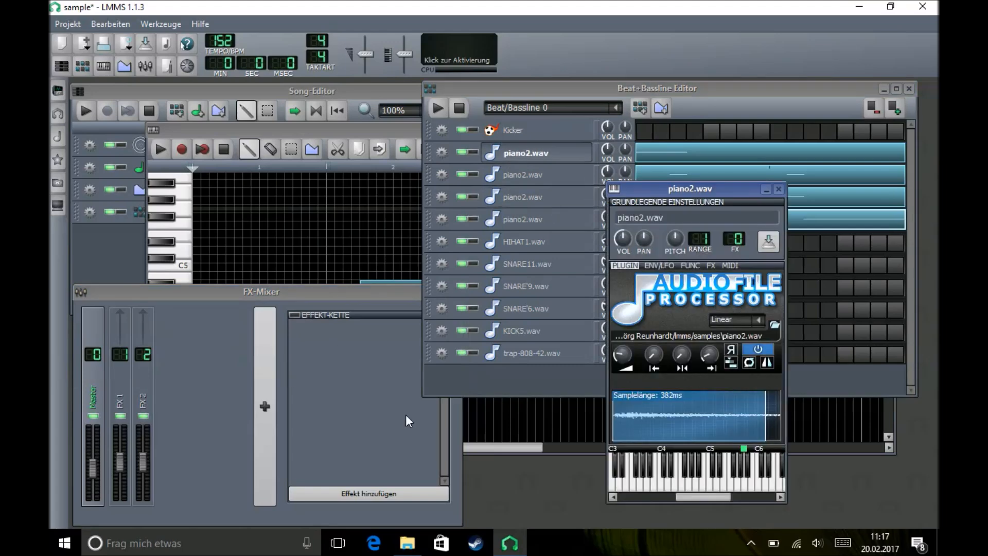
pyautogui.moveTo(309, 382)
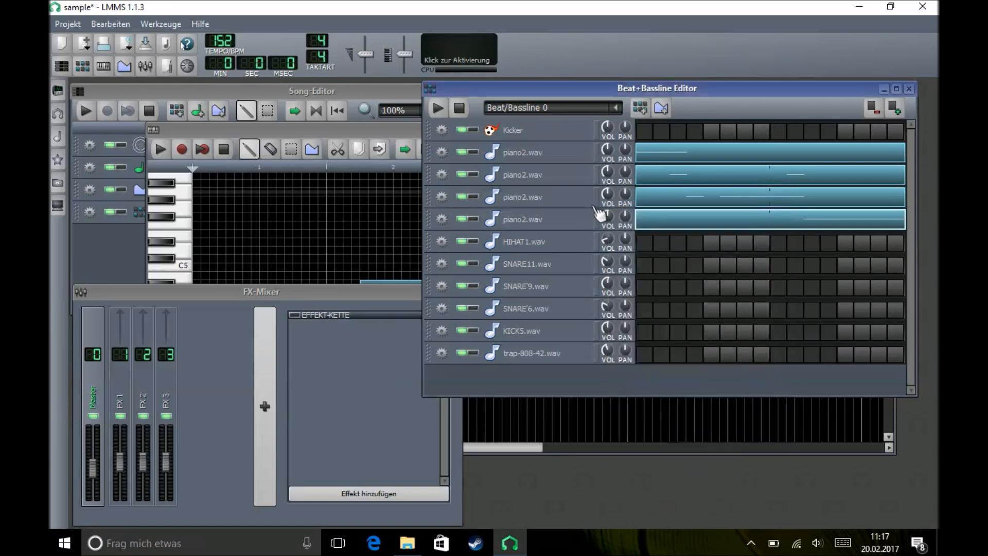
pyautogui.click(521, 219)
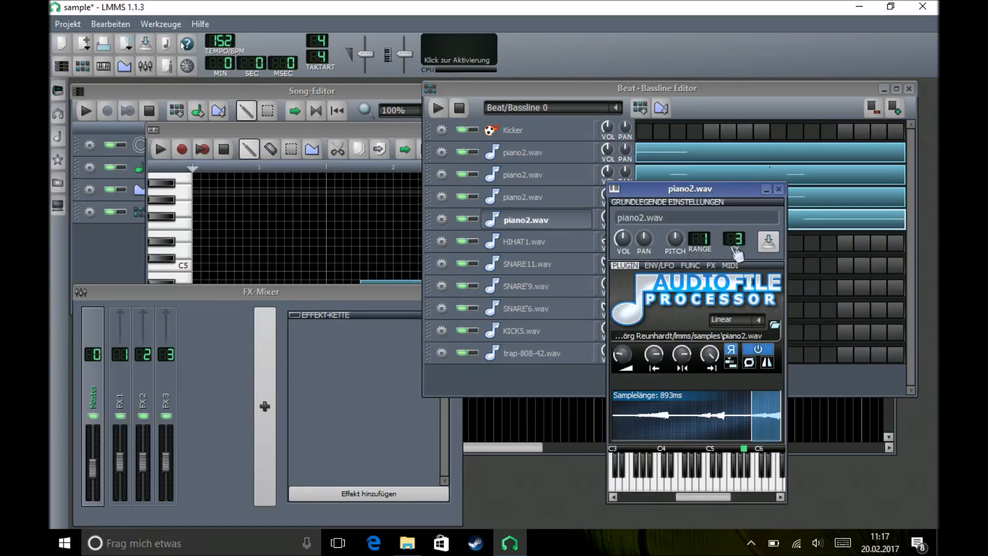
pyautogui.click(778, 188)
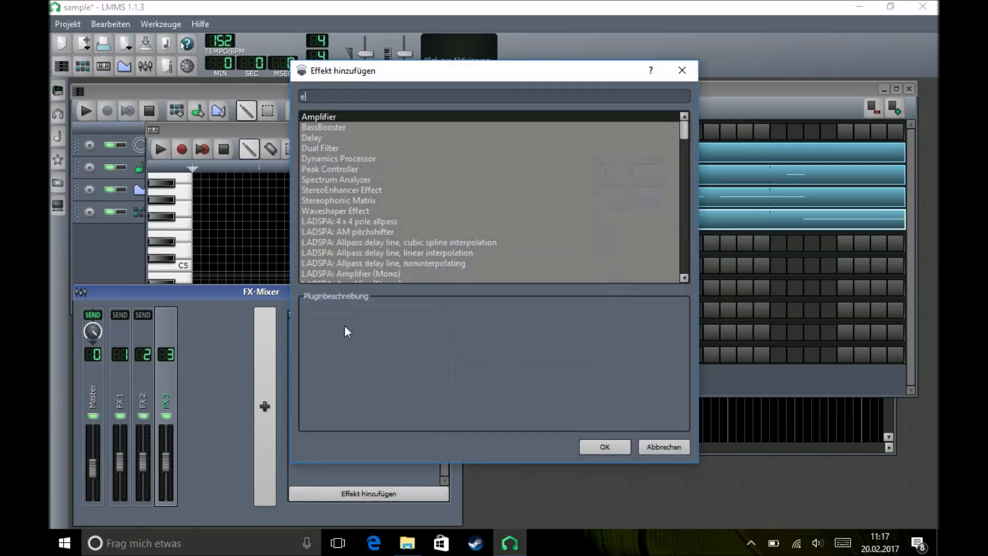
# - Add C* Eq to FX channel 3 and adjust its 1 kHz band
pyautogui.click(603, 447)
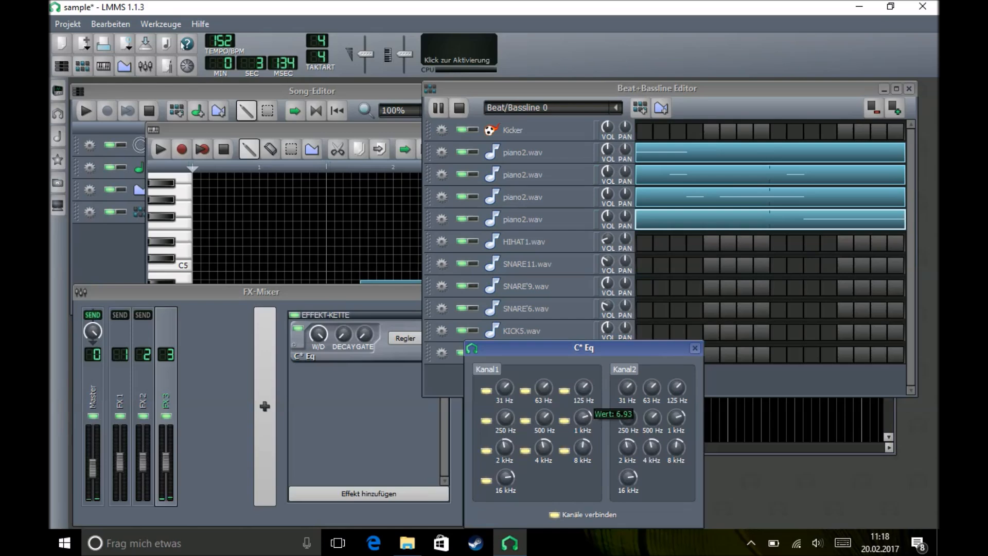
pyautogui.moveTo(583, 417); pyautogui.dragTo(583, 441)
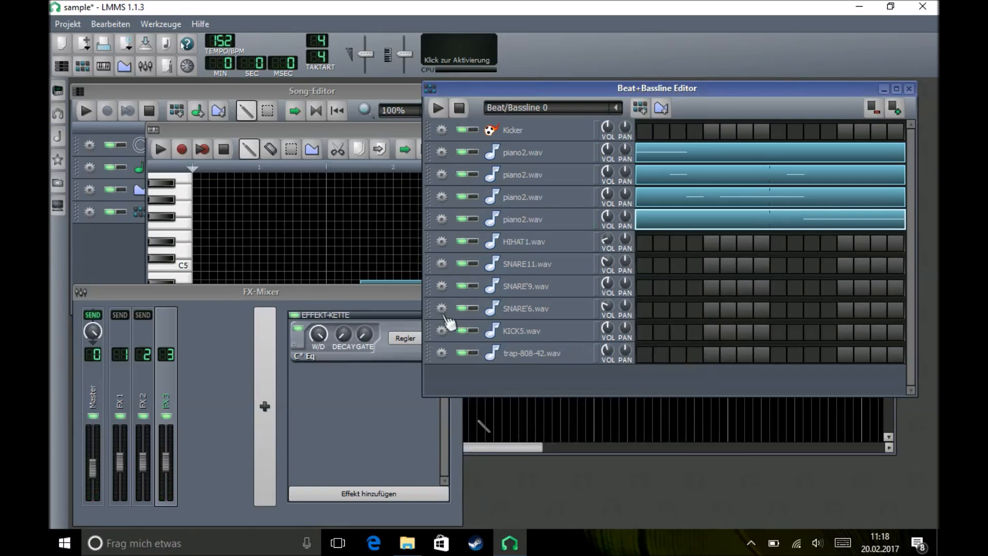
pyautogui.moveTo(334, 494)
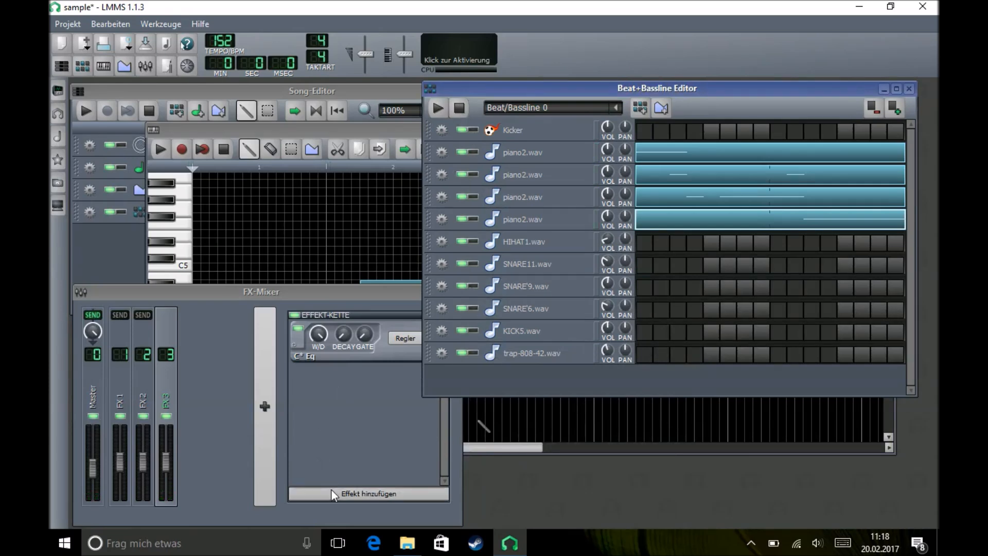
# - Add Calf Reverb after the EQ on FX 3 and tune its wet amount during playback
pyautogui.click(368, 493)
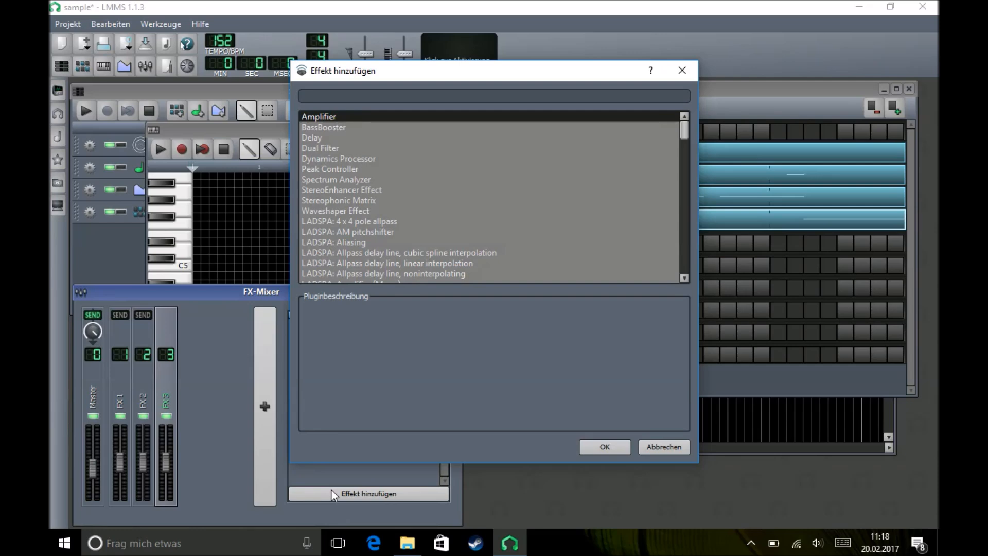
pyautogui.write('re')
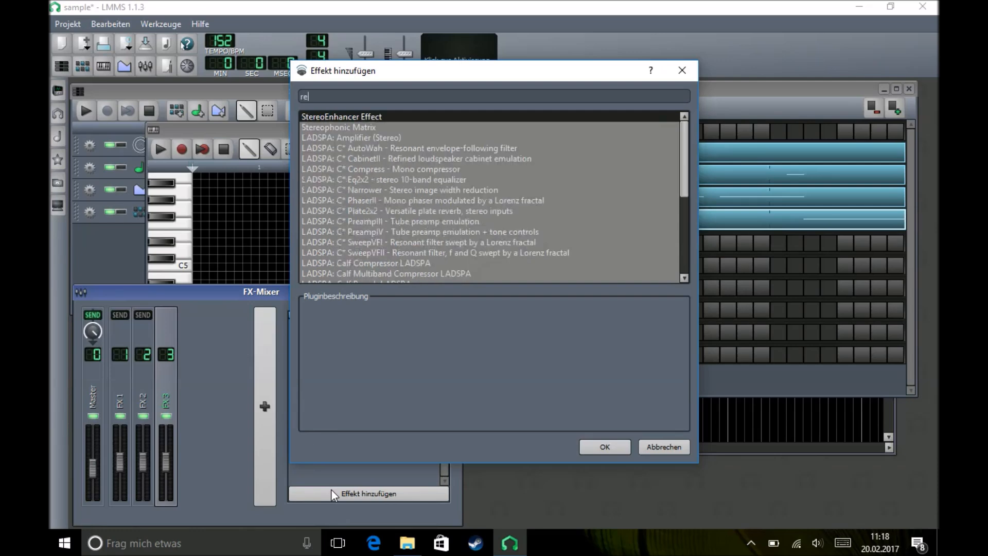
pyautogui.click(603, 447)
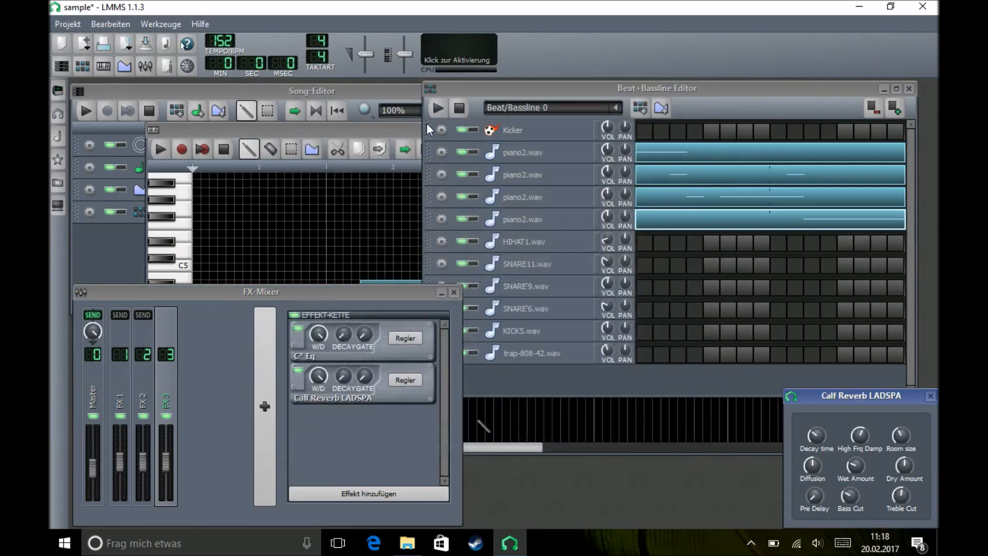
pyautogui.click(437, 107)
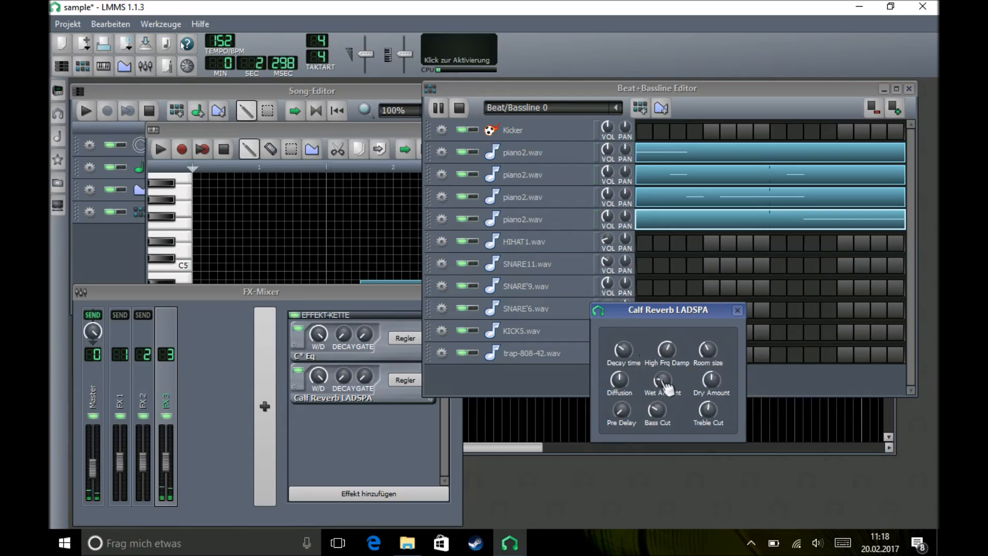
pyautogui.click(460, 108)
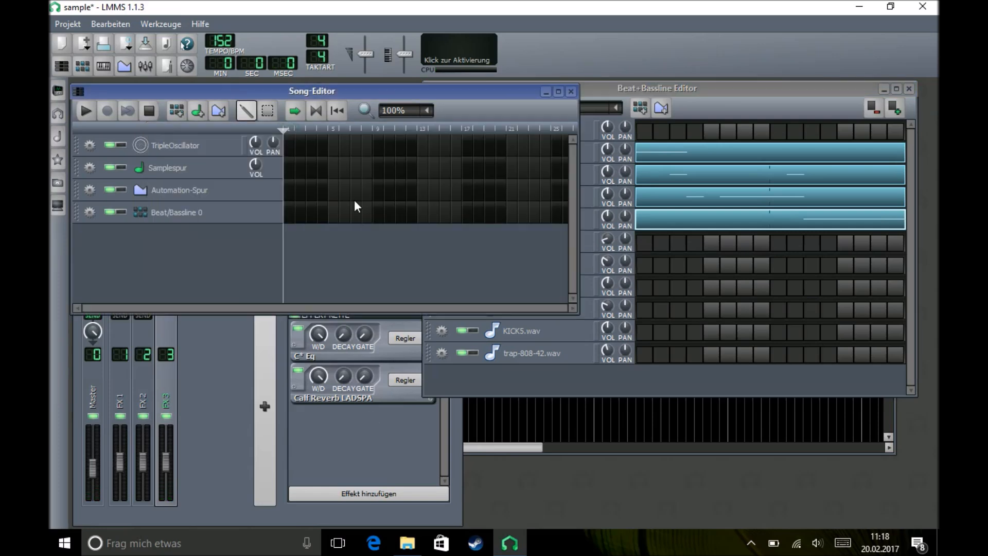
# - Extend Beat/Bassline 0's clip, create Beat/Bassline 1, and fill its HIHAT1 steps
pyautogui.moveTo(287, 213); pyautogui.dragTo(415, 213)
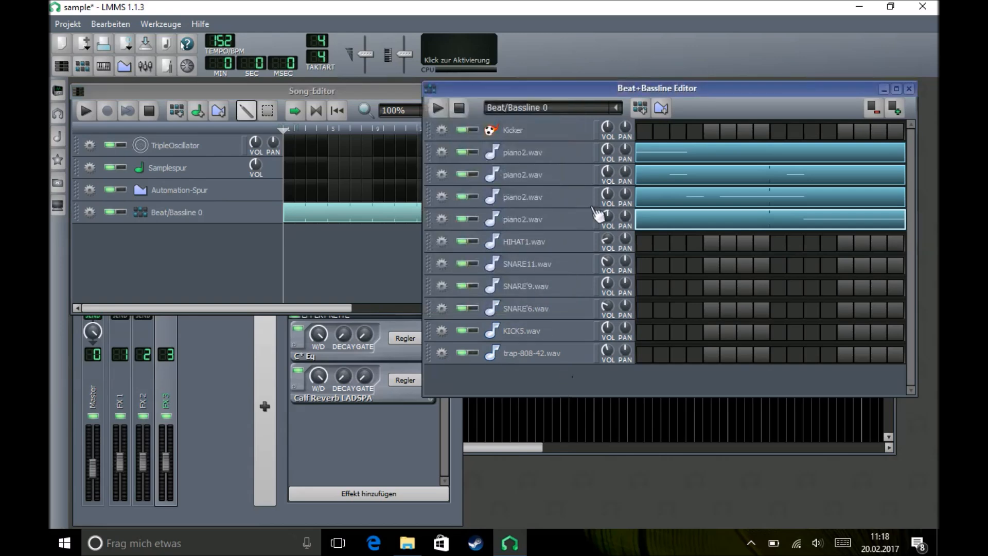
pyautogui.click(639, 107)
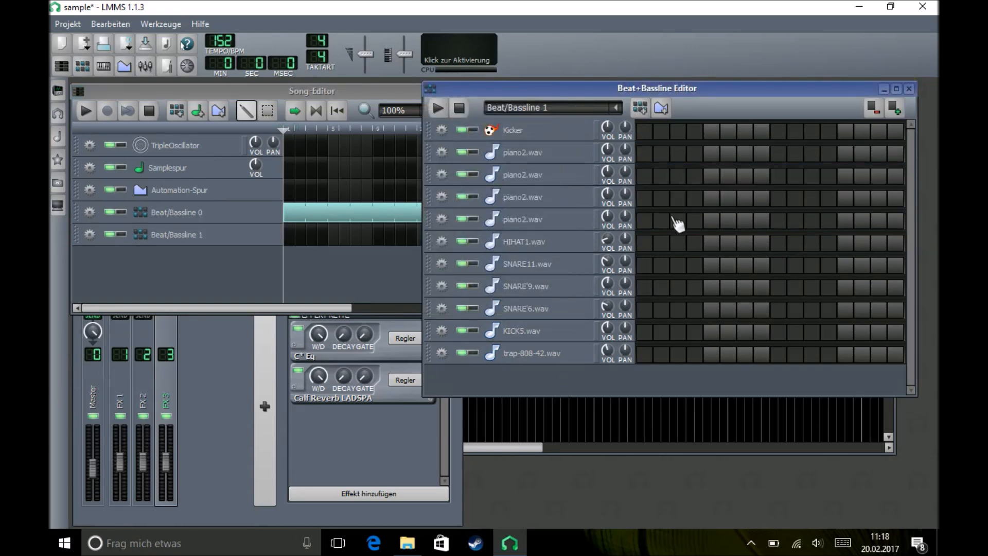
pyautogui.click(710, 243)
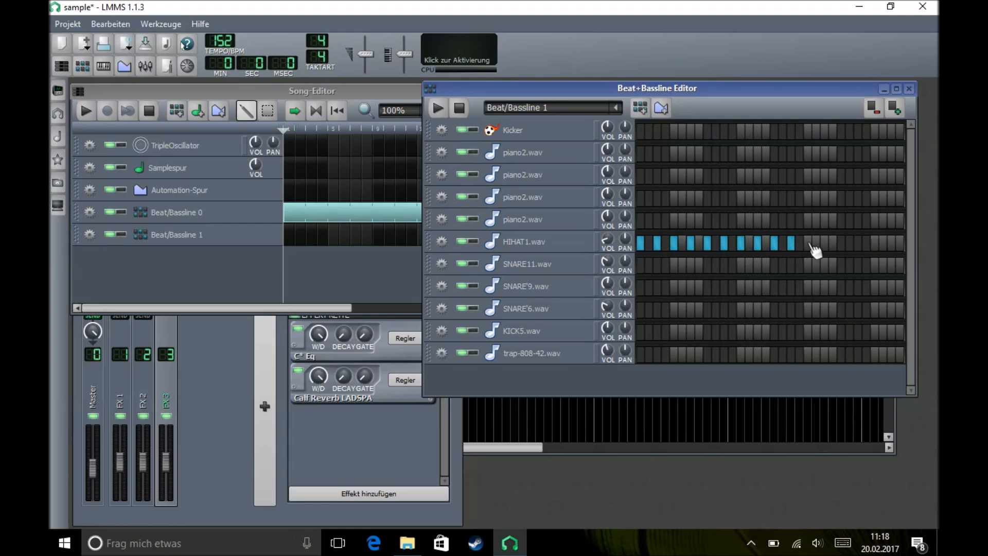
pyautogui.click(822, 243)
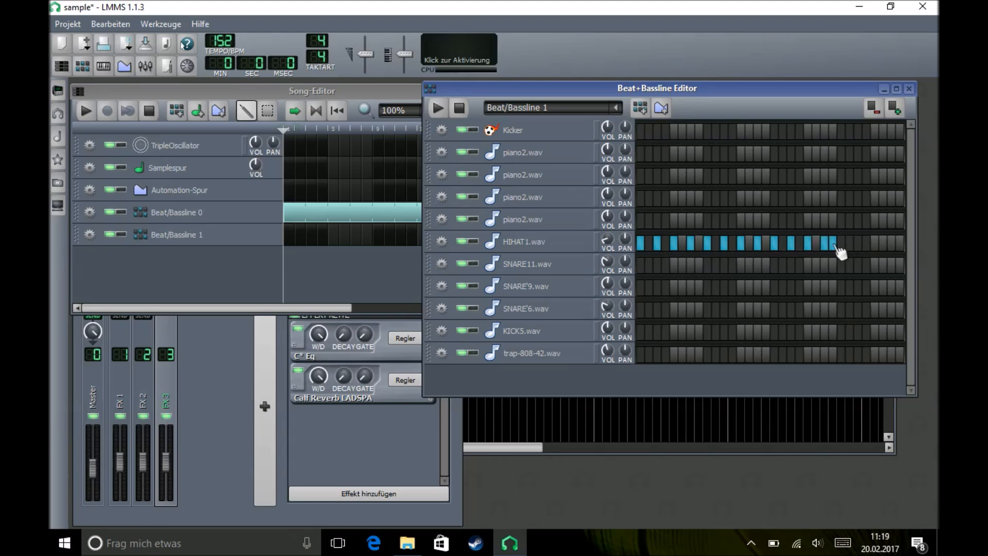
pyautogui.click(881, 241)
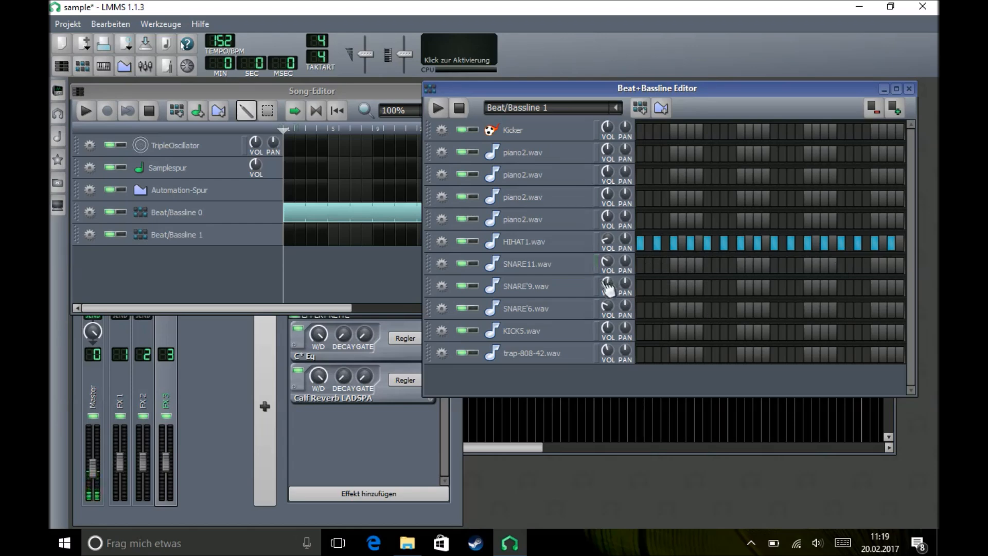
# - Add three scattered snare hits to Beat/Bassline 1, ending at the bar's end
pyautogui.click(705, 264)
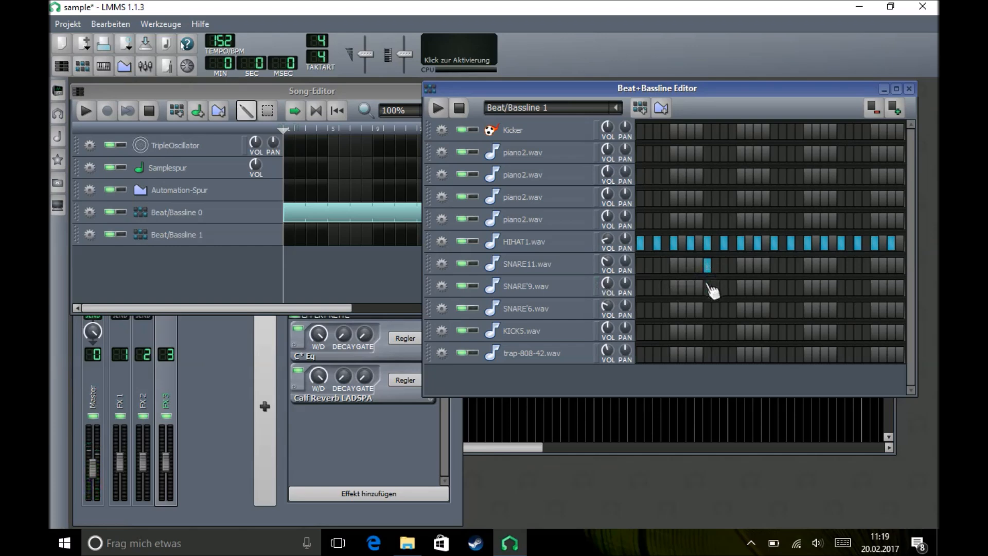
pyautogui.click(841, 289)
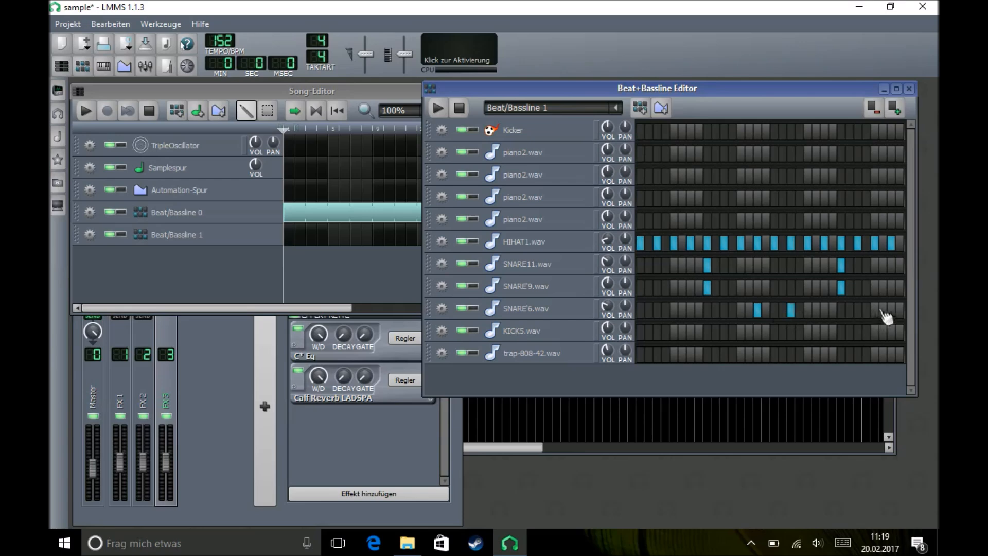
pyautogui.click(890, 309)
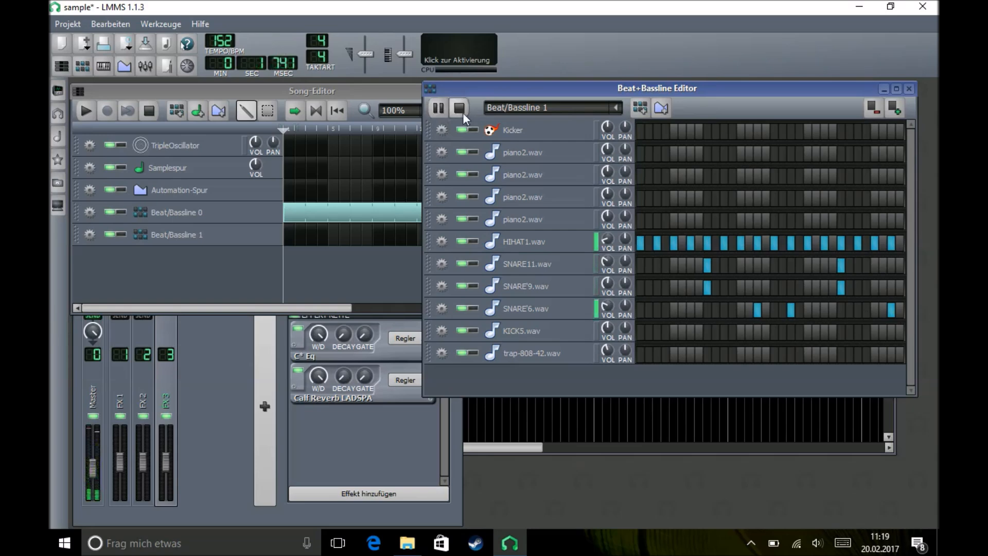
# - Stop playback, place kick hits in Beat/Bassline 1's KICK5.wav row, then replay
pyautogui.click(459, 107)
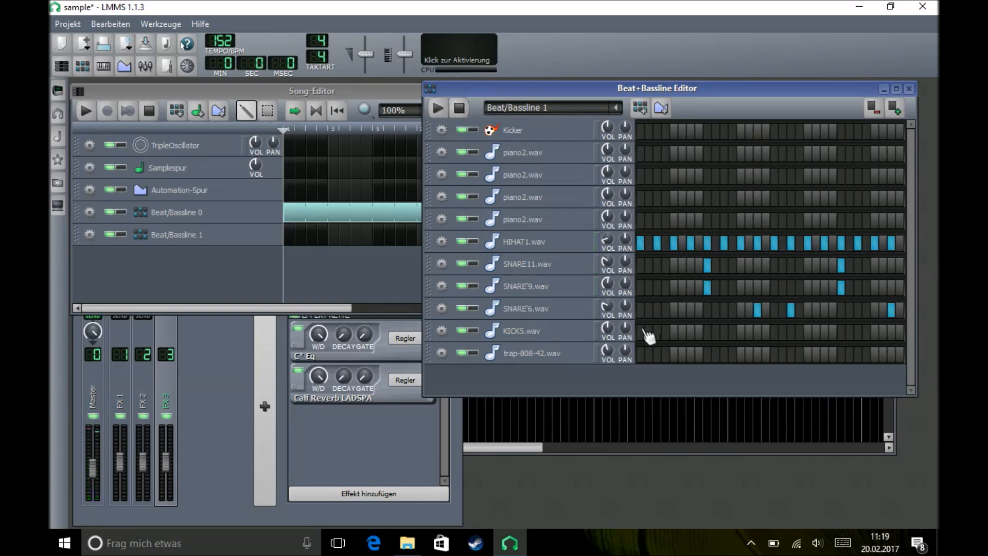
pyautogui.click(641, 333)
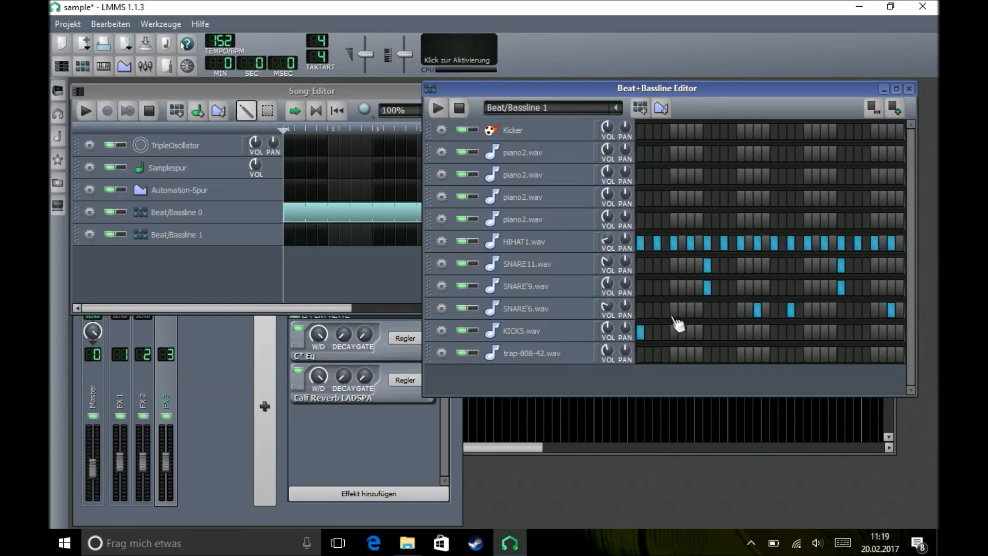
pyautogui.click(724, 331)
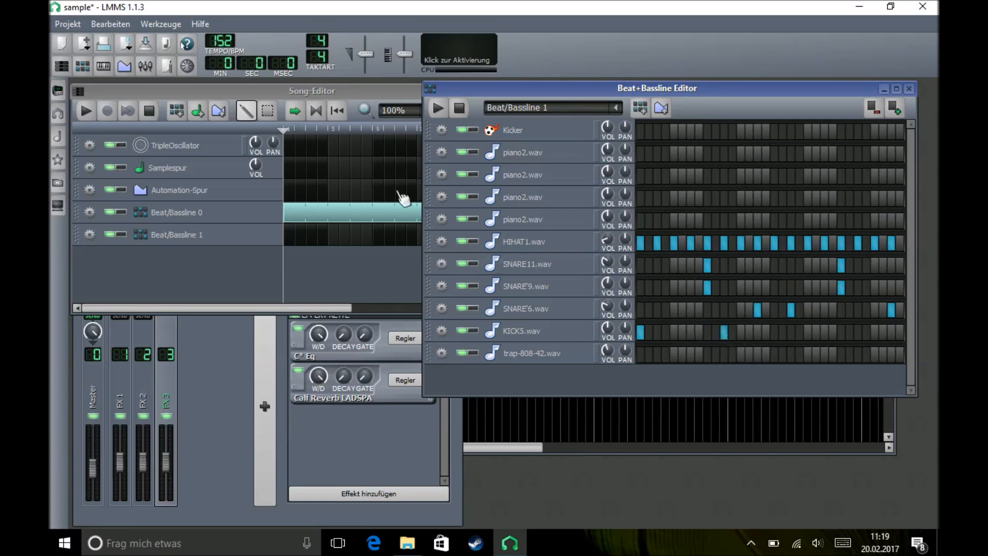
pyautogui.click(438, 107)
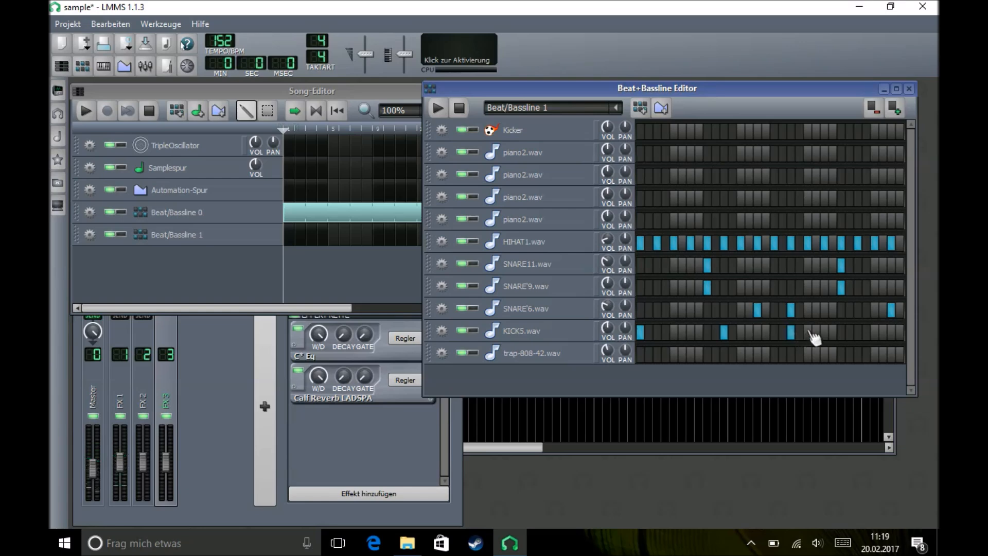
pyautogui.click(438, 108)
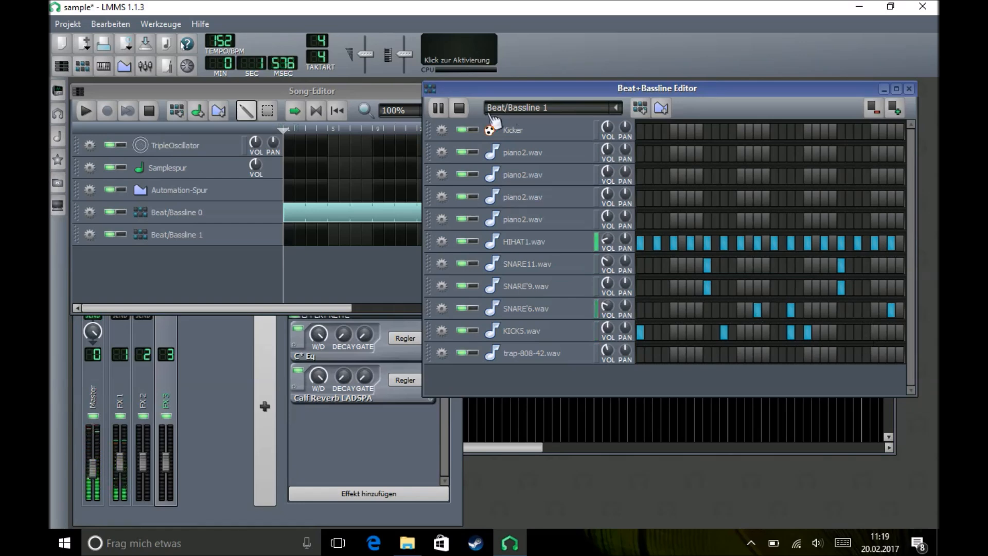
# - Place a Beat/Bassline 1 clip matching Beat/Bassline 0's length and play the song
pyautogui.click(298, 235)
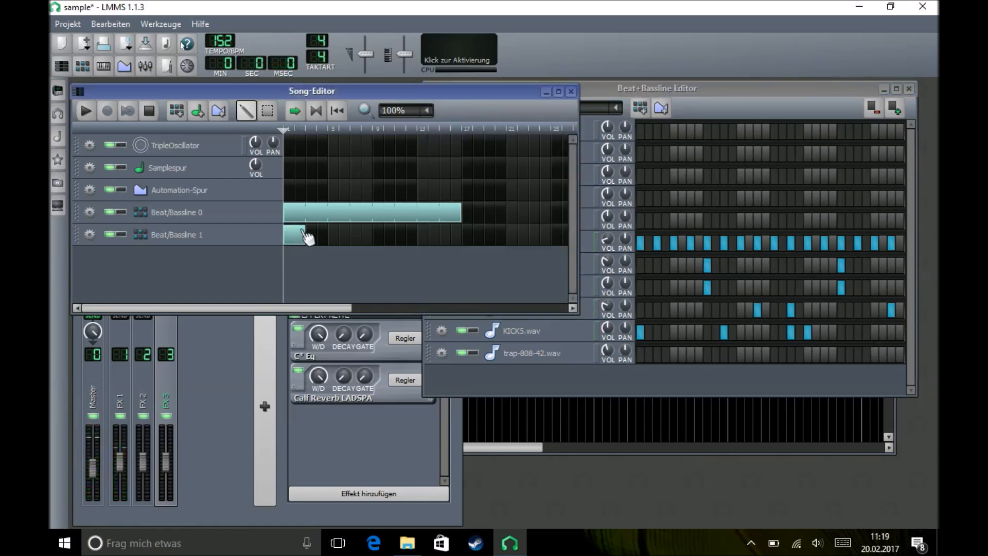
pyautogui.moveTo(309, 234); pyautogui.dragTo(485, 234)
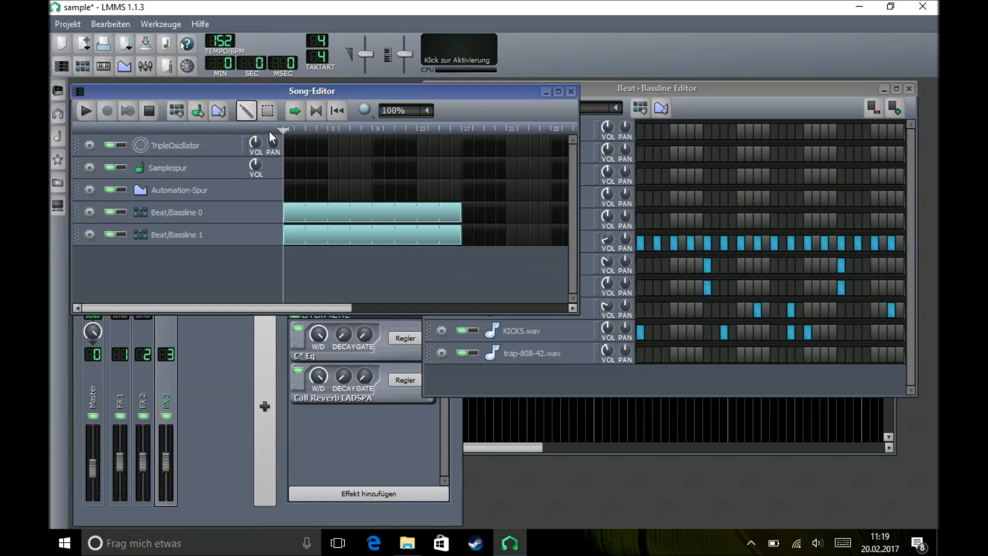
pyautogui.click(85, 110)
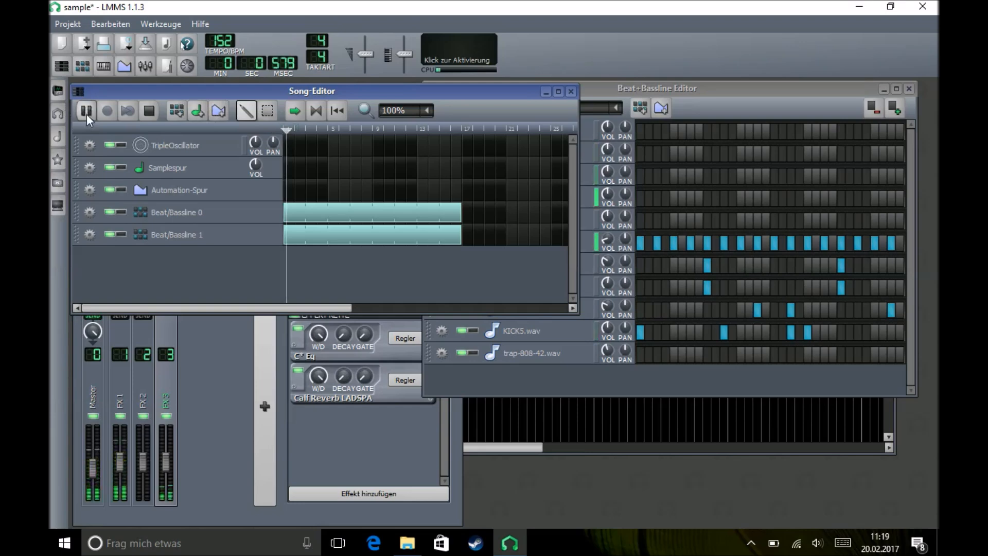
pyautogui.click(85, 110)
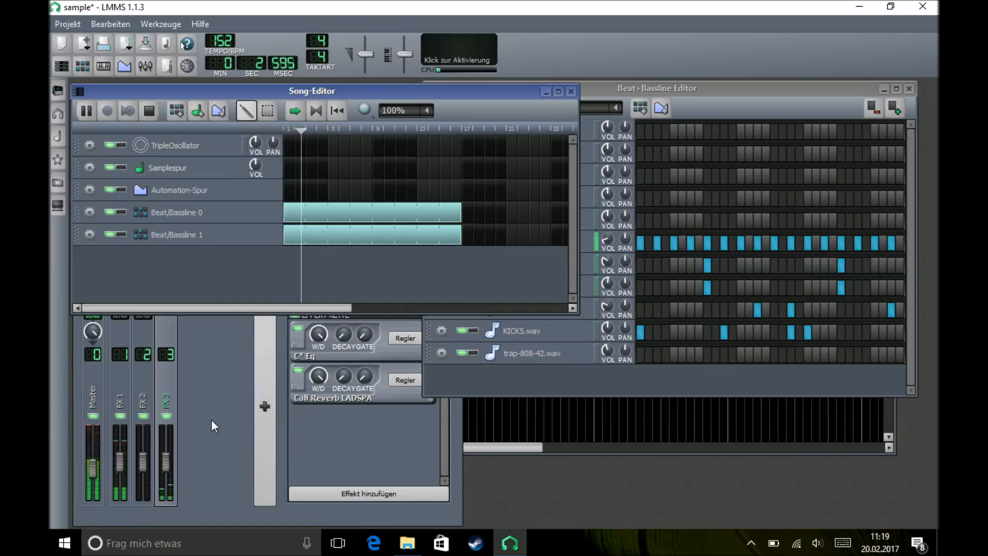
# - Bring up the FX-Mixer and adjust the FX3 channel's volume fader
pyautogui.click(149, 110)
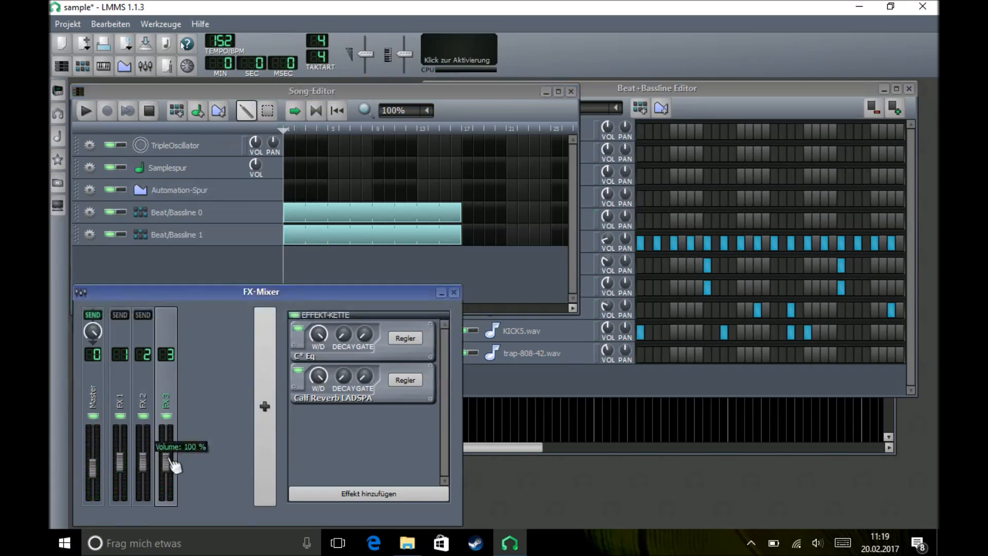
pyautogui.moveTo(165, 441); pyautogui.dragTo(165, 460)
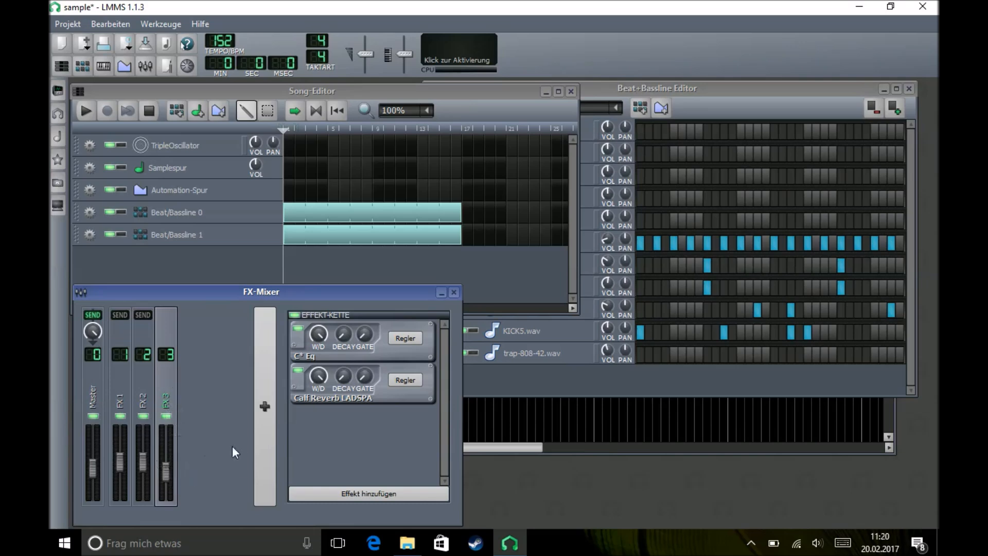
pyautogui.click(85, 110)
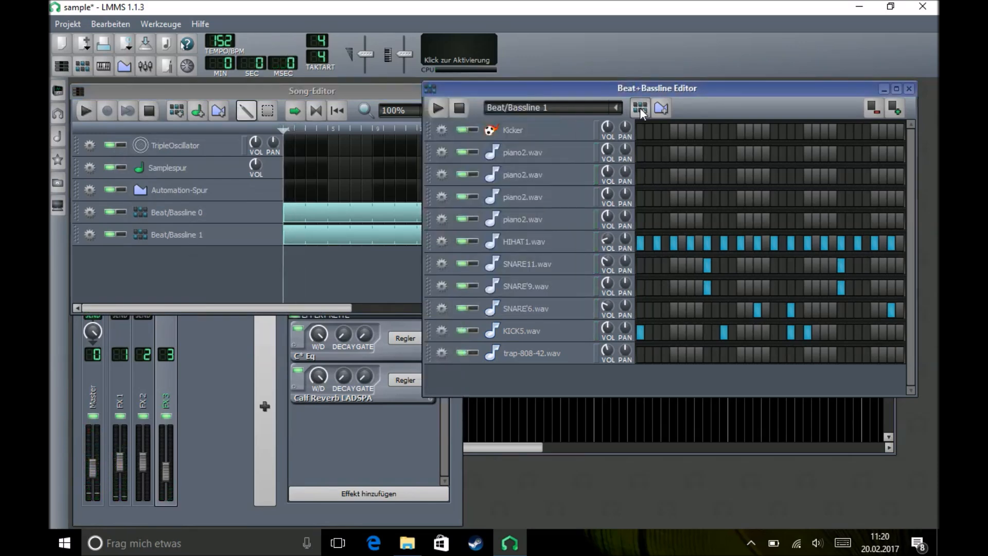
# - Create Beat/Bassline 2 and stretch its clip across the same bars
pyautogui.click(640, 107)
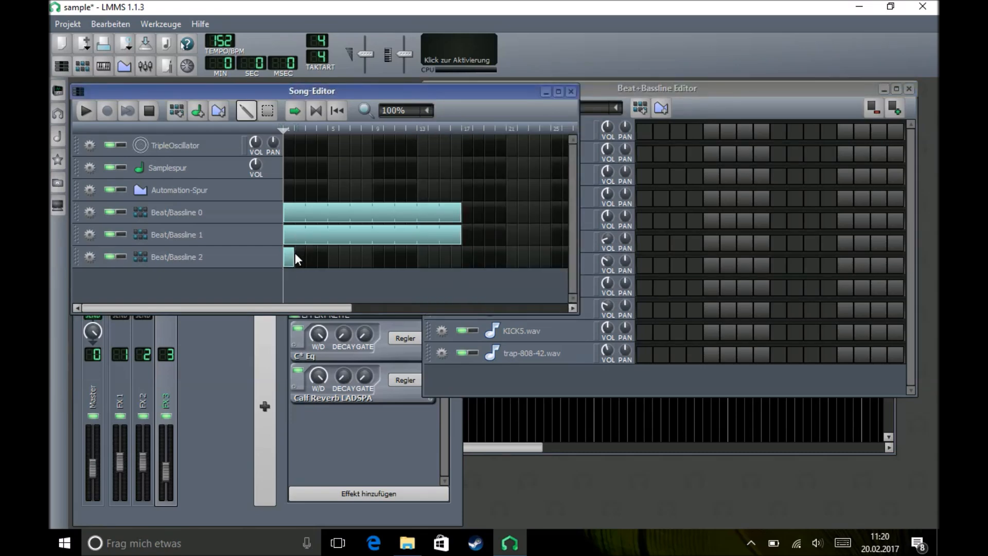
pyautogui.moveTo(290, 257); pyautogui.dragTo(441, 256)
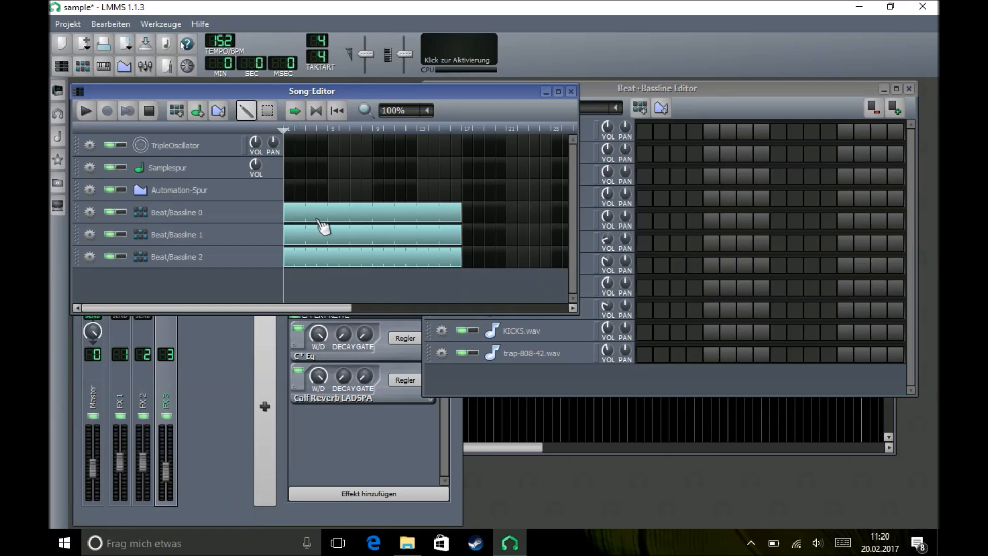
pyautogui.moveTo(365, 227)
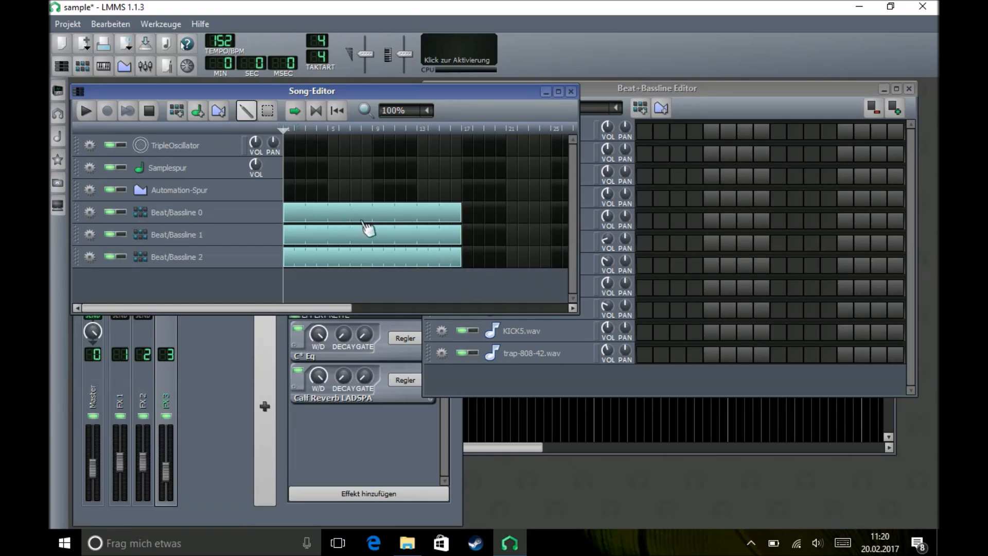
pyautogui.moveTo(657, 366)
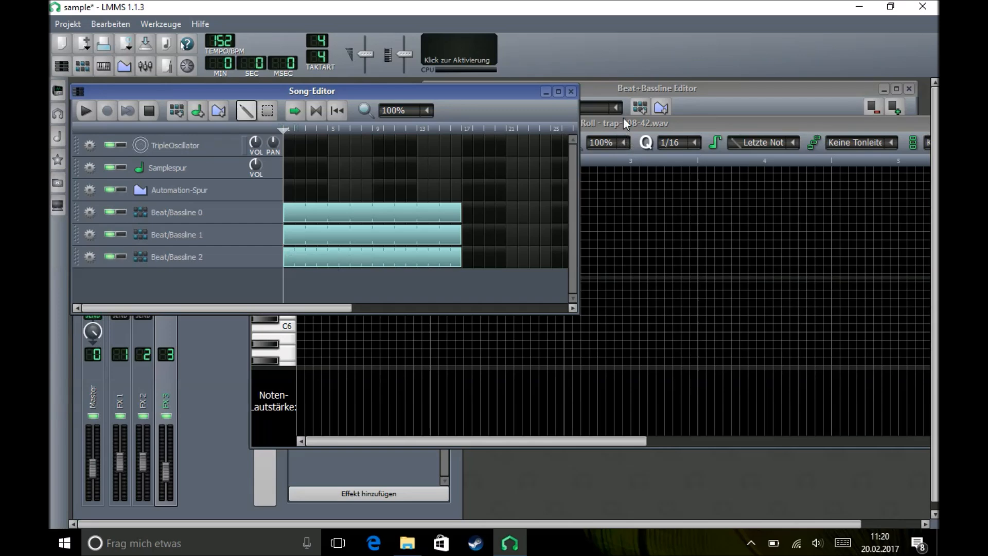
pyautogui.moveTo(620, 205)
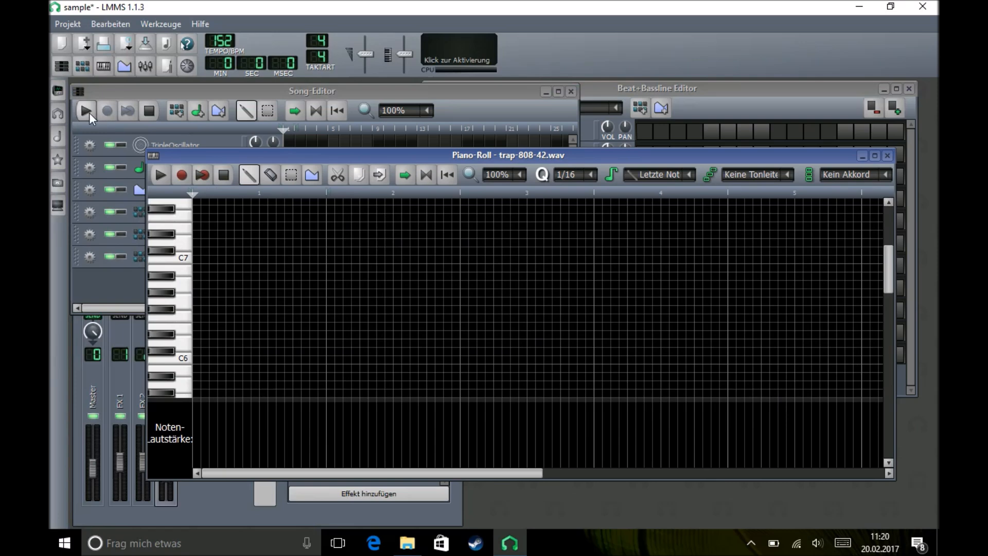
pyautogui.moveTo(107, 138)
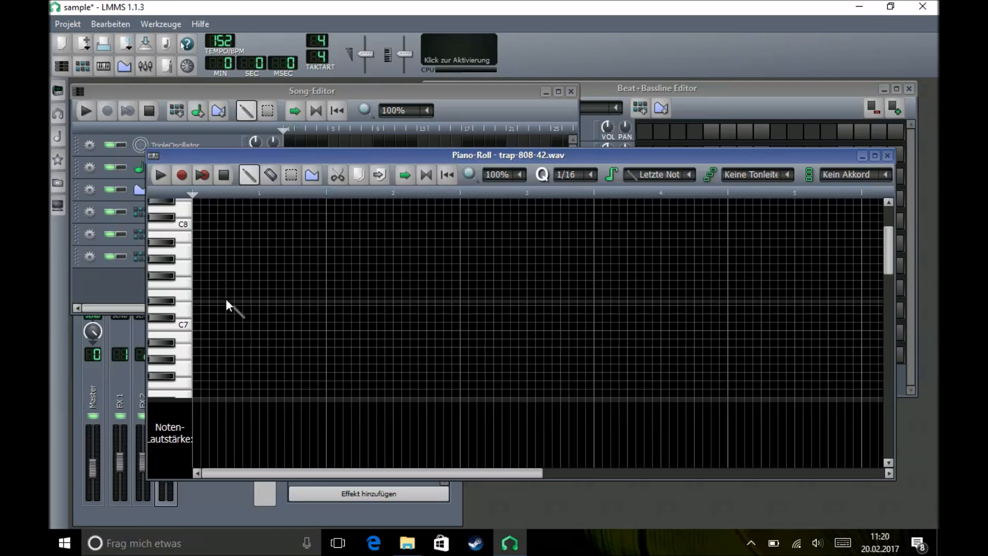
pyautogui.moveTo(155, 208)
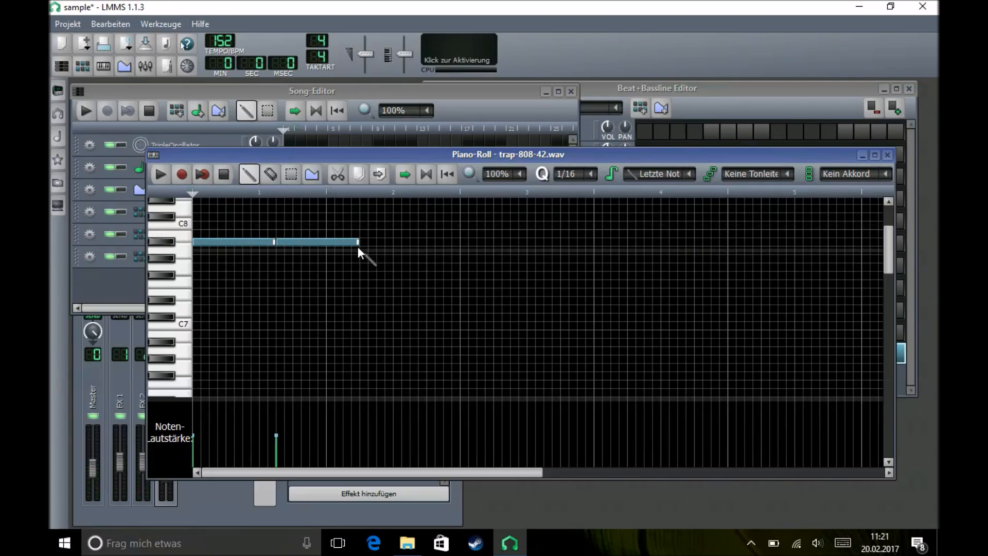
pyautogui.moveTo(364, 259)
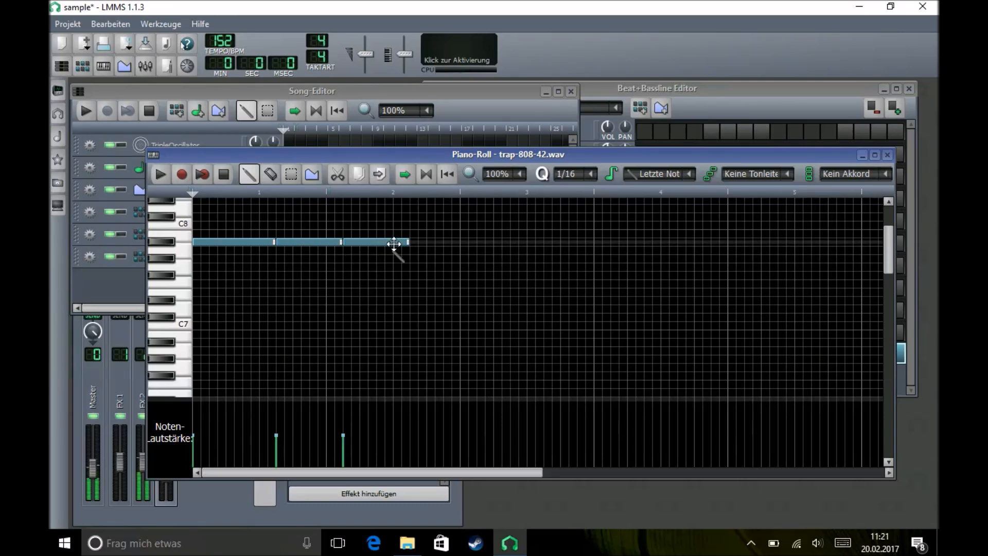
# - Draw a four-note 808 line in bars 1–2, drop one note lower, and preview it
pyautogui.click(366, 242)
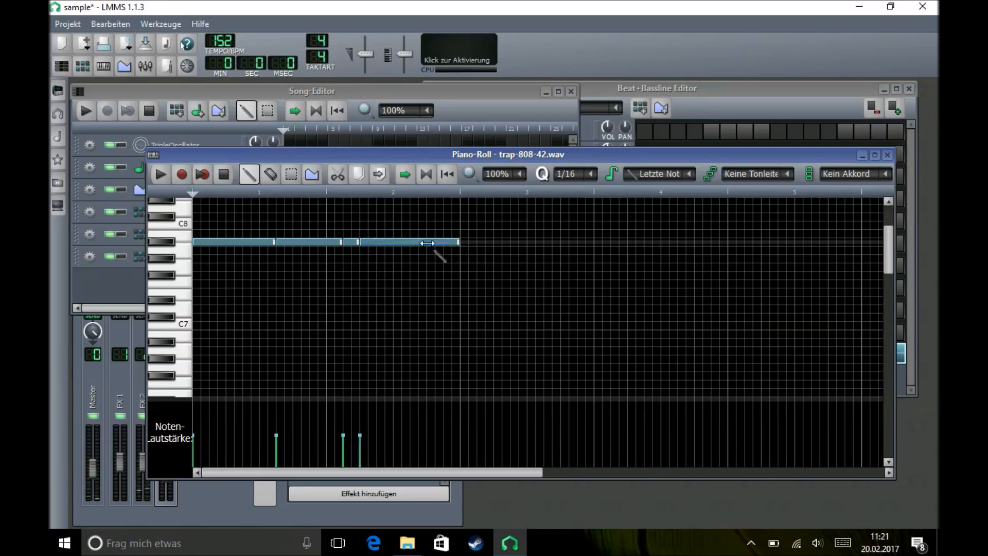
pyautogui.click(84, 110)
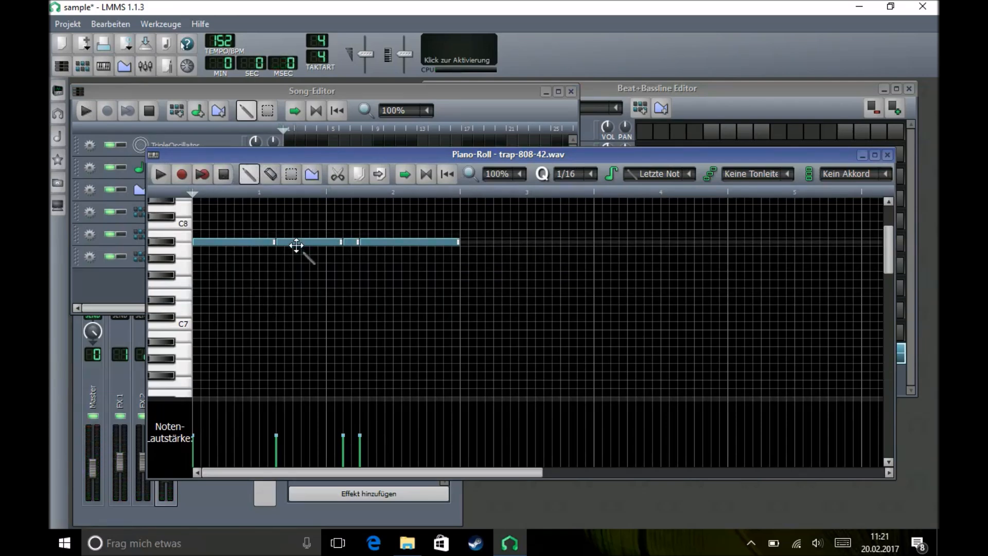
pyautogui.moveTo(309, 242); pyautogui.dragTo(309, 276)
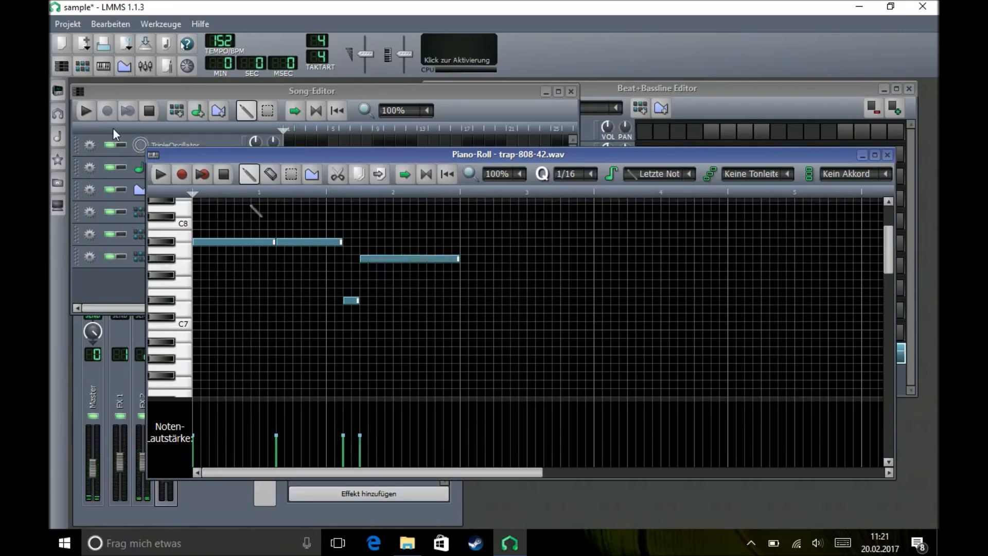
pyautogui.click(85, 110)
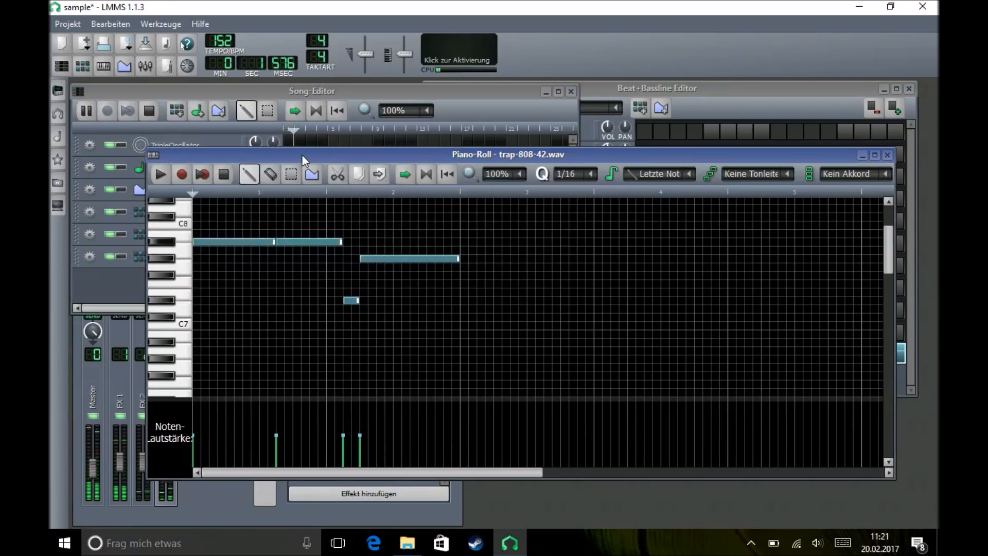
pyautogui.click(410, 258)
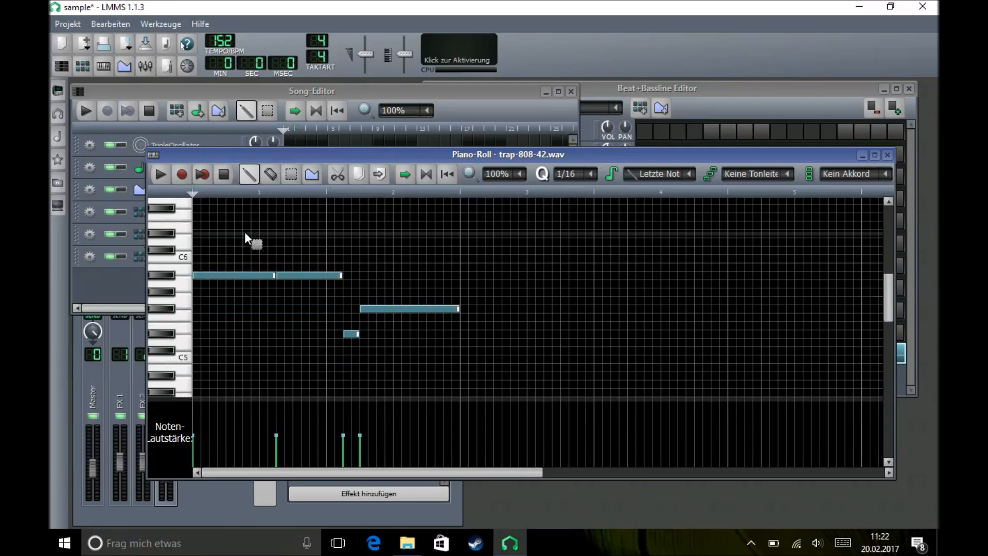
# - Repeat the opening 808 notes into bars 3–4, lengthen the bar-four note, and replay
pyautogui.click(160, 174)
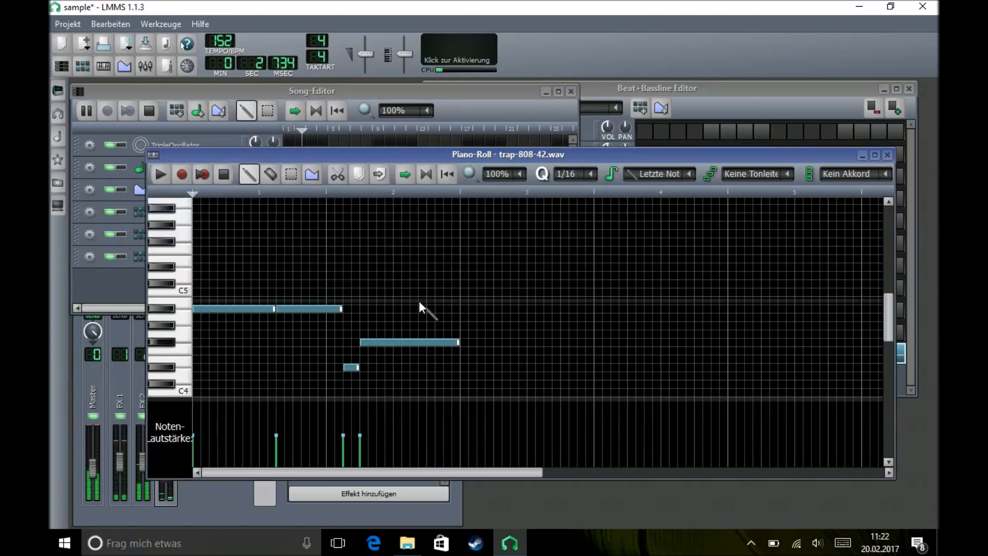
pyautogui.click(223, 174)
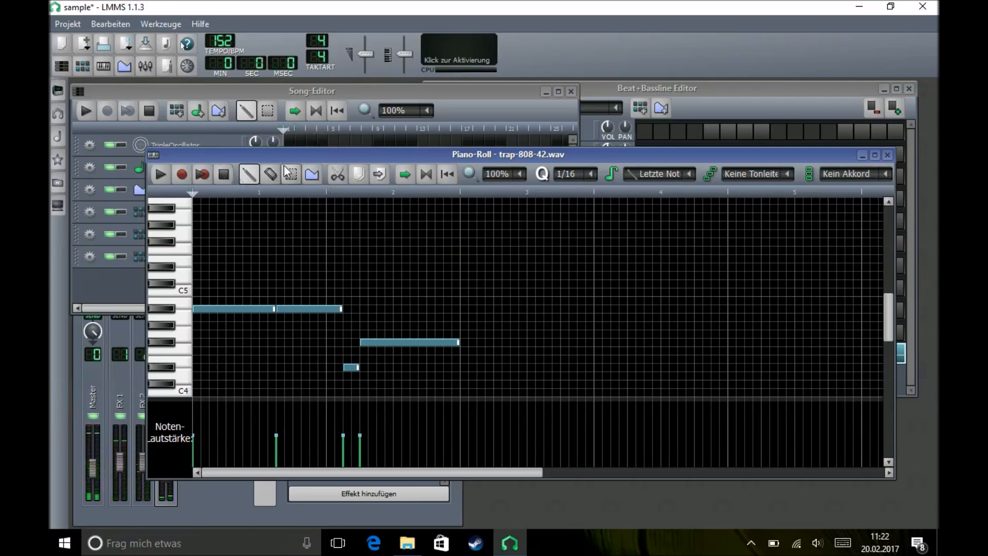
pyautogui.click(290, 175)
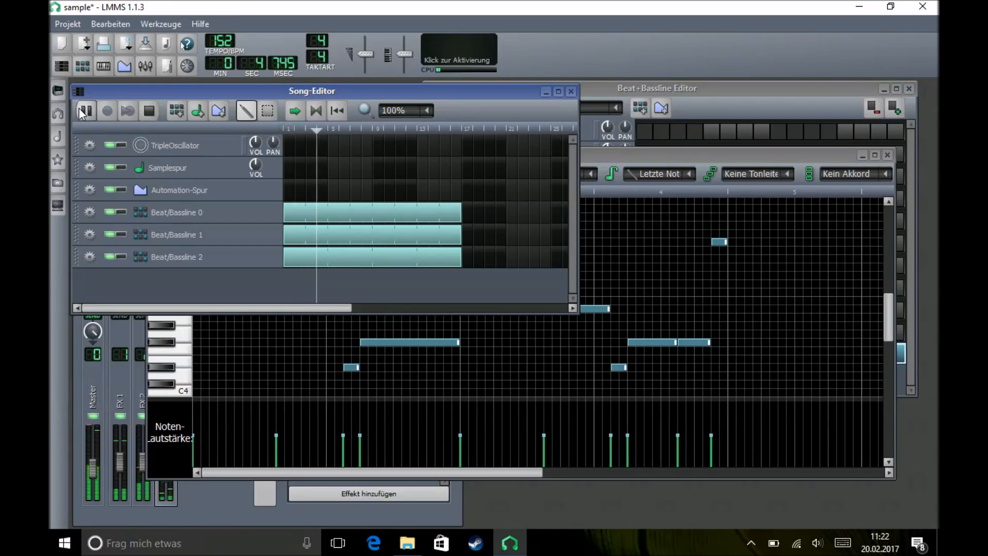
pyautogui.click(84, 110)
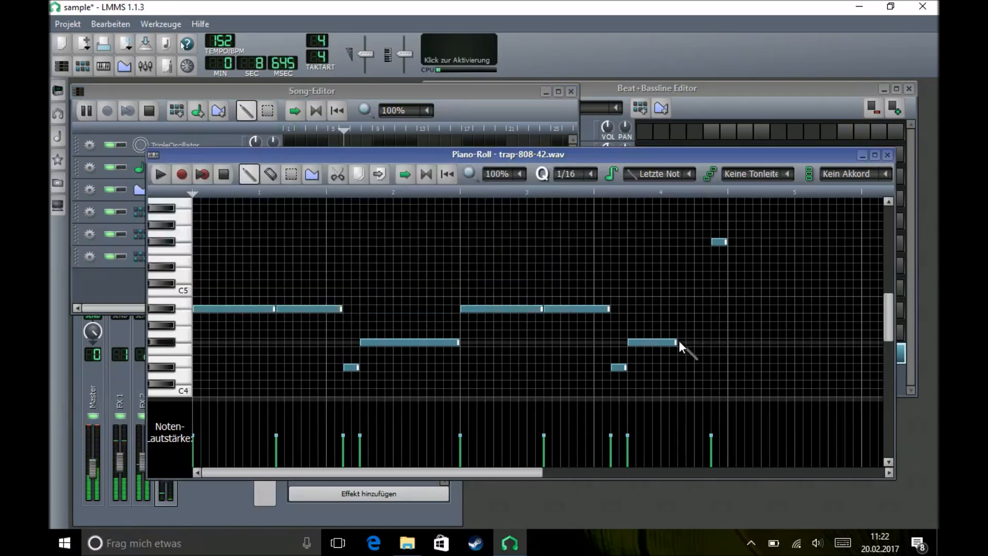
pyautogui.moveTo(674, 342); pyautogui.dragTo(709, 342)
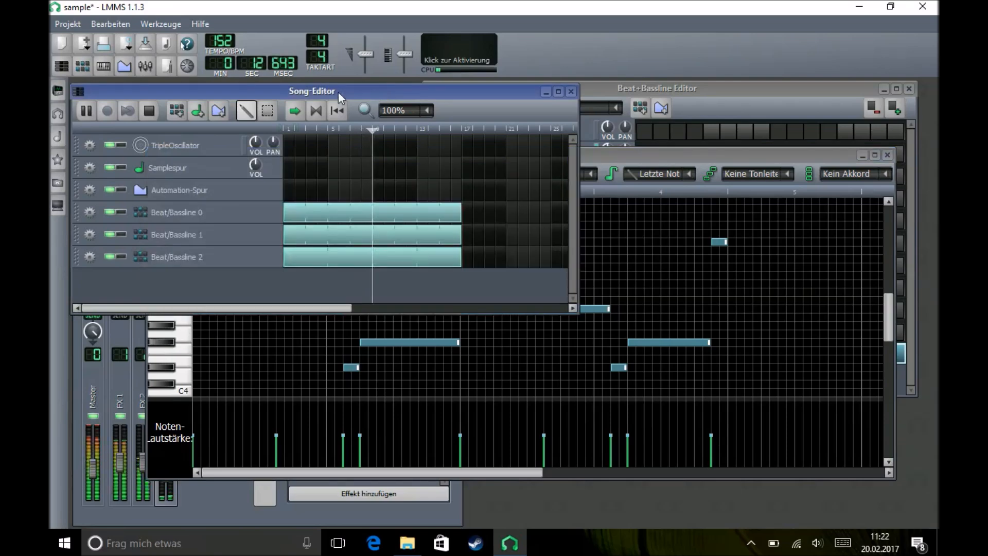
pyautogui.click(149, 110)
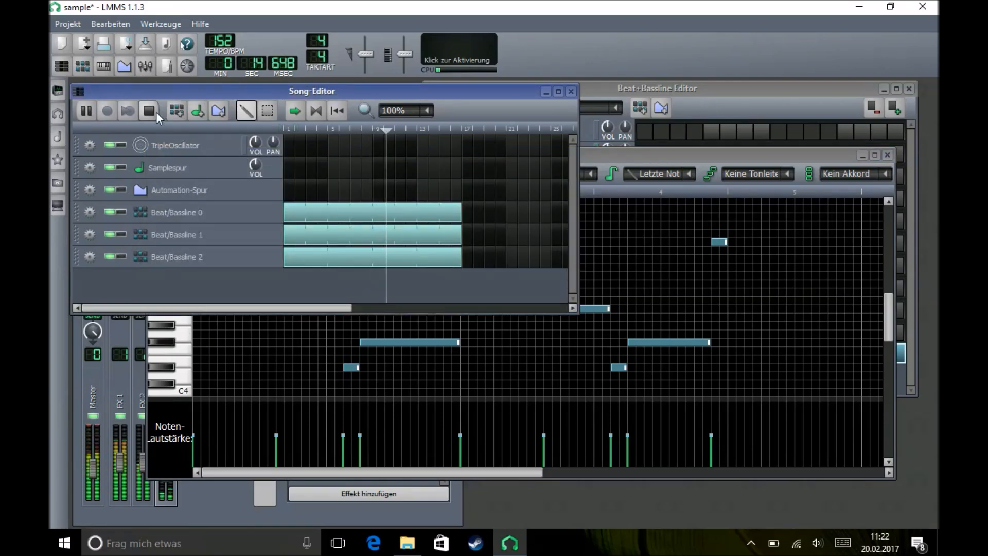
pyautogui.click(149, 110)
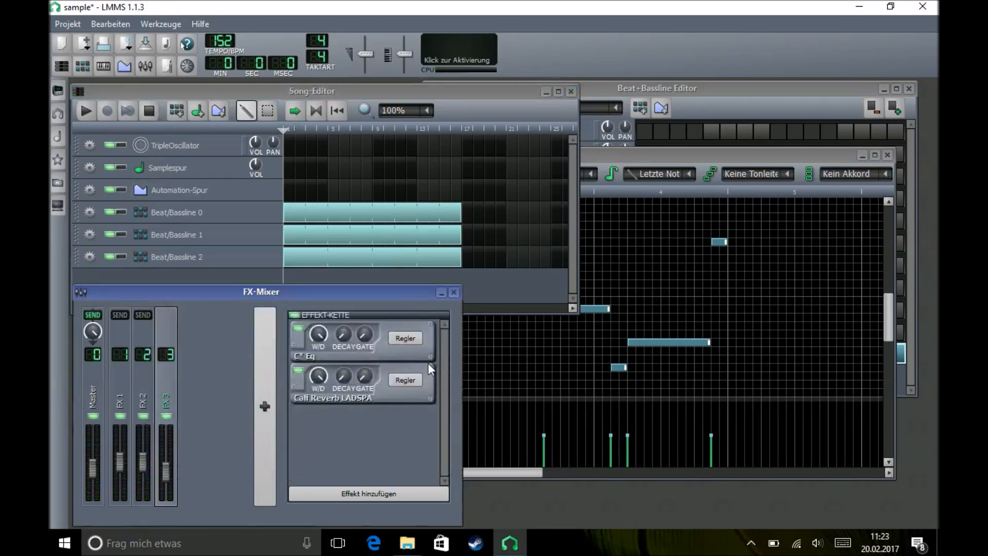
pyautogui.moveTo(888, 156)
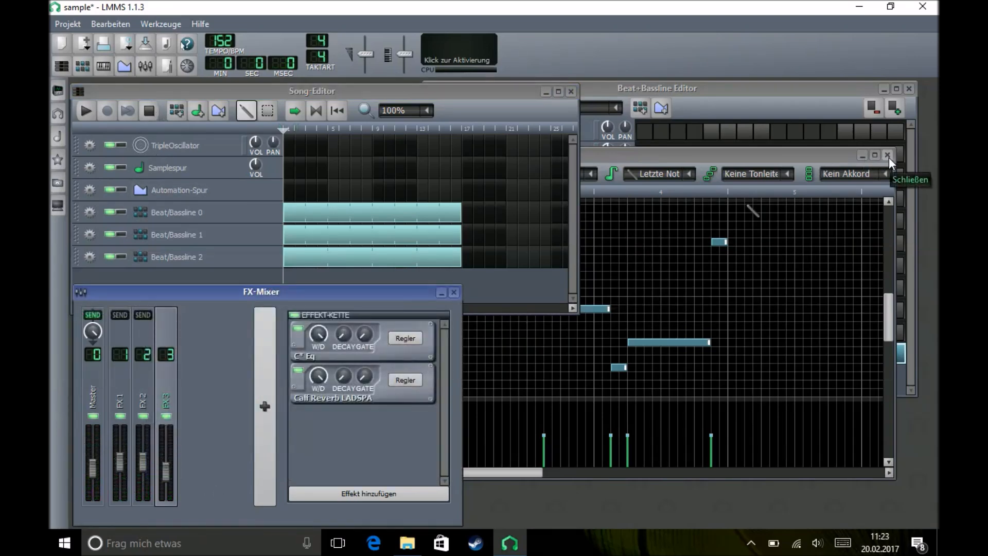
# - Close the trap-808-42.wav Piano-Roll, returning to the Beat+Bassline Editor and FX-Mixer
pyautogui.click(888, 156)
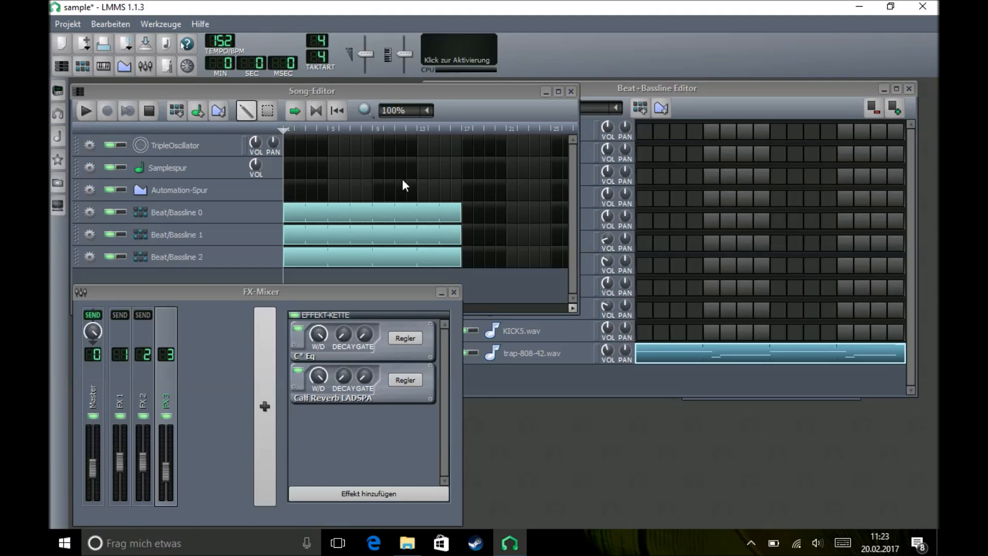
pyautogui.moveTo(315, 192)
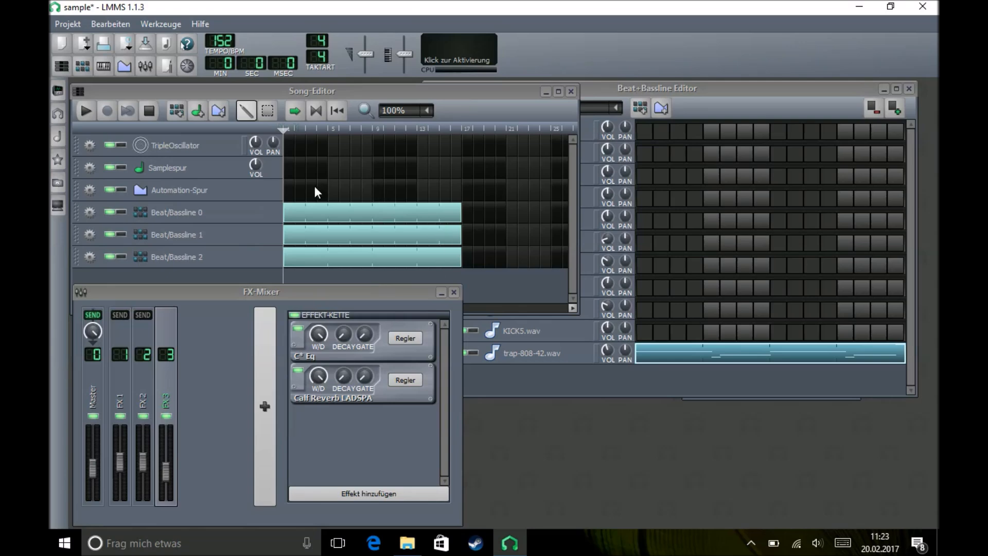
pyautogui.moveTo(279, 171)
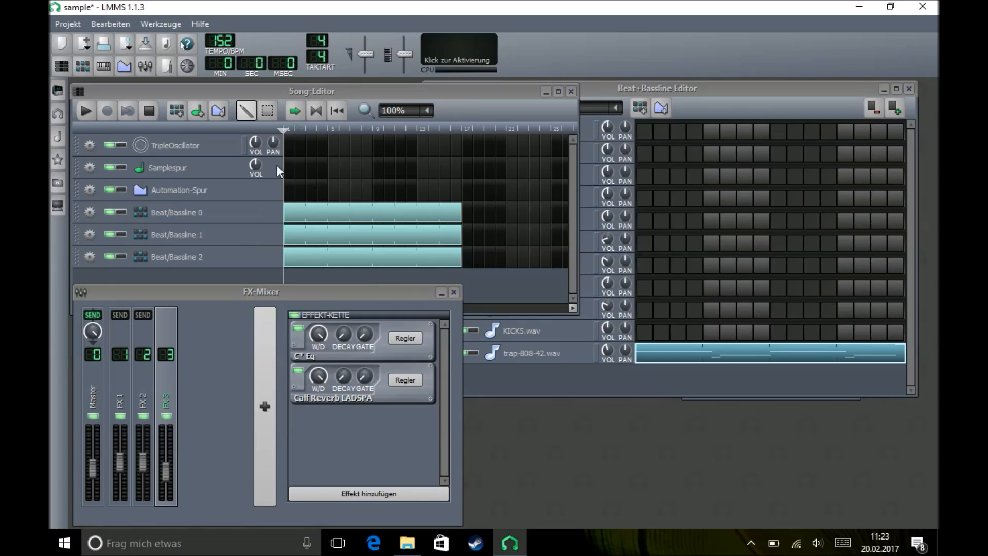
pyautogui.moveTo(102, 124)
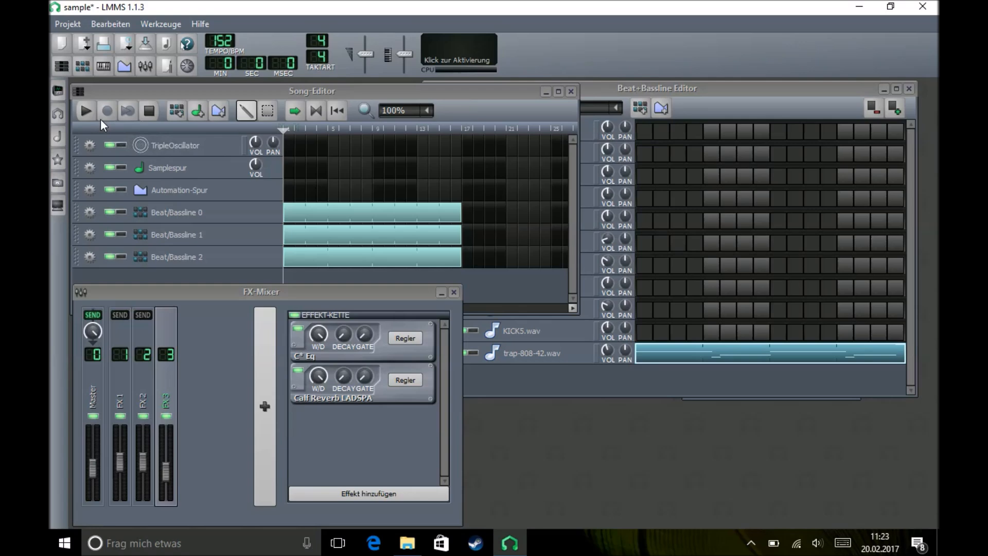